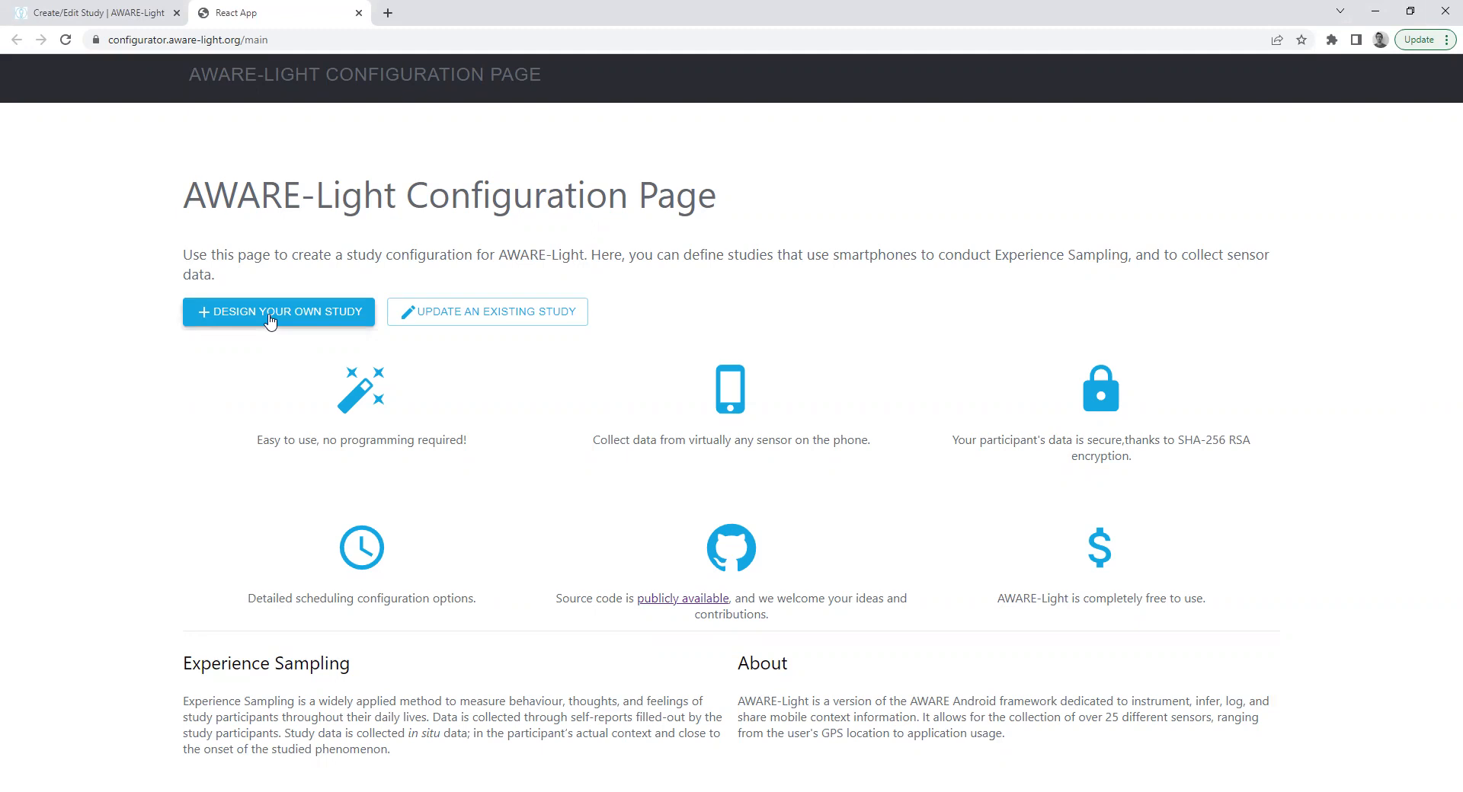
Step: Create a new study 'AWARE-Light test', described 'this is a test', with autofilled researcher details
click(278, 311)
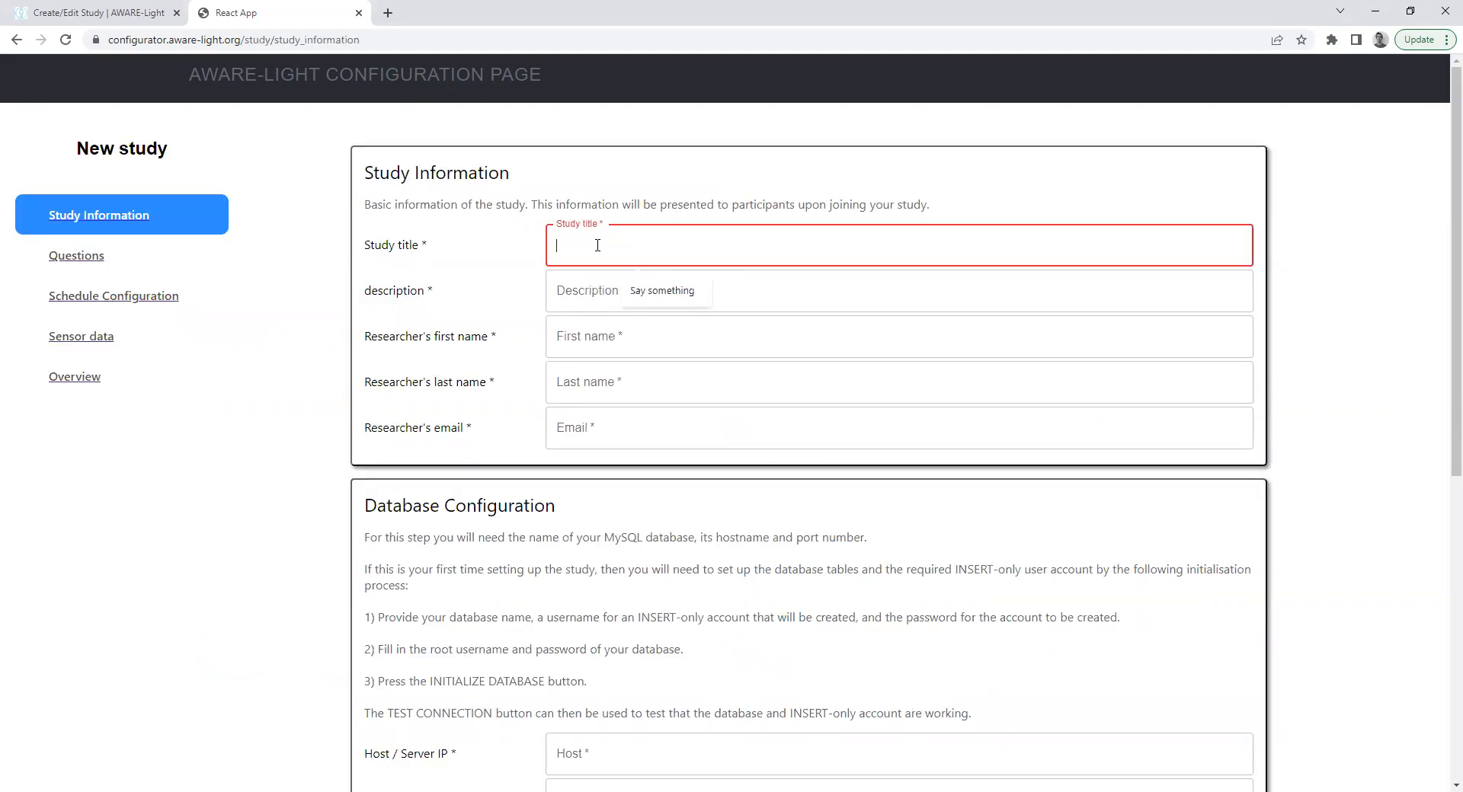
text(AWARE-Light tes)
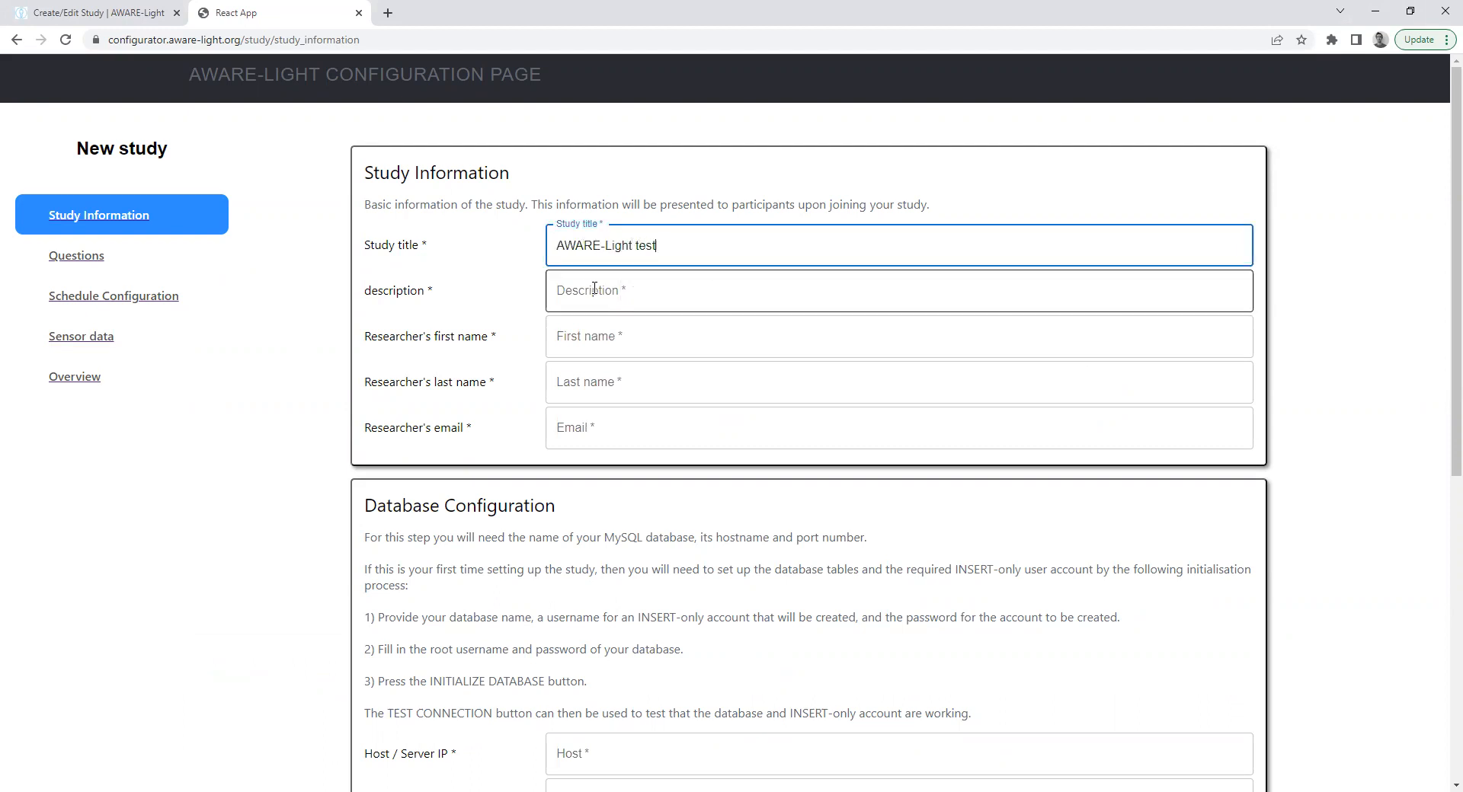
text(this)
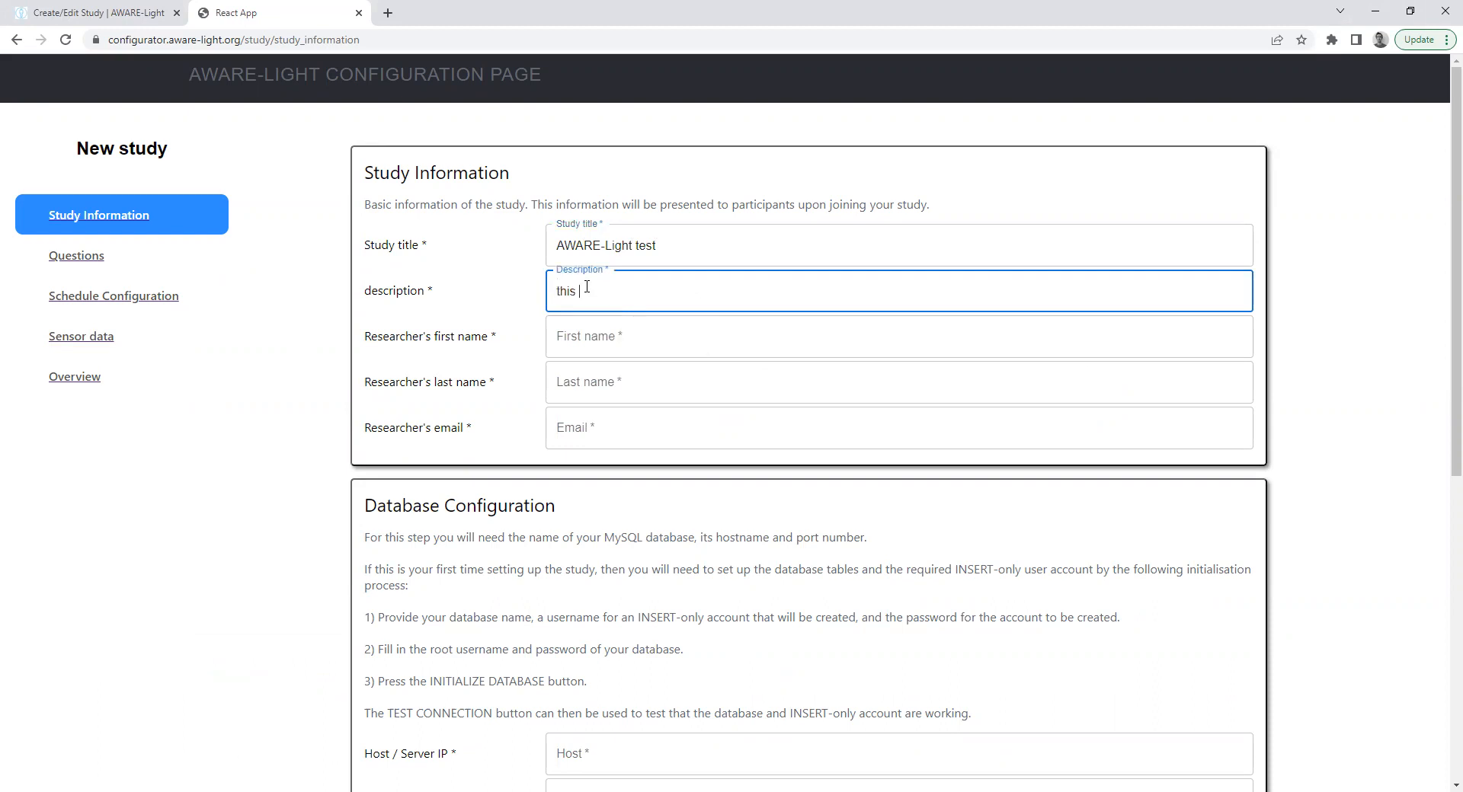
click(899, 336)
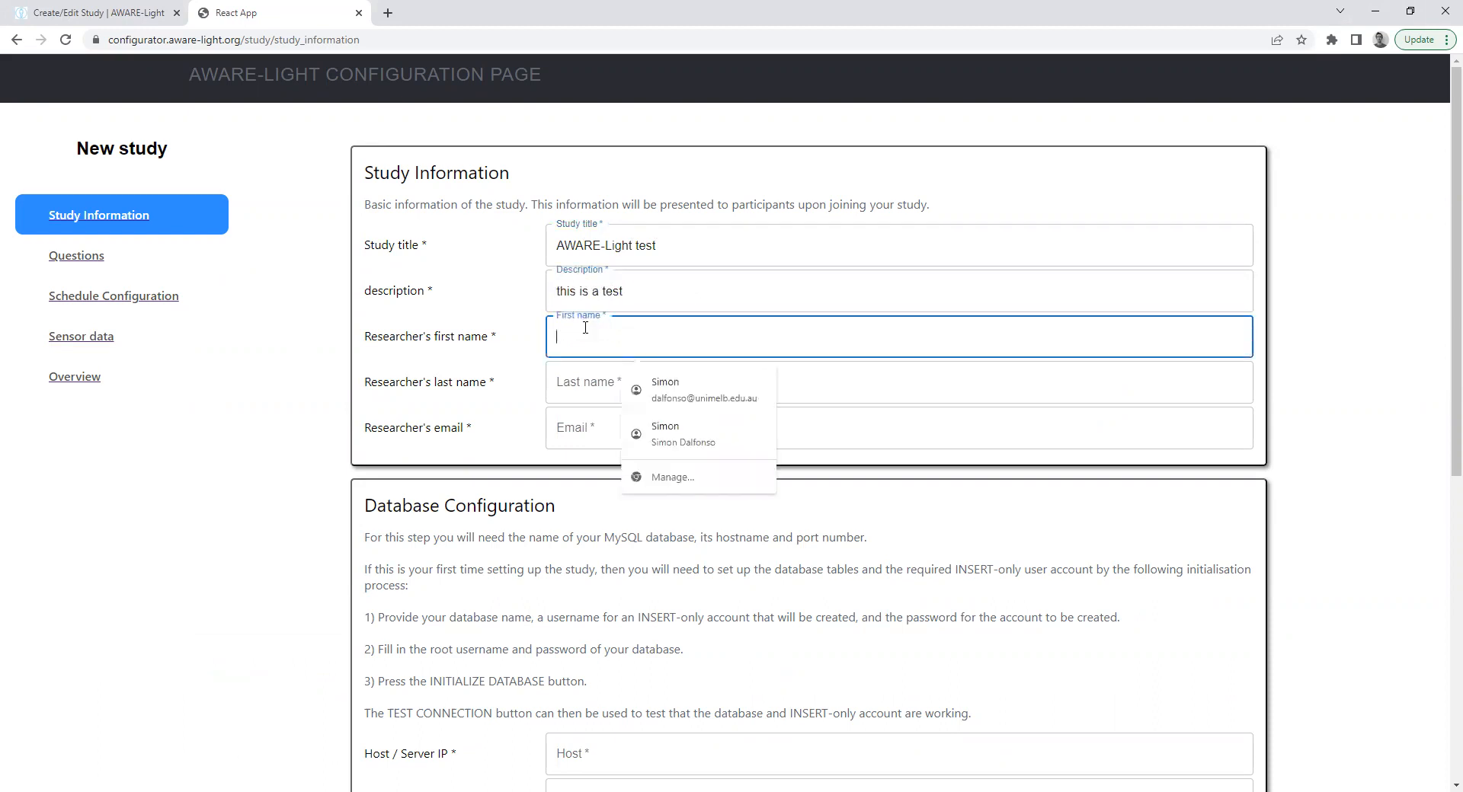
click(701, 389)
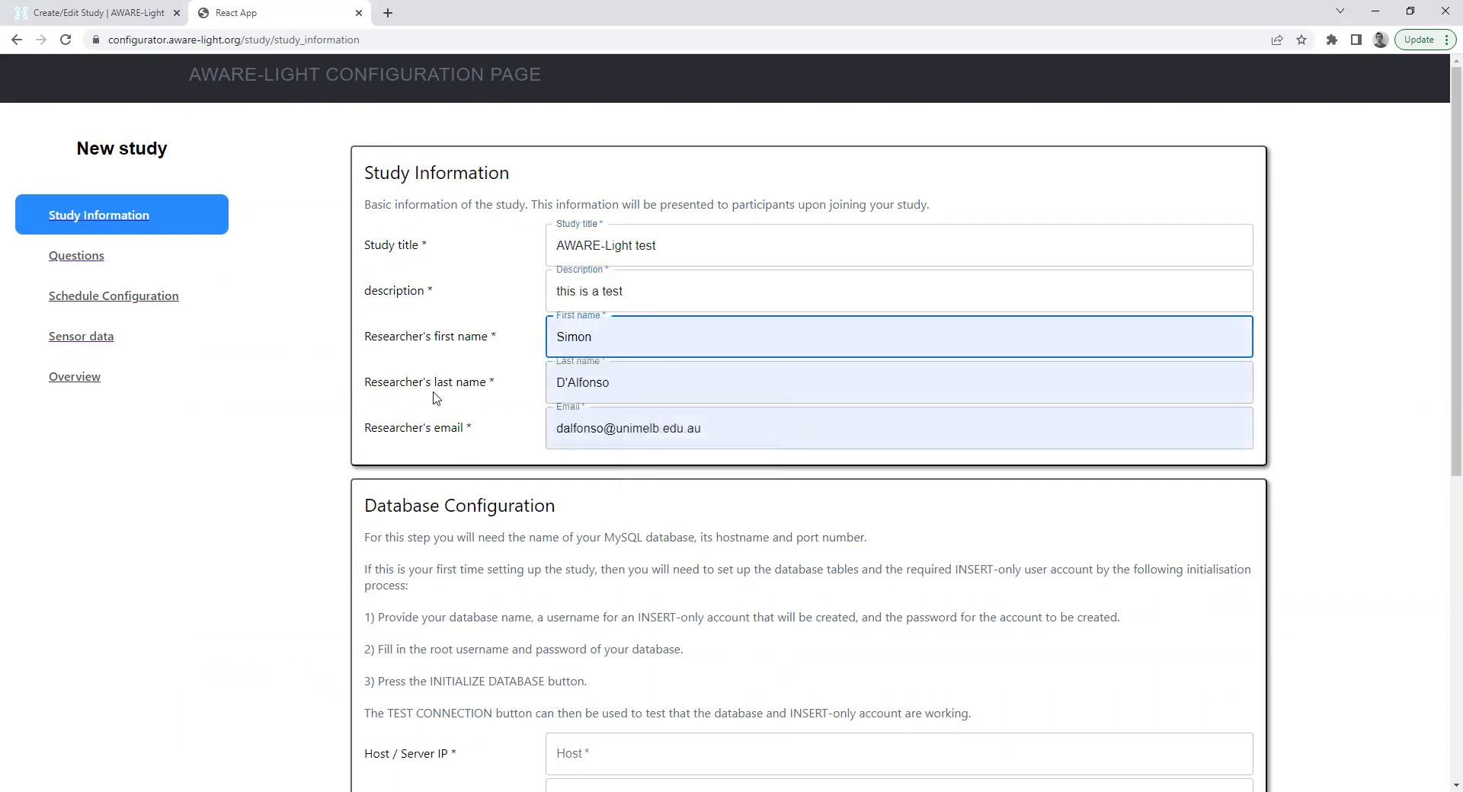
Step: Enter the AWS RDS host, port 3306, database dbawarelight and INSERT-only user test_inserter
scroll(down, 3)
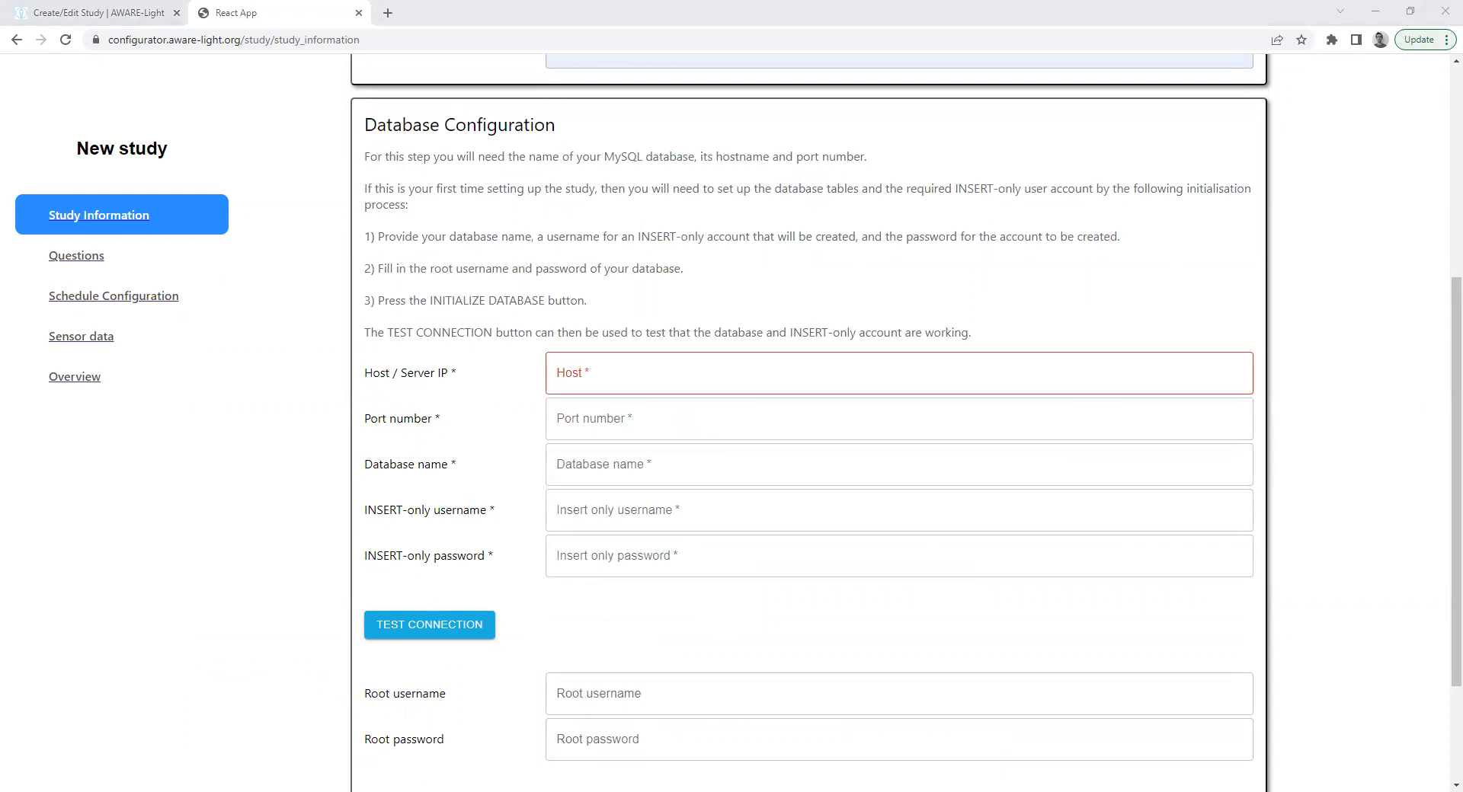
text(ls-edf4313b0d1ba29206da181bd6c7eb146ef2c745.c8ziokk1l7ig.ap-southeast-2.rds.amazonaws.com)
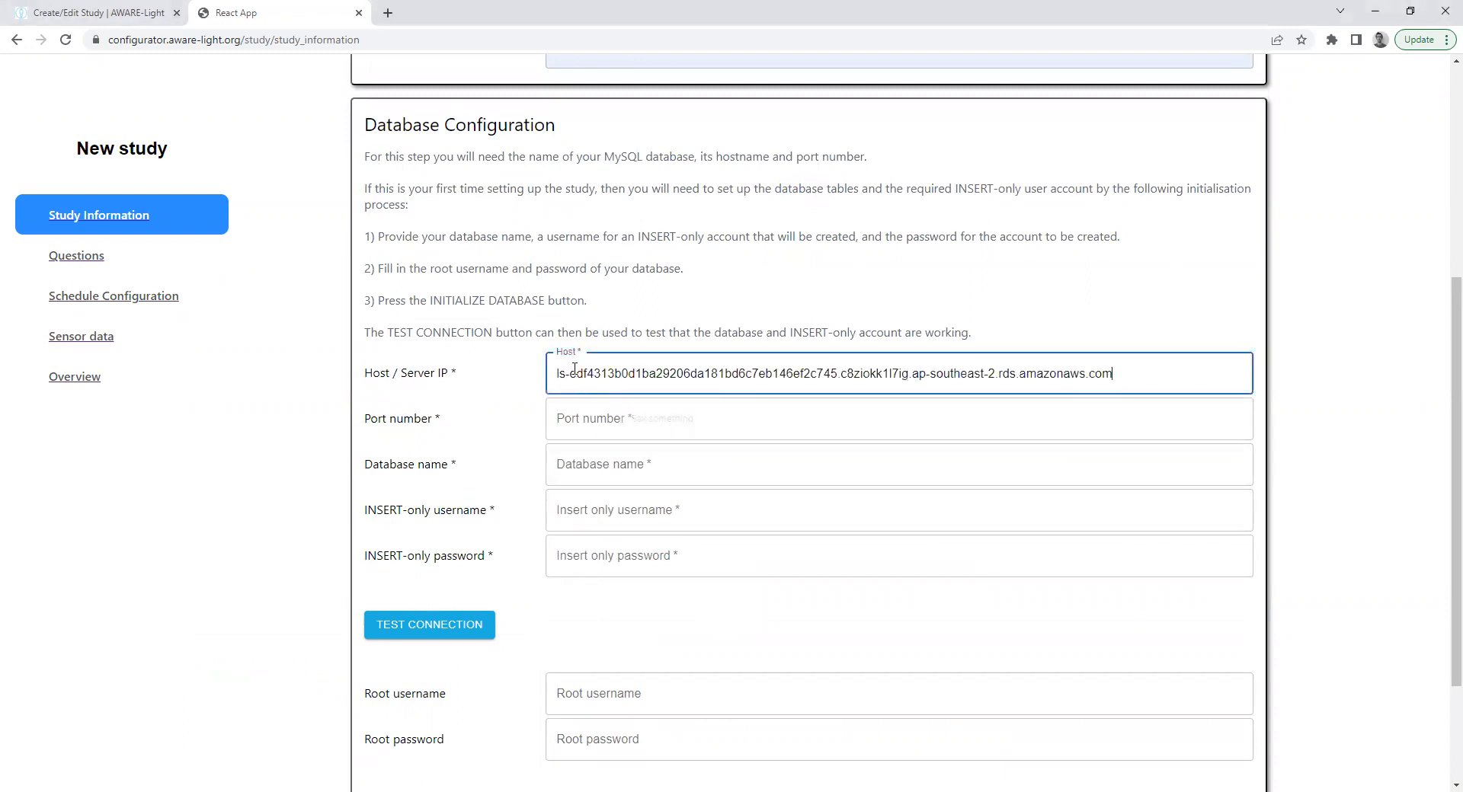
click(899, 418)
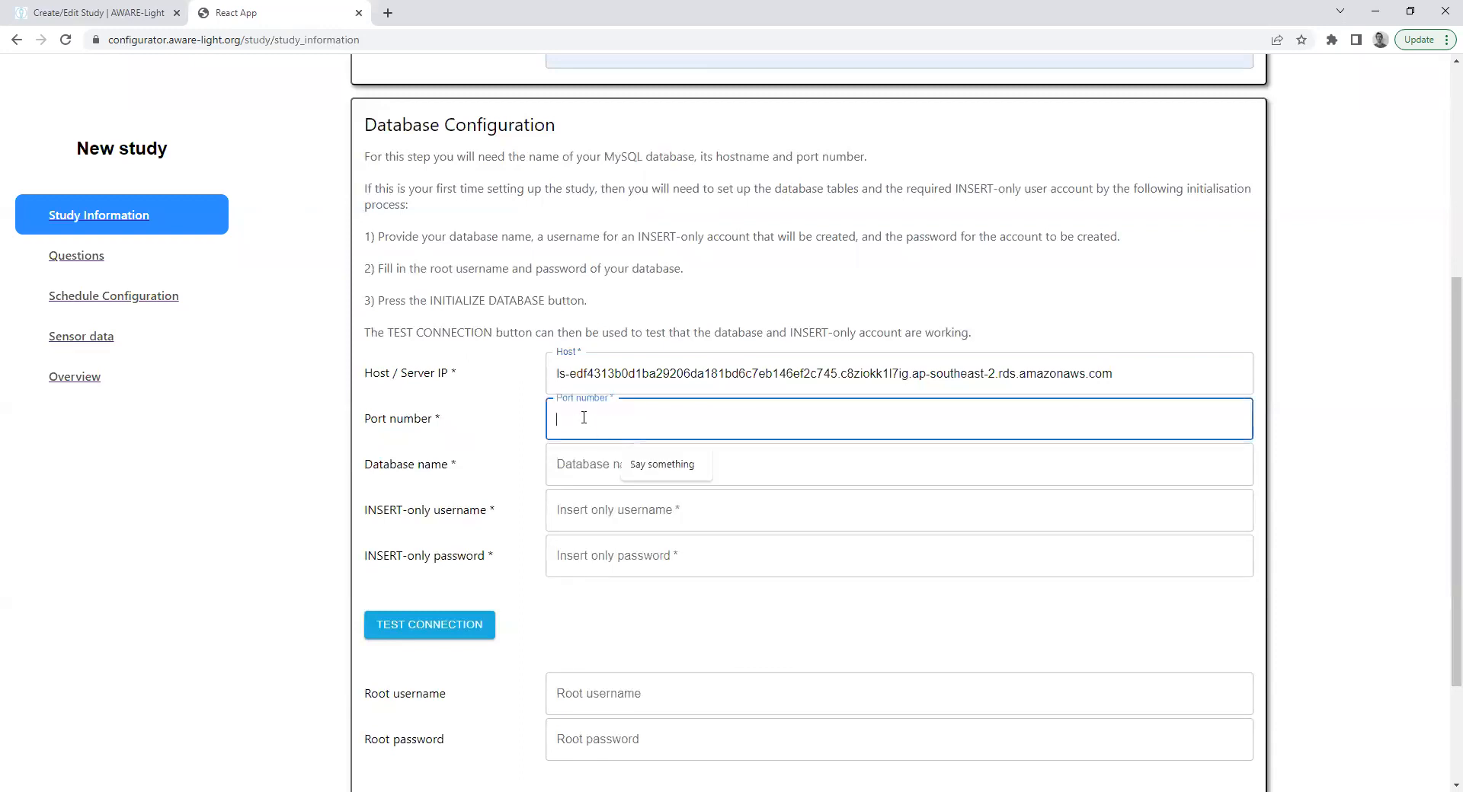
text(3306)
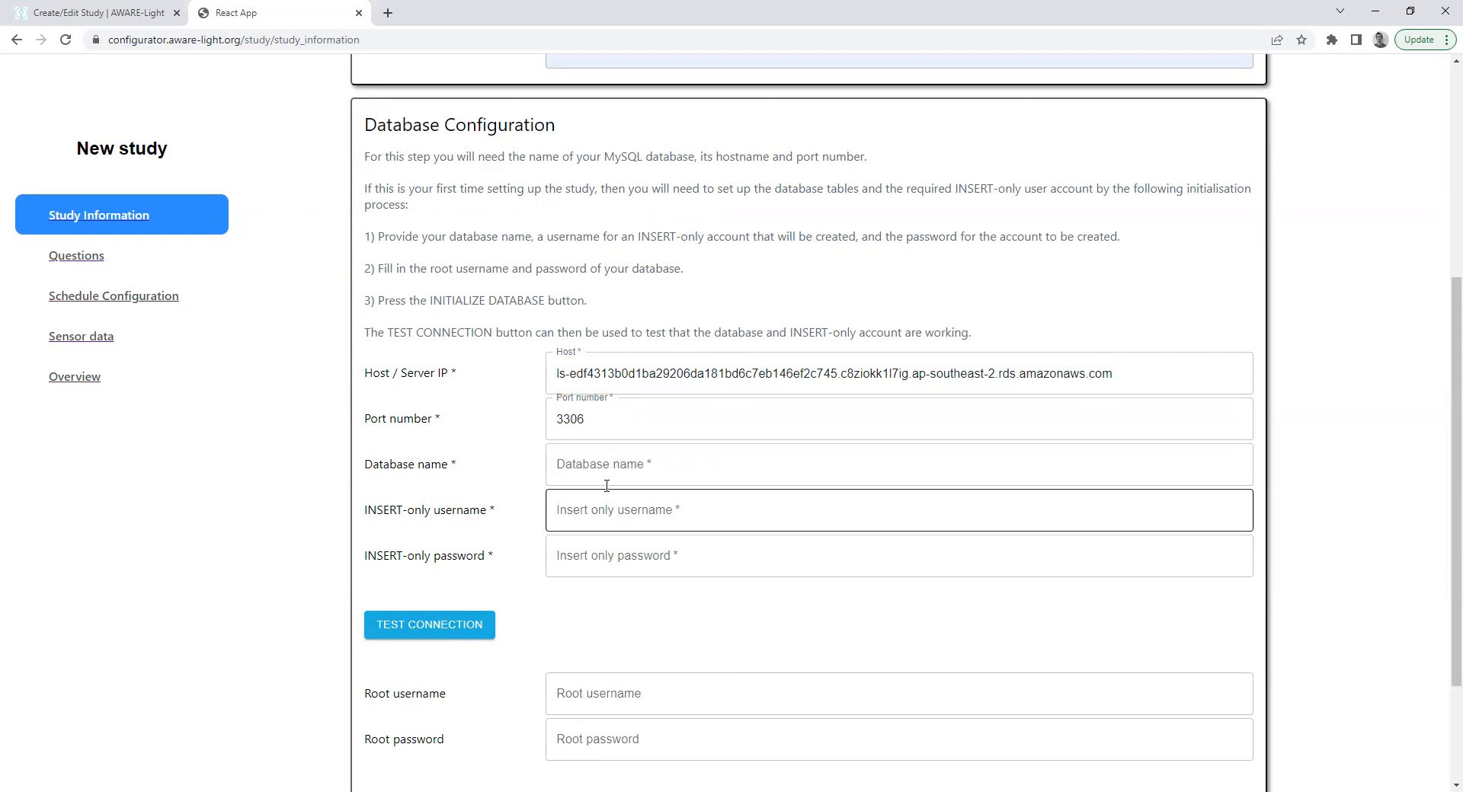
text(dbawarelight)
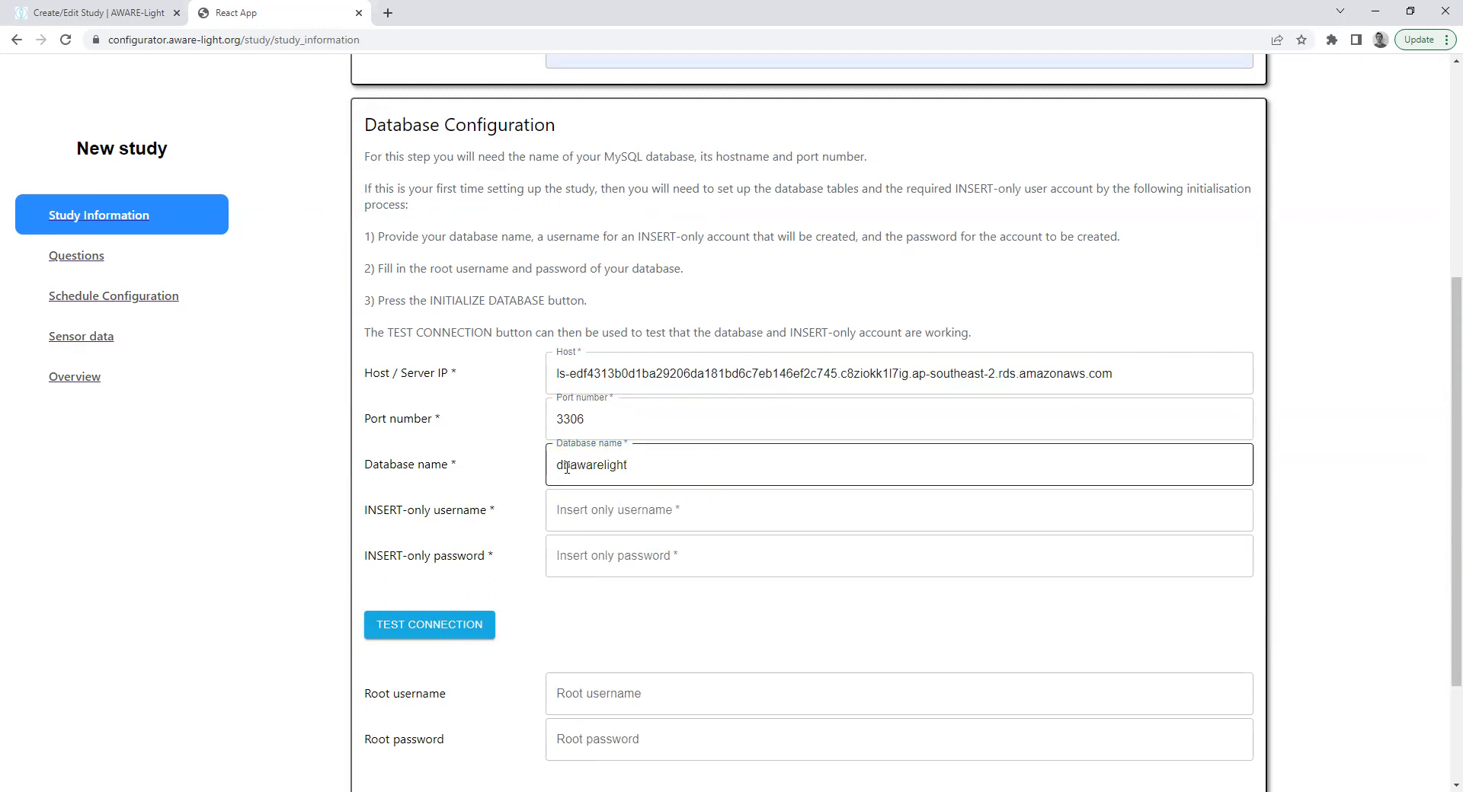
click(899, 509)
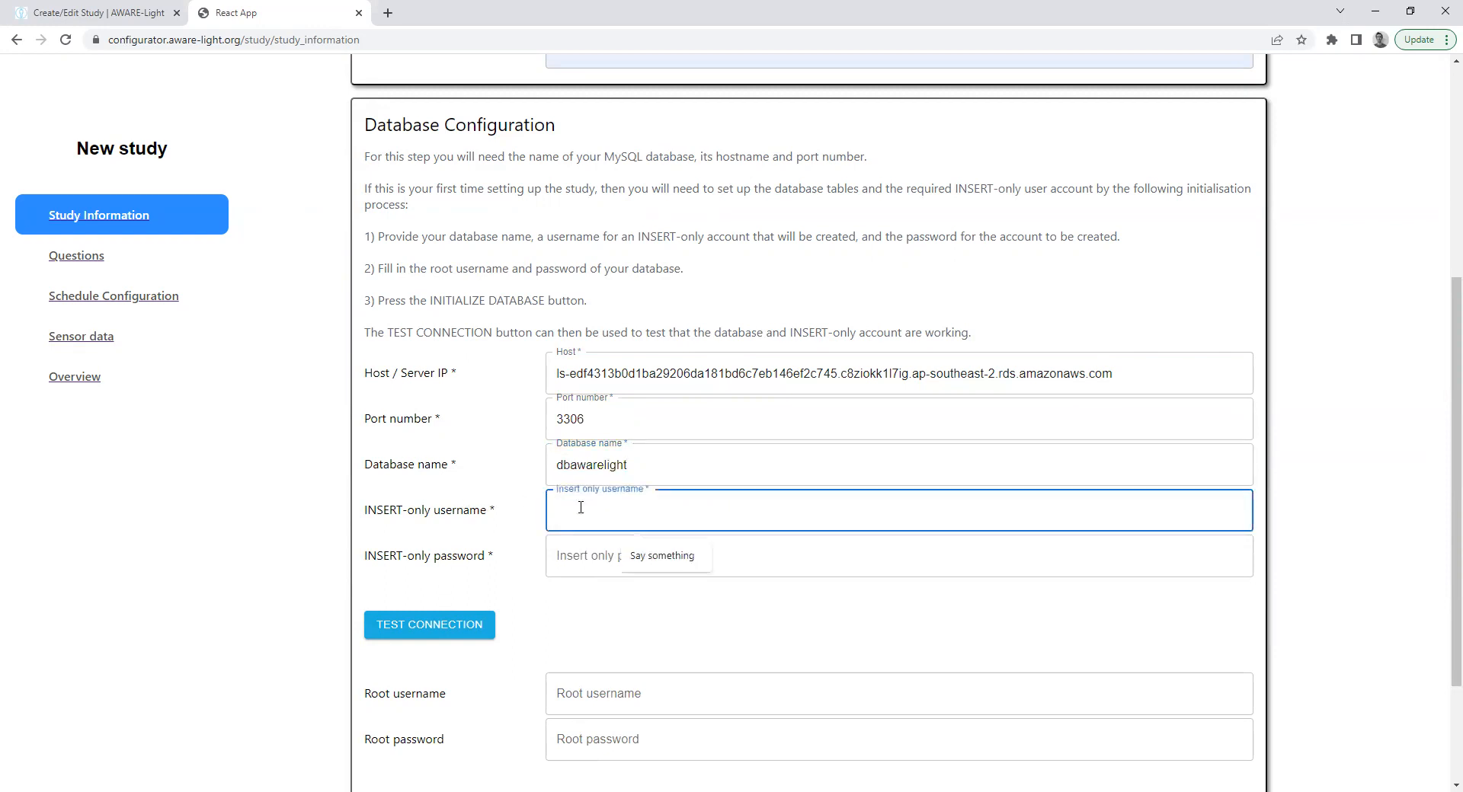
text(test_inserter)
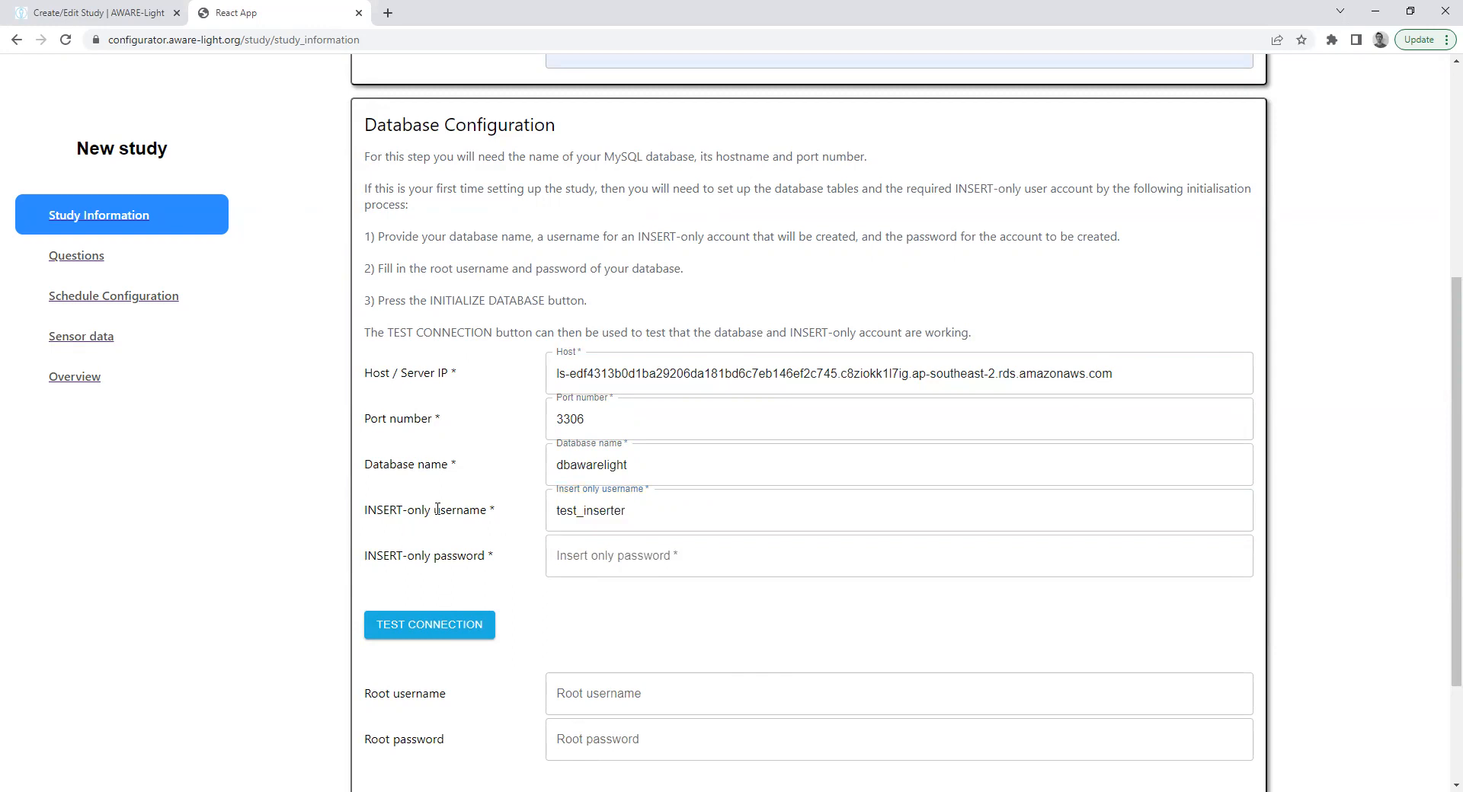
mouse_move(400, 524)
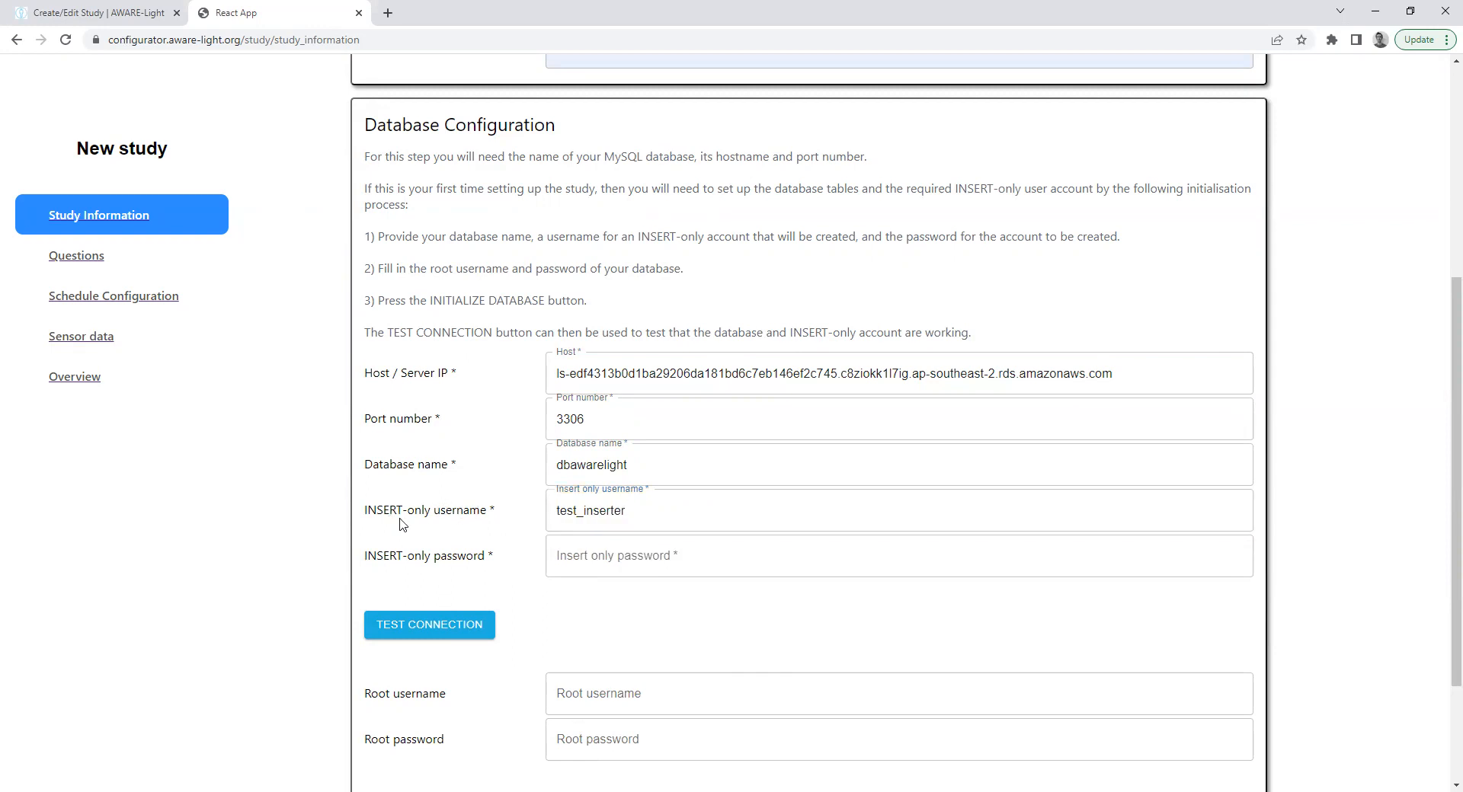
mouse_move(400, 527)
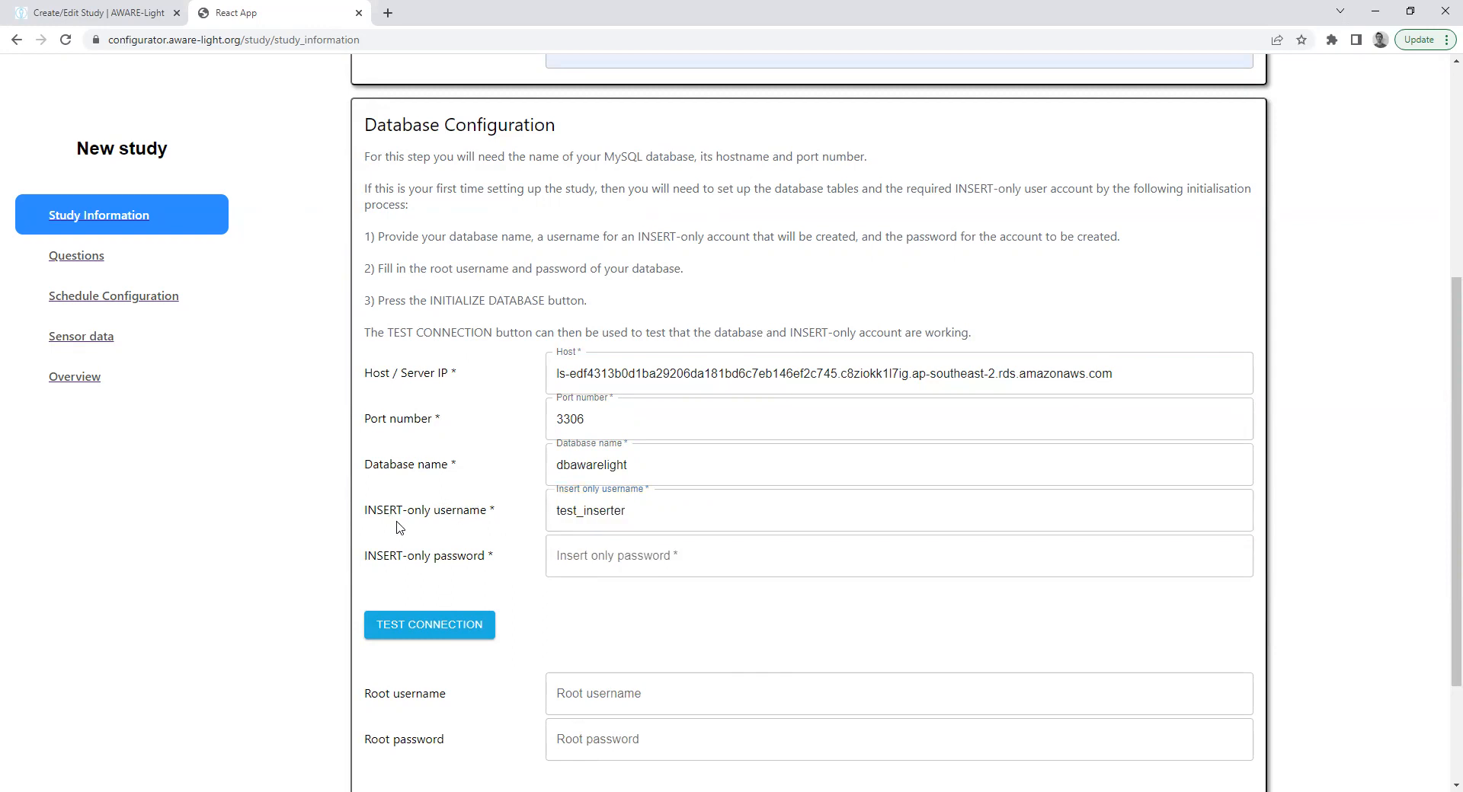
Step: Enter the INSERT-only password, root user root2 and its password, then initialize the database
click(896, 555)
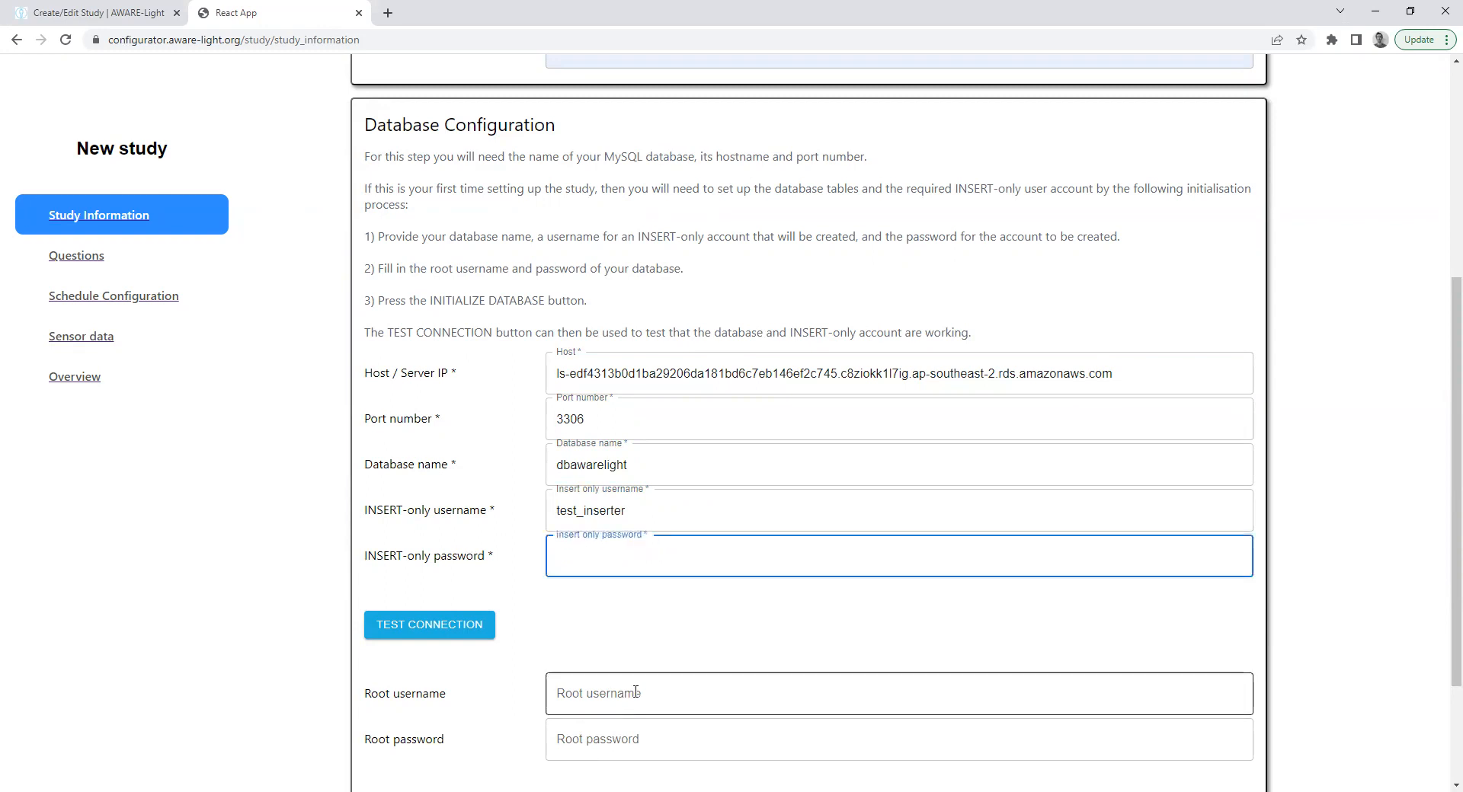
text(••••)
click(900, 694)
text(r)
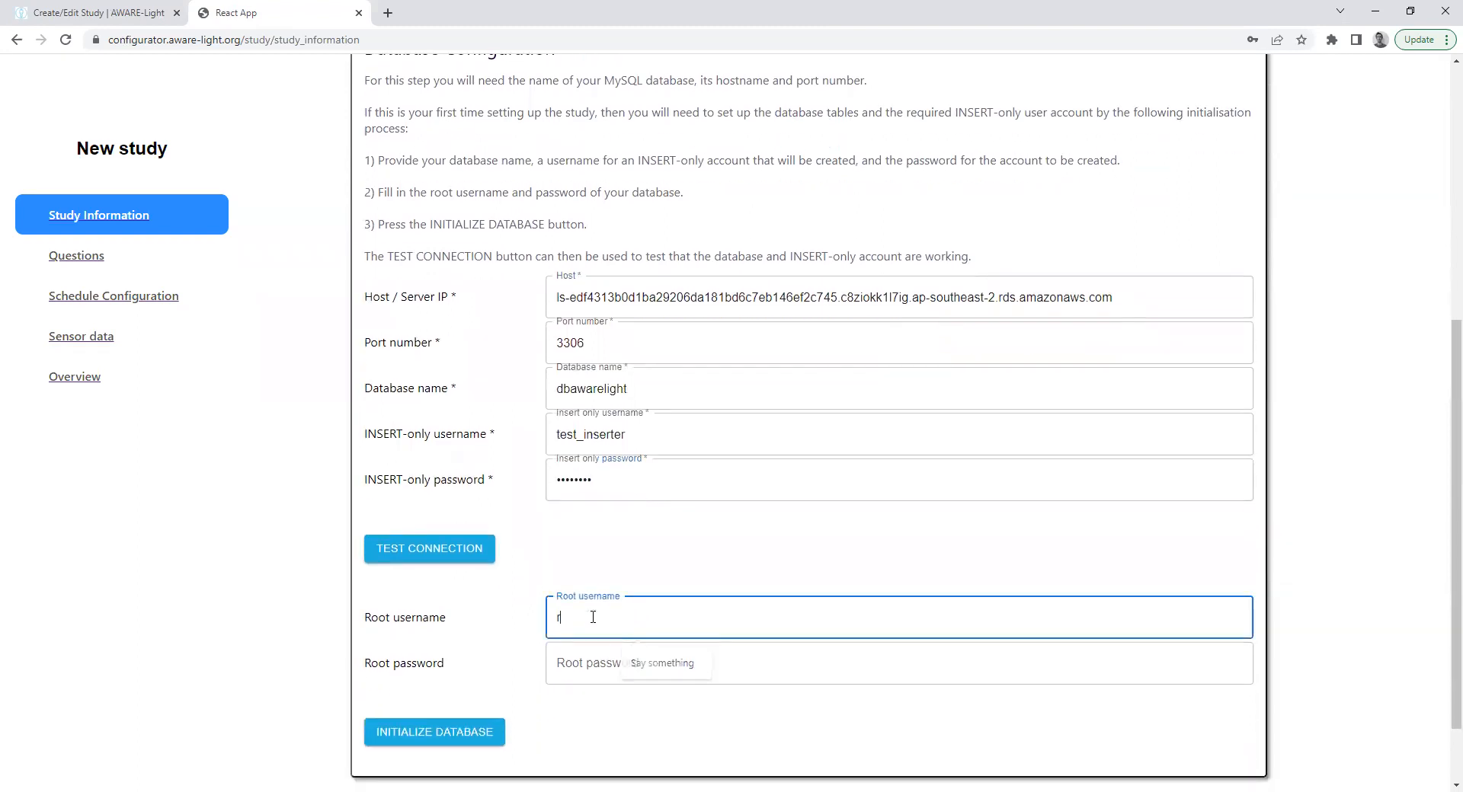
text(oot2)
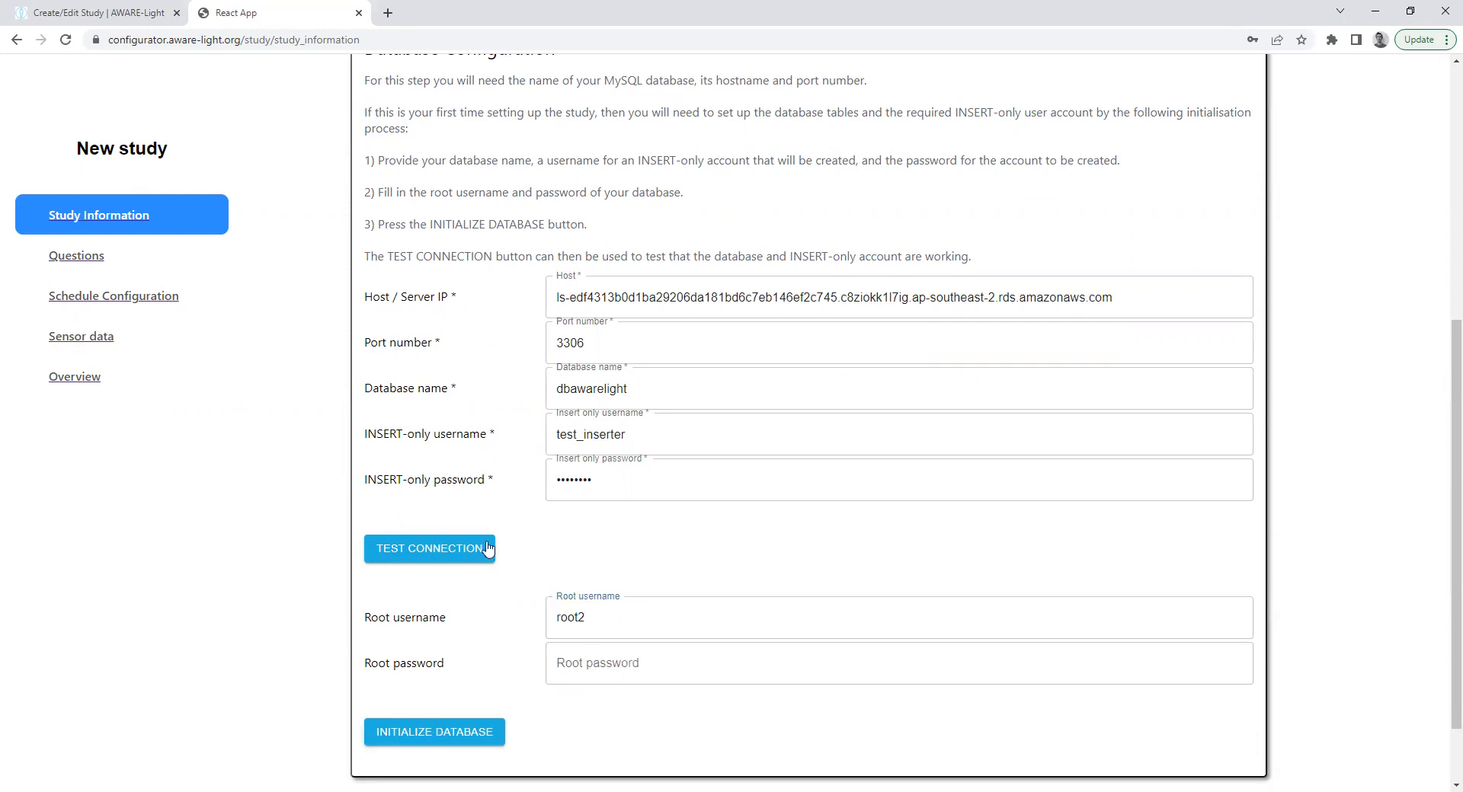
mouse_move(390, 420)
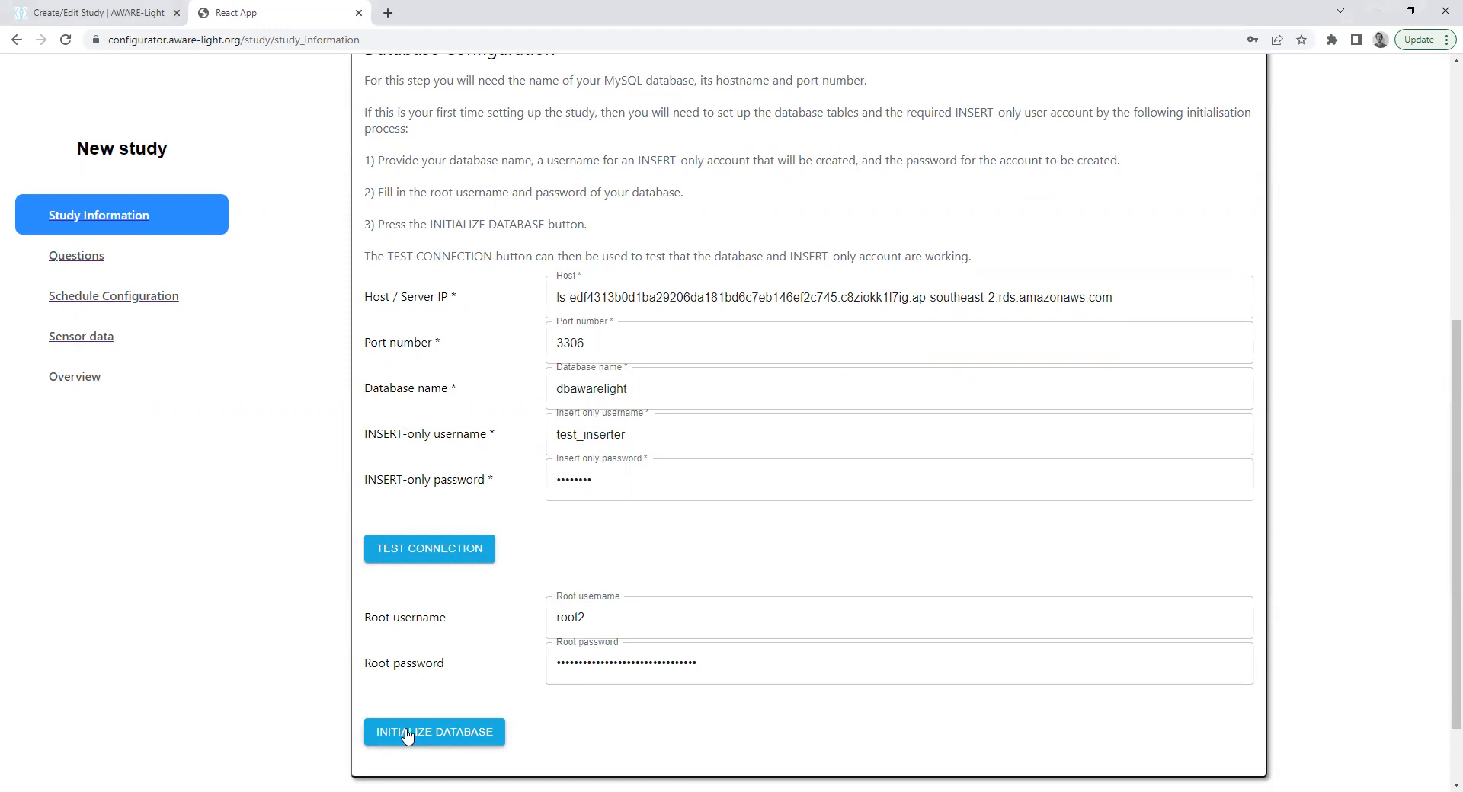
click(432, 732)
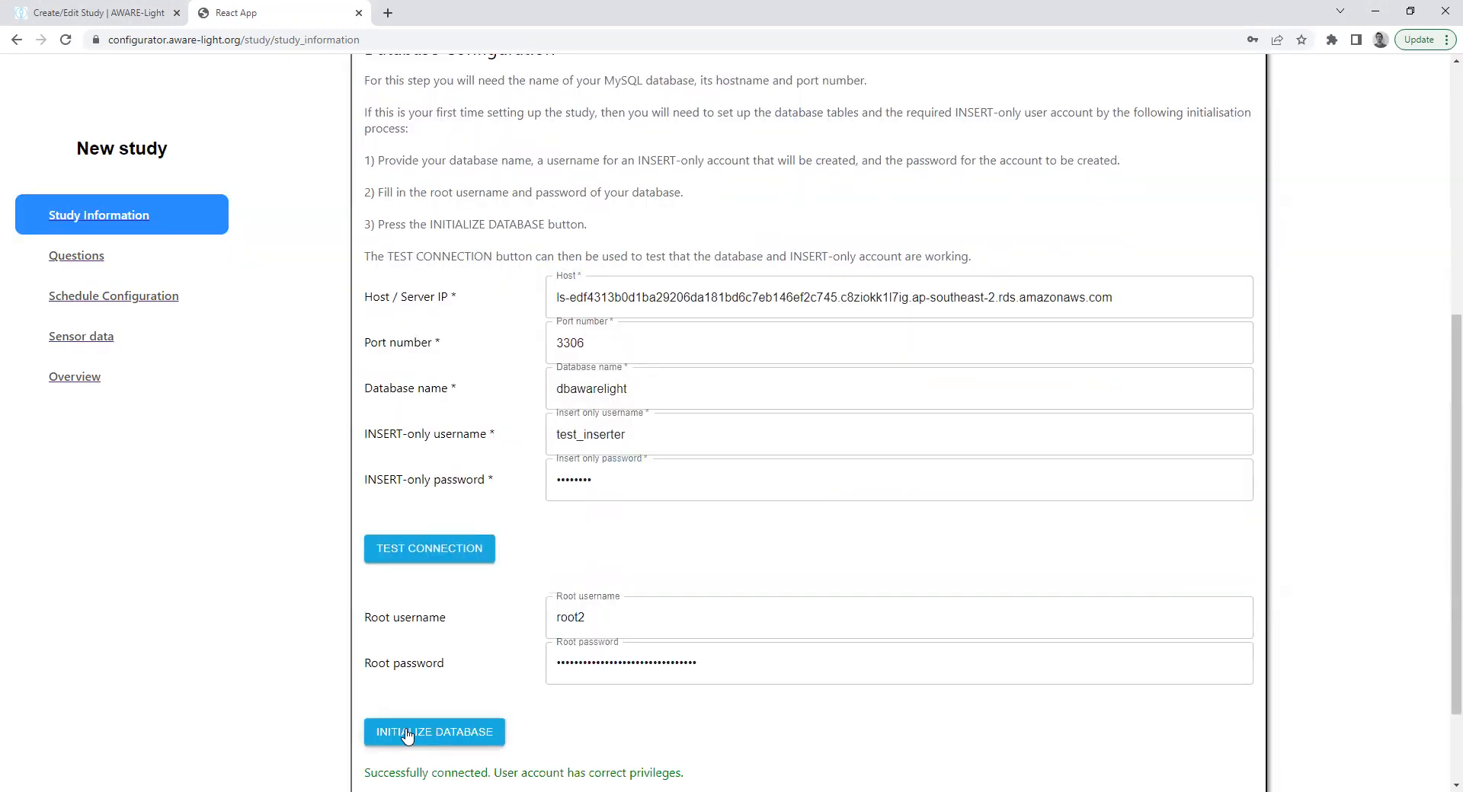
Step: Test the database connection, then continue to the Questions page
scroll(down, 3)
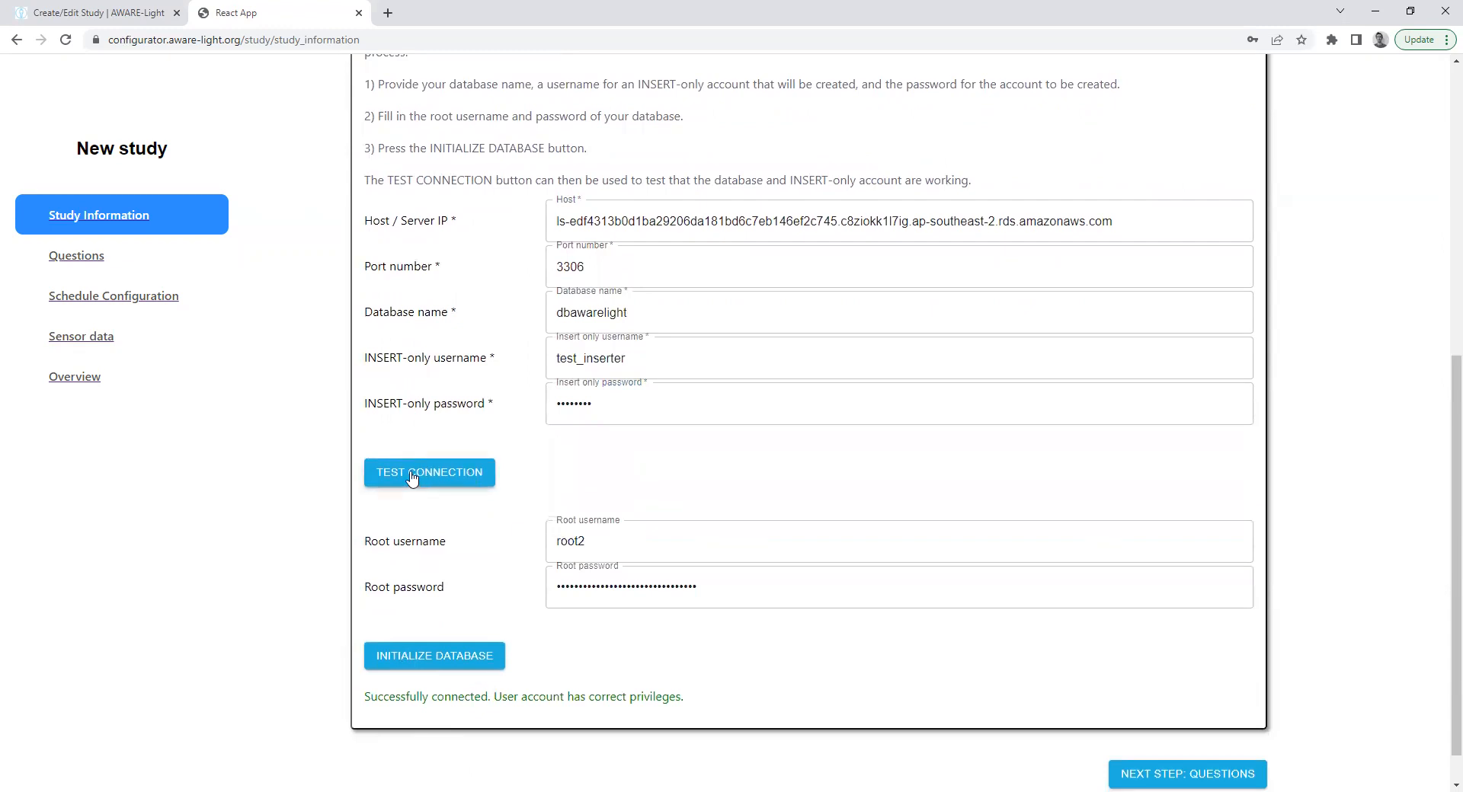
mouse_move(501, 344)
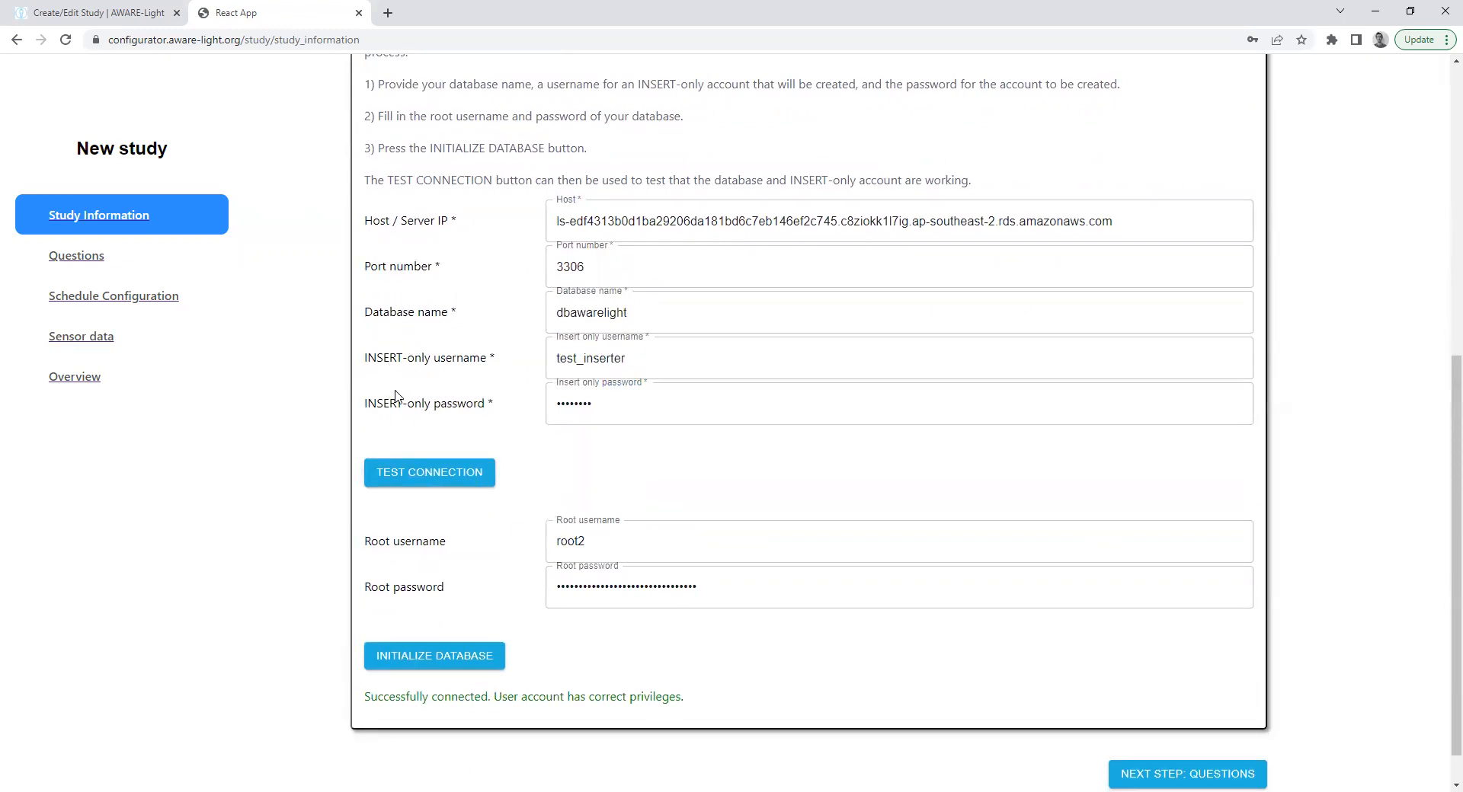
mouse_move(425, 482)
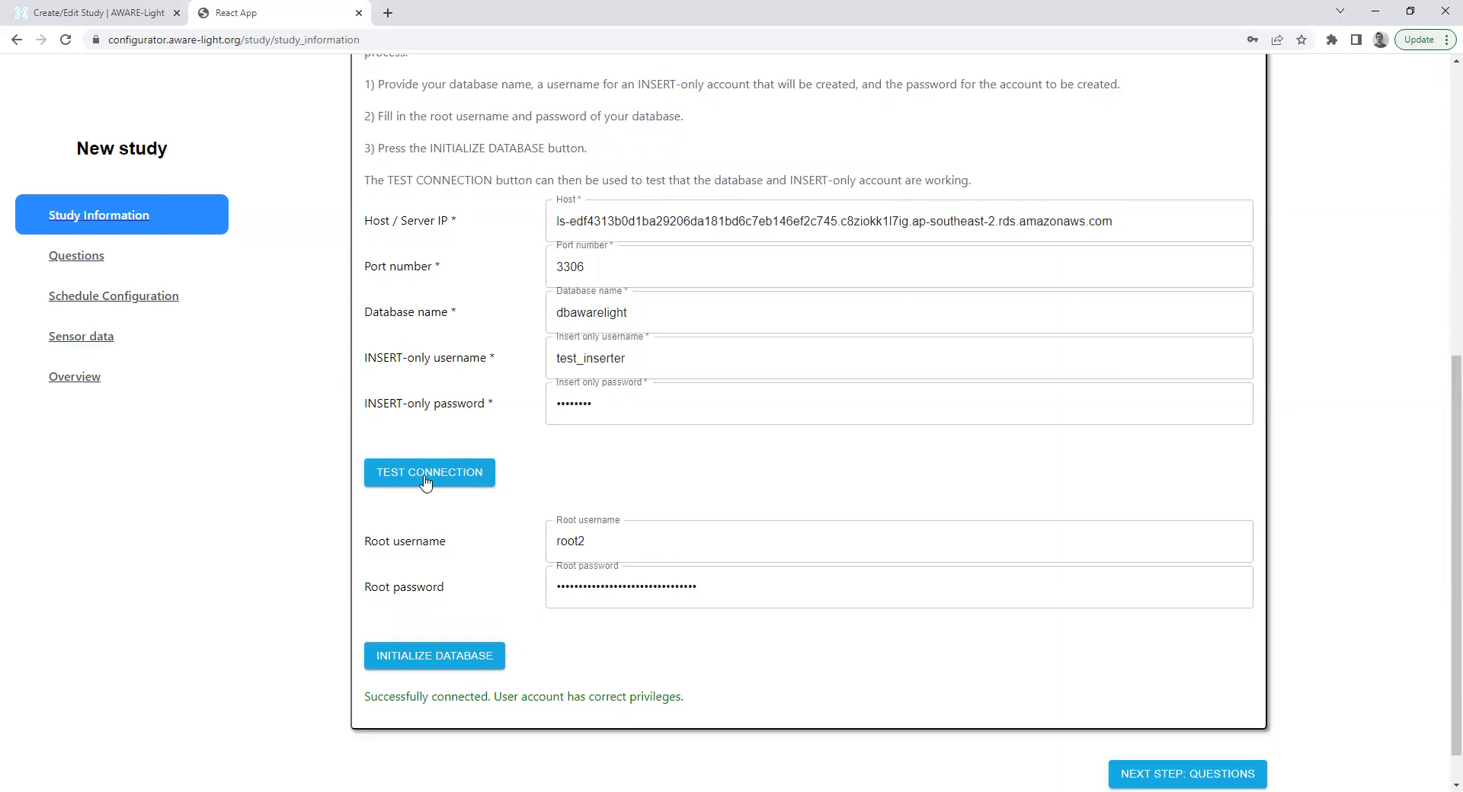
click(429, 473)
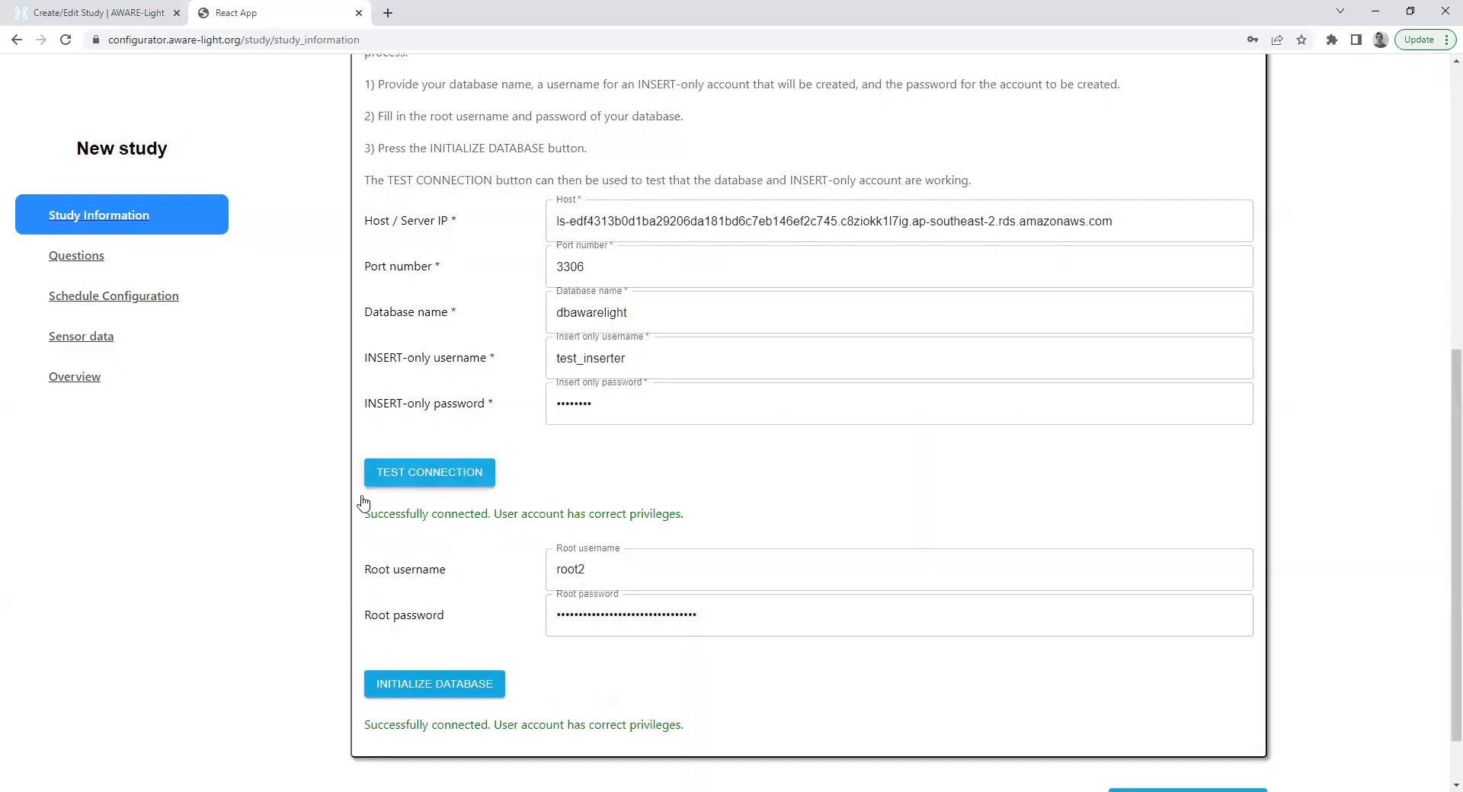
scroll(down, 3)
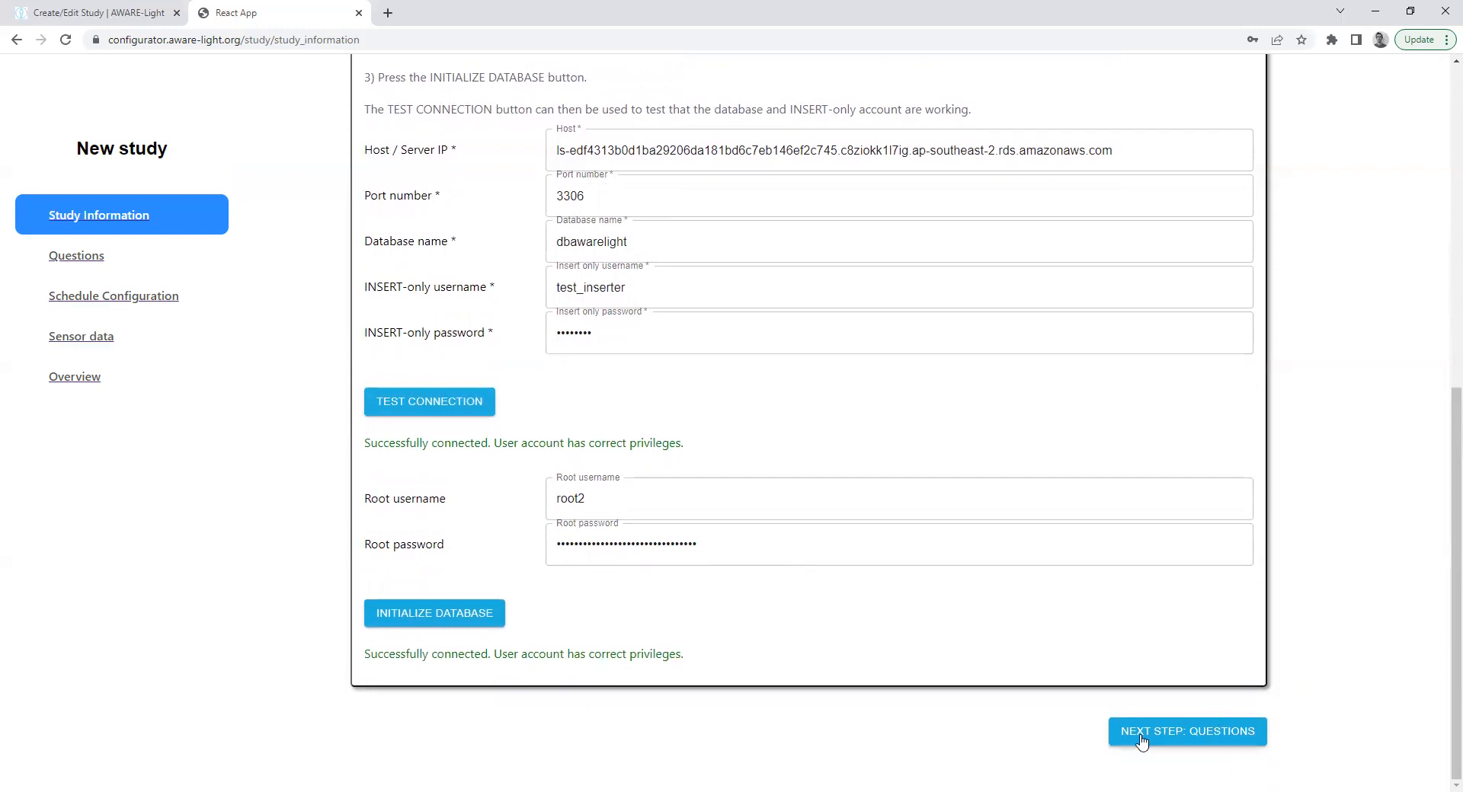
click(1187, 731)
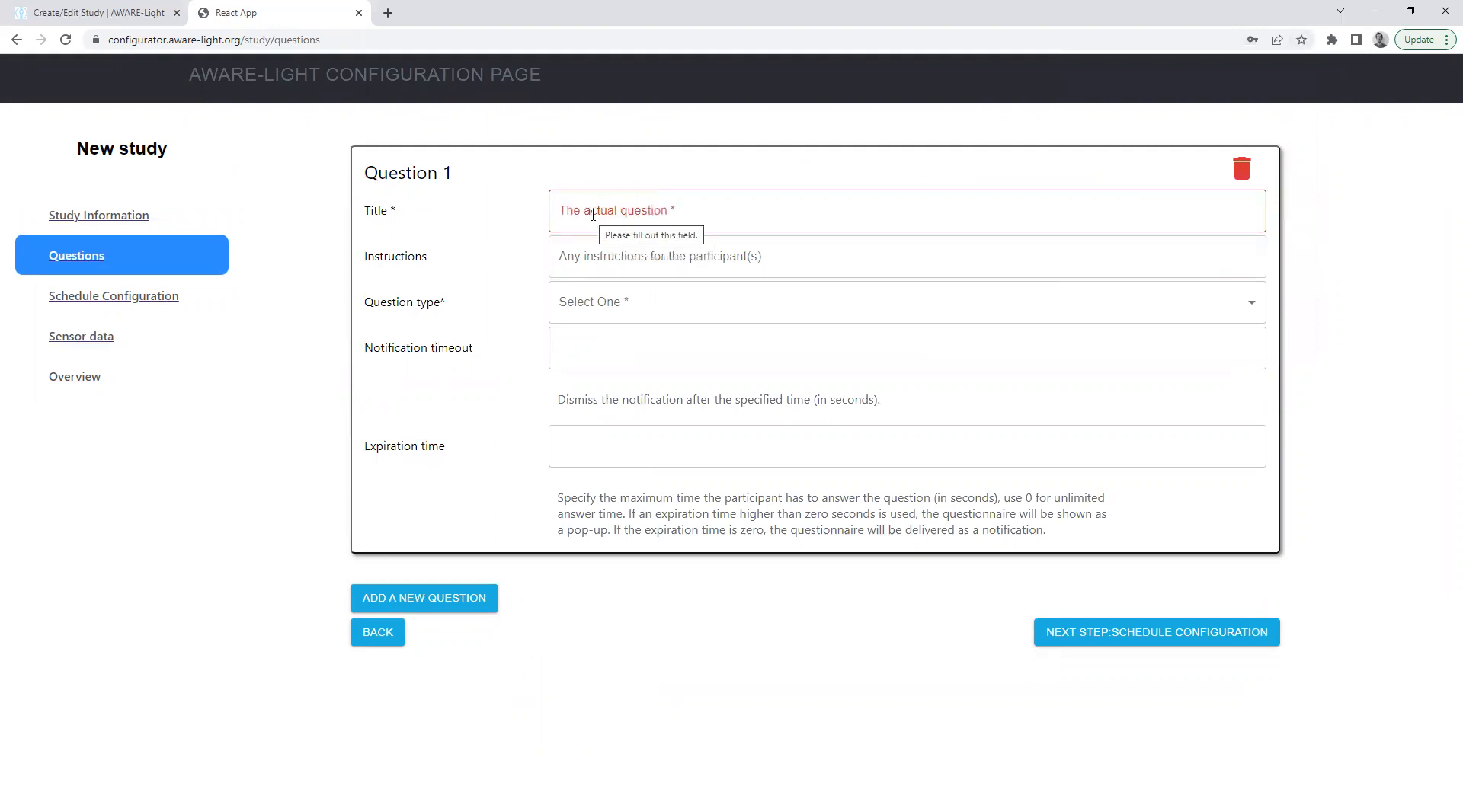
Step: Title Question 1 'Say something' as Free Text with timeout and expiration of 60
text(Say something)
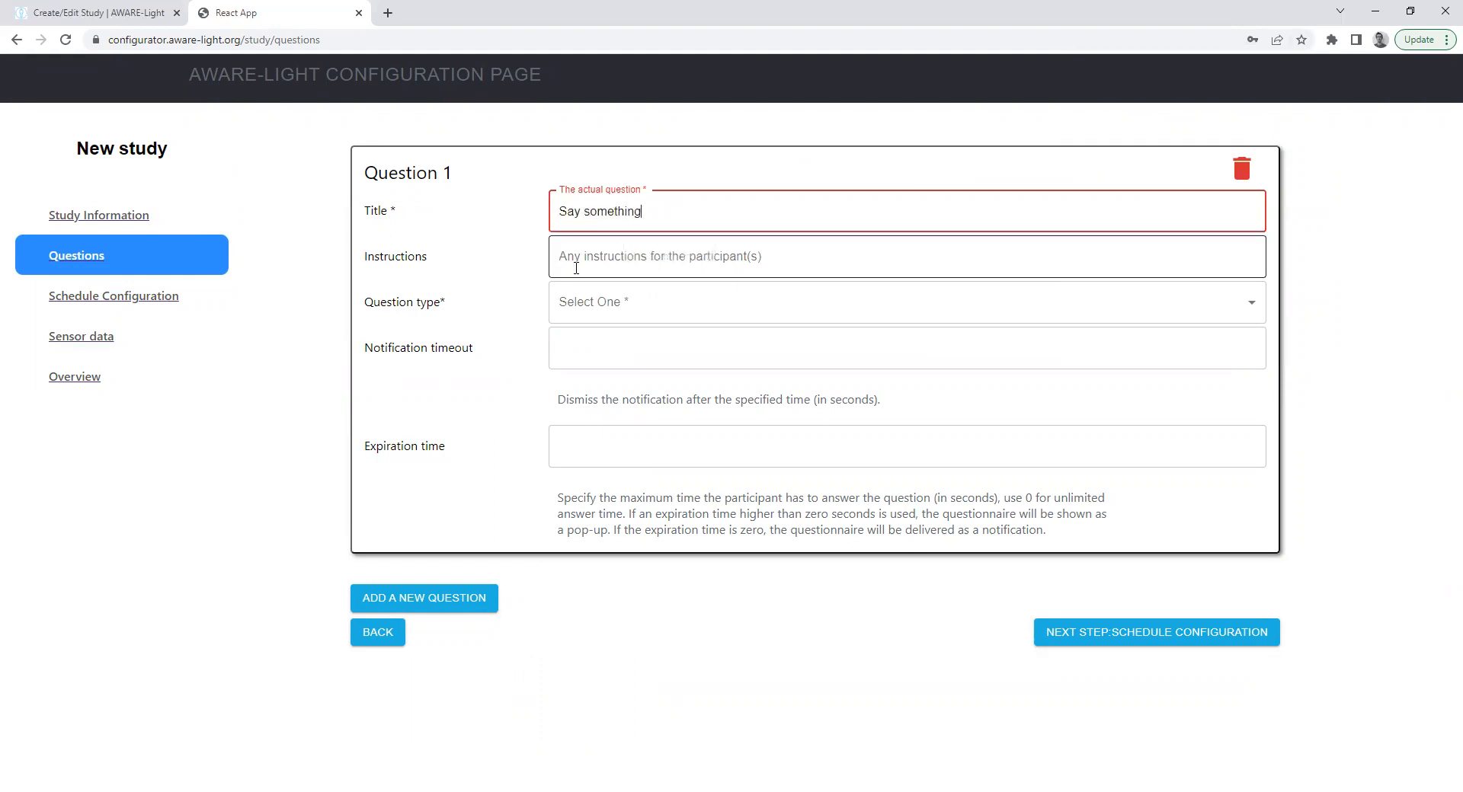
click(901, 302)
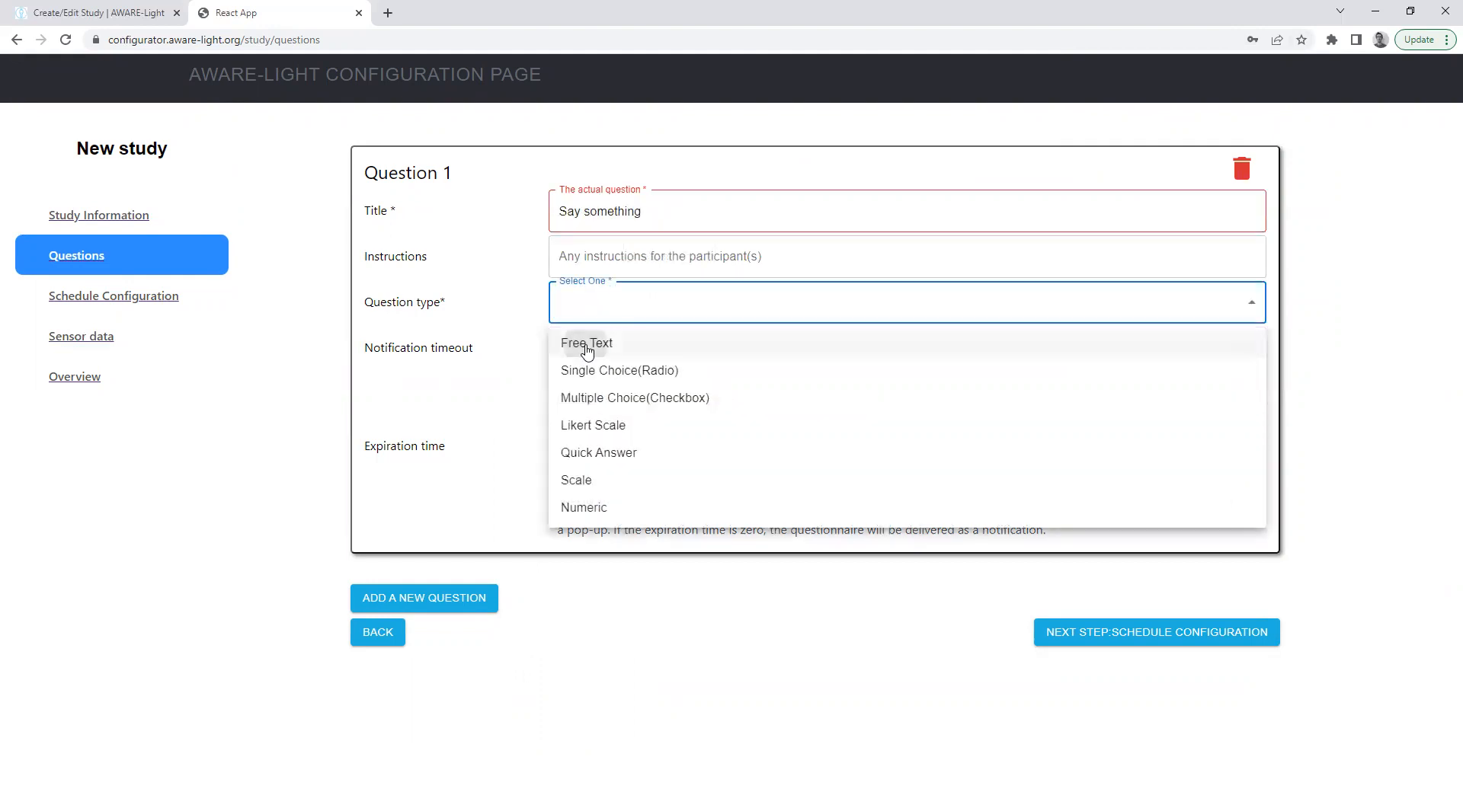
click(585, 344)
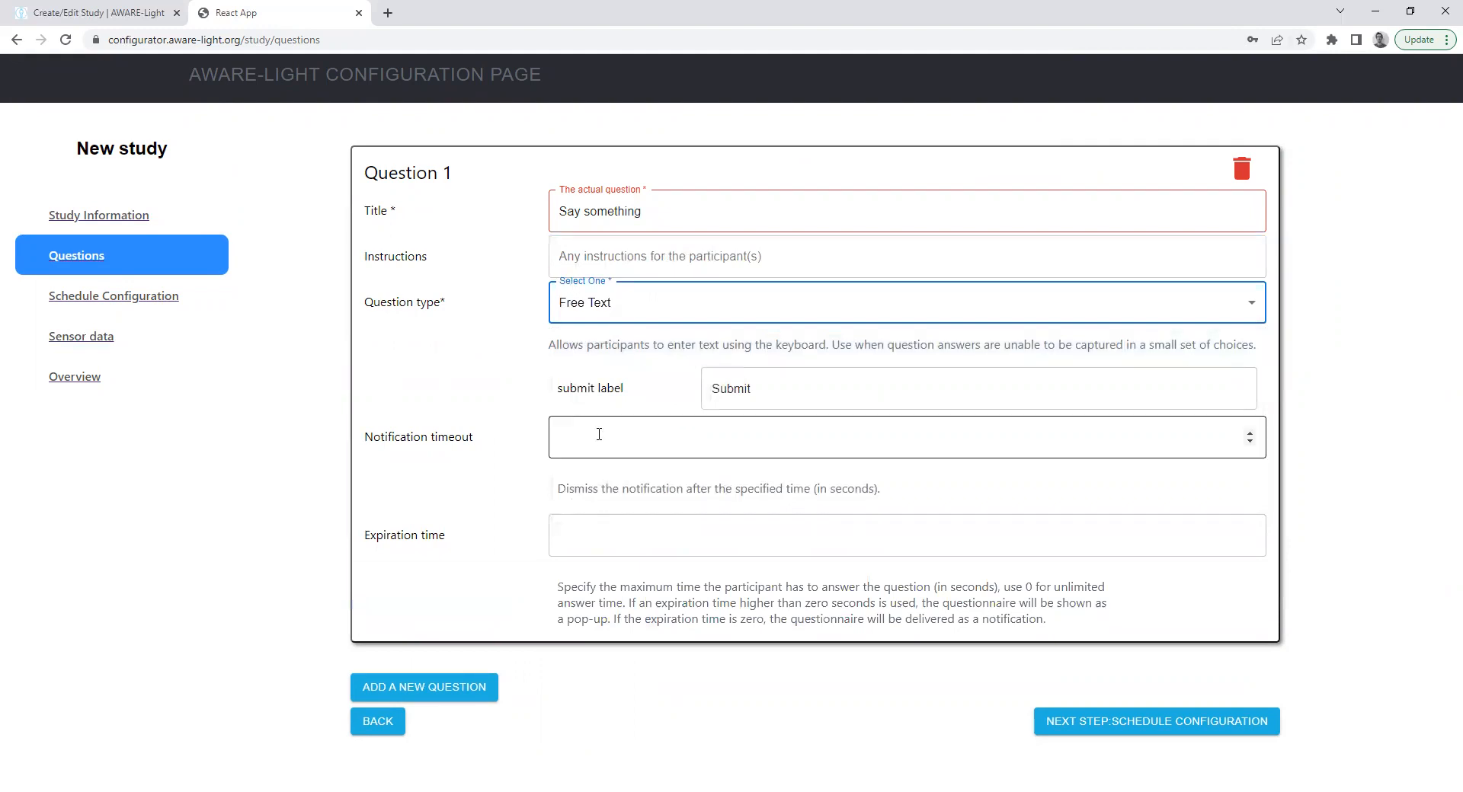
text(60)
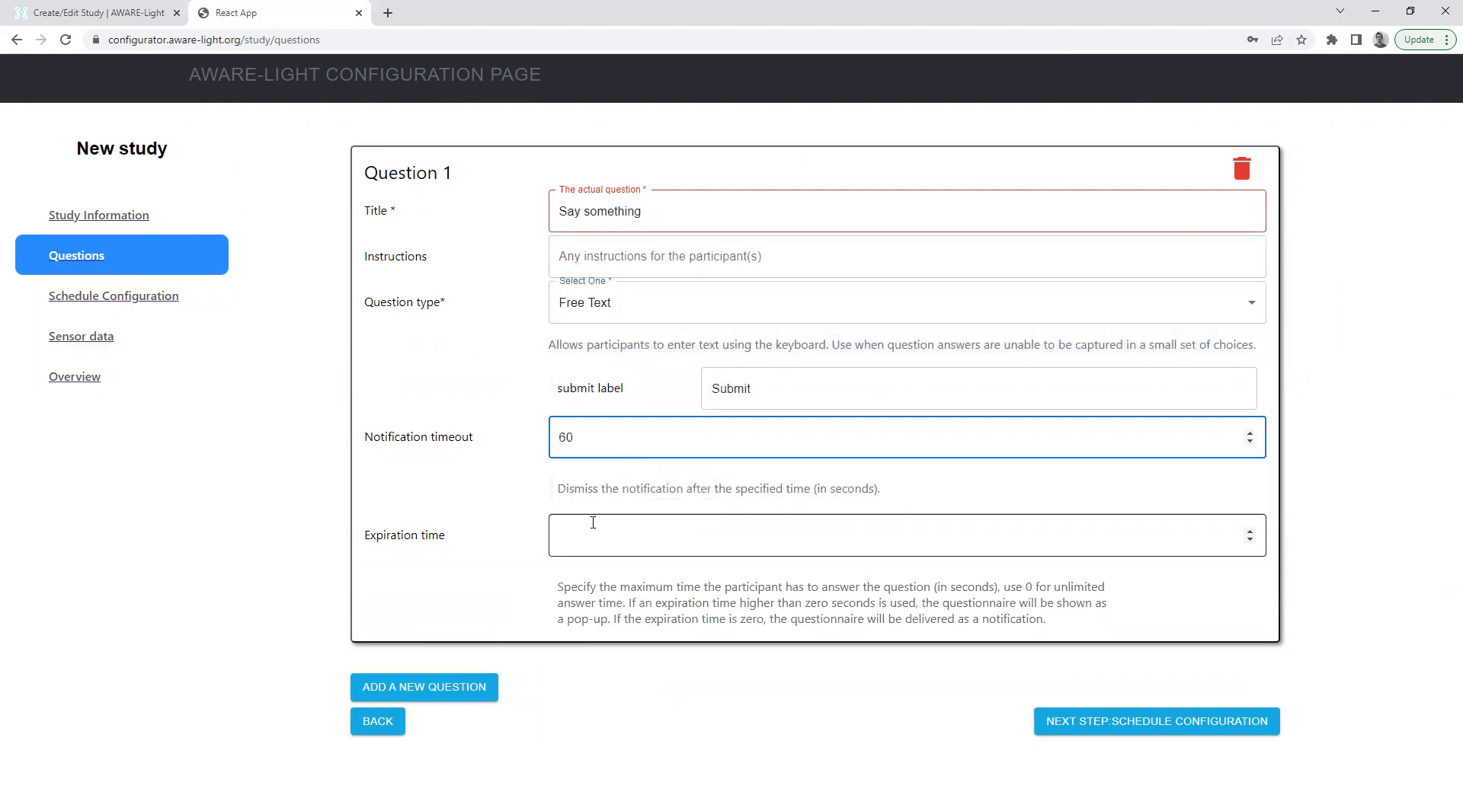
text(60)
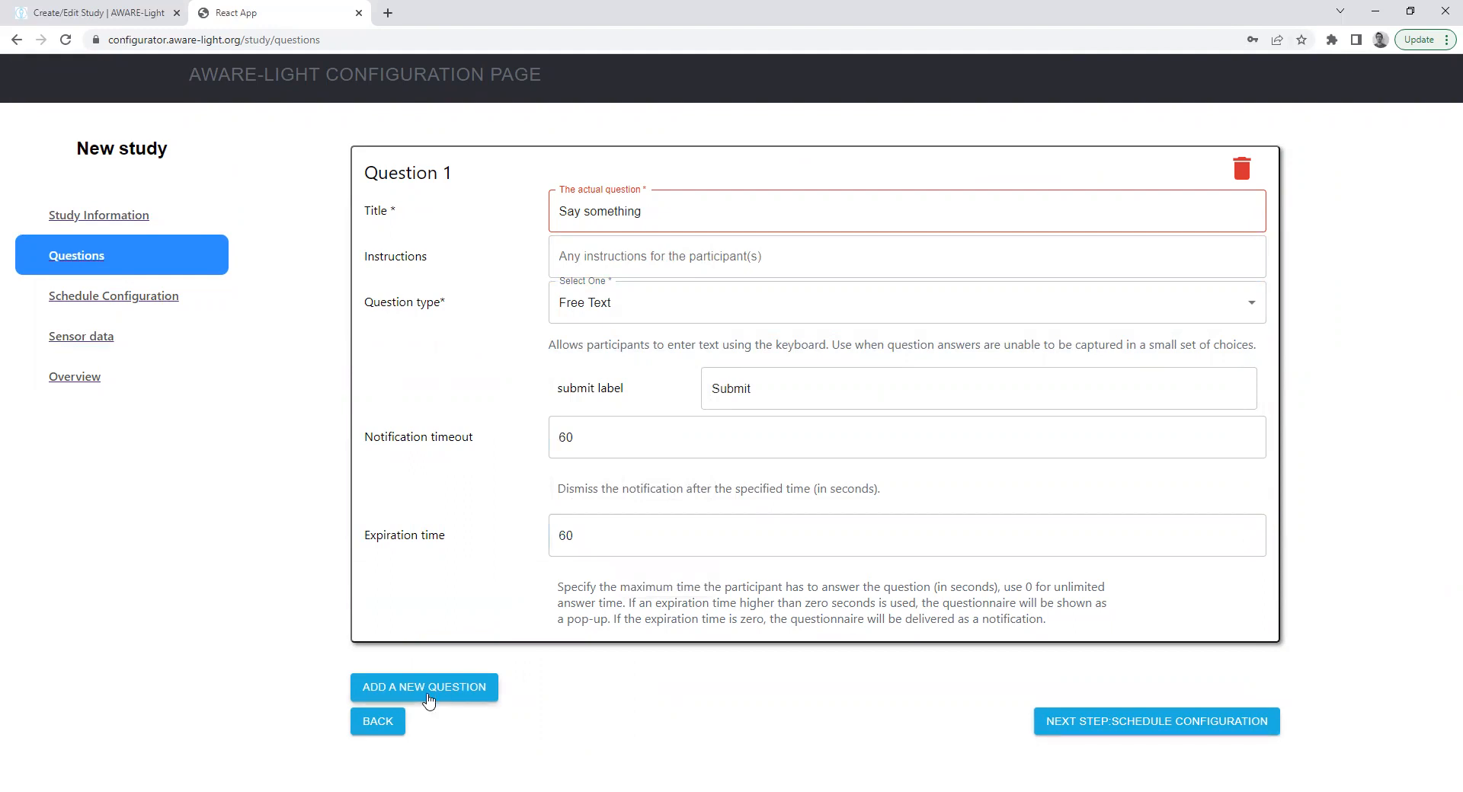
Step: Add Question 2 'How are you feeling?' as a Likert Scale question
click(423, 687)
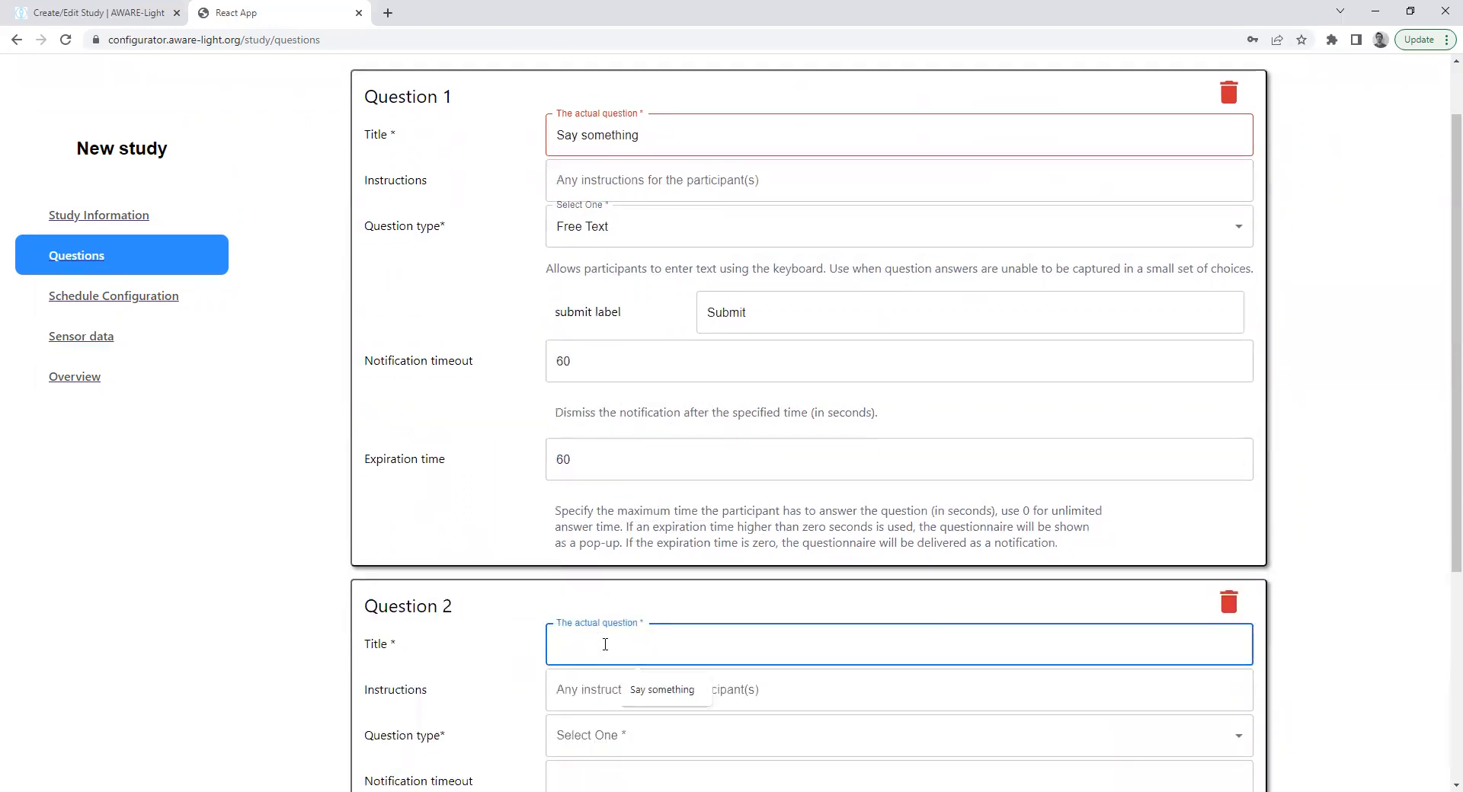
text(How are you feel)
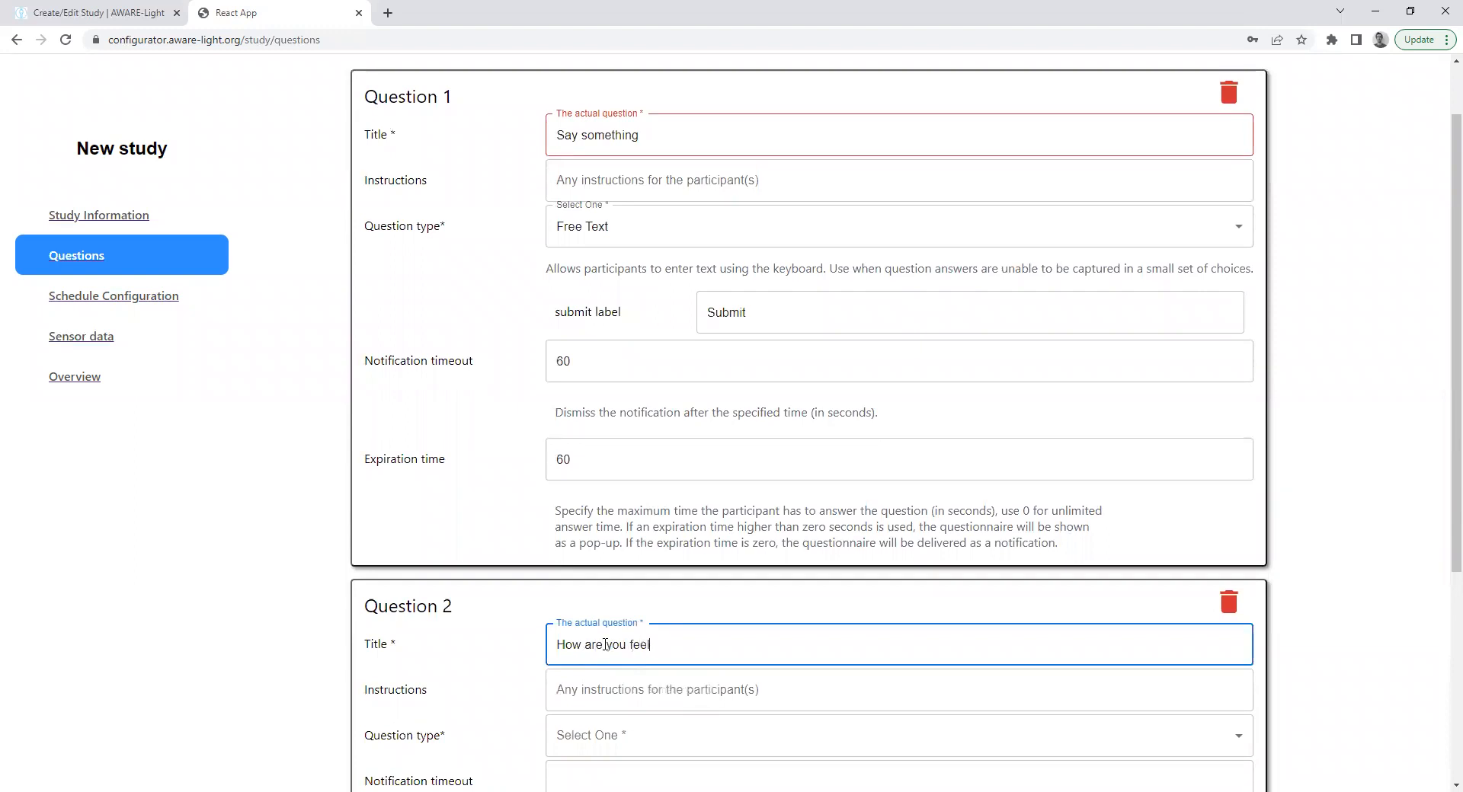
click(899, 582)
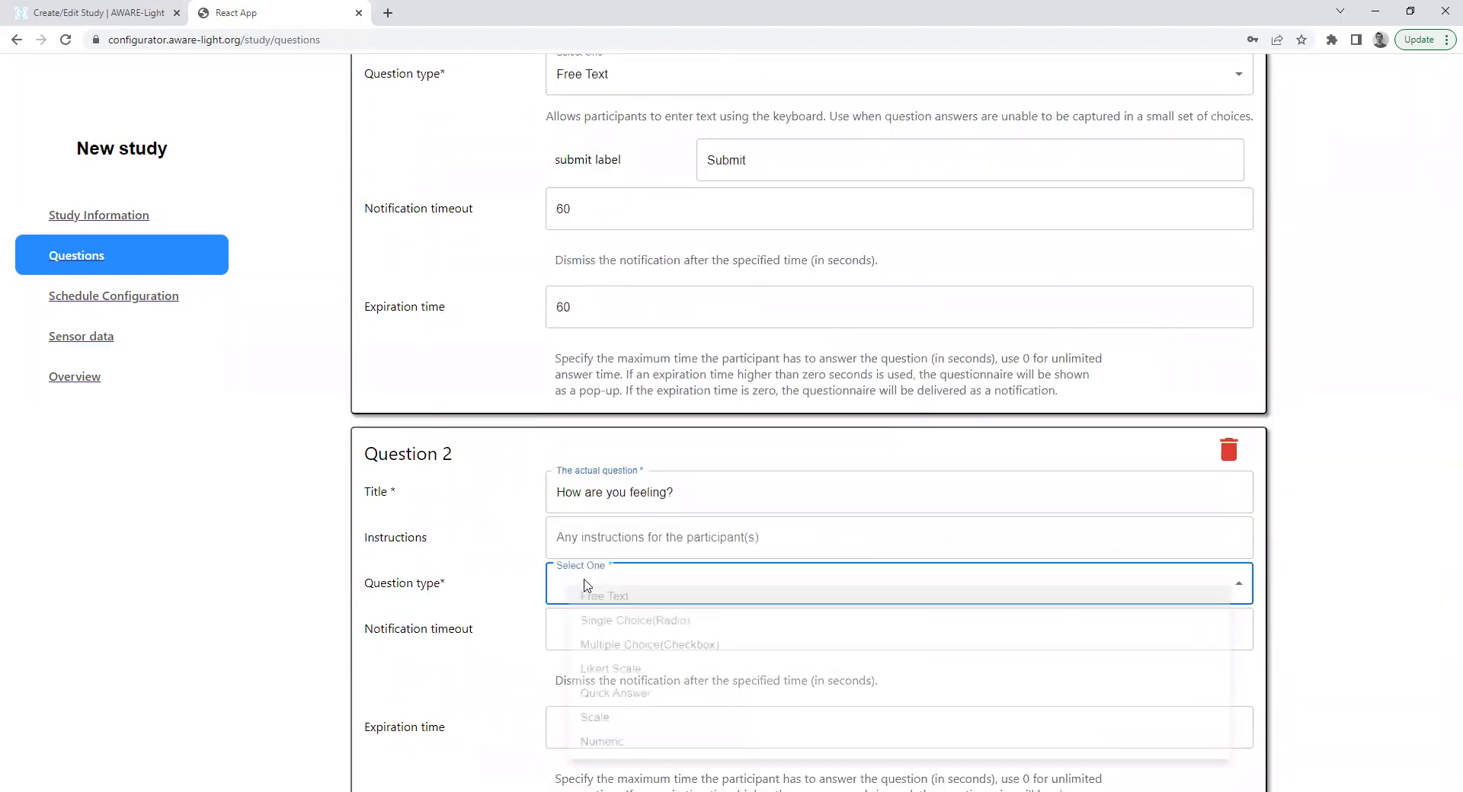
click(611, 668)
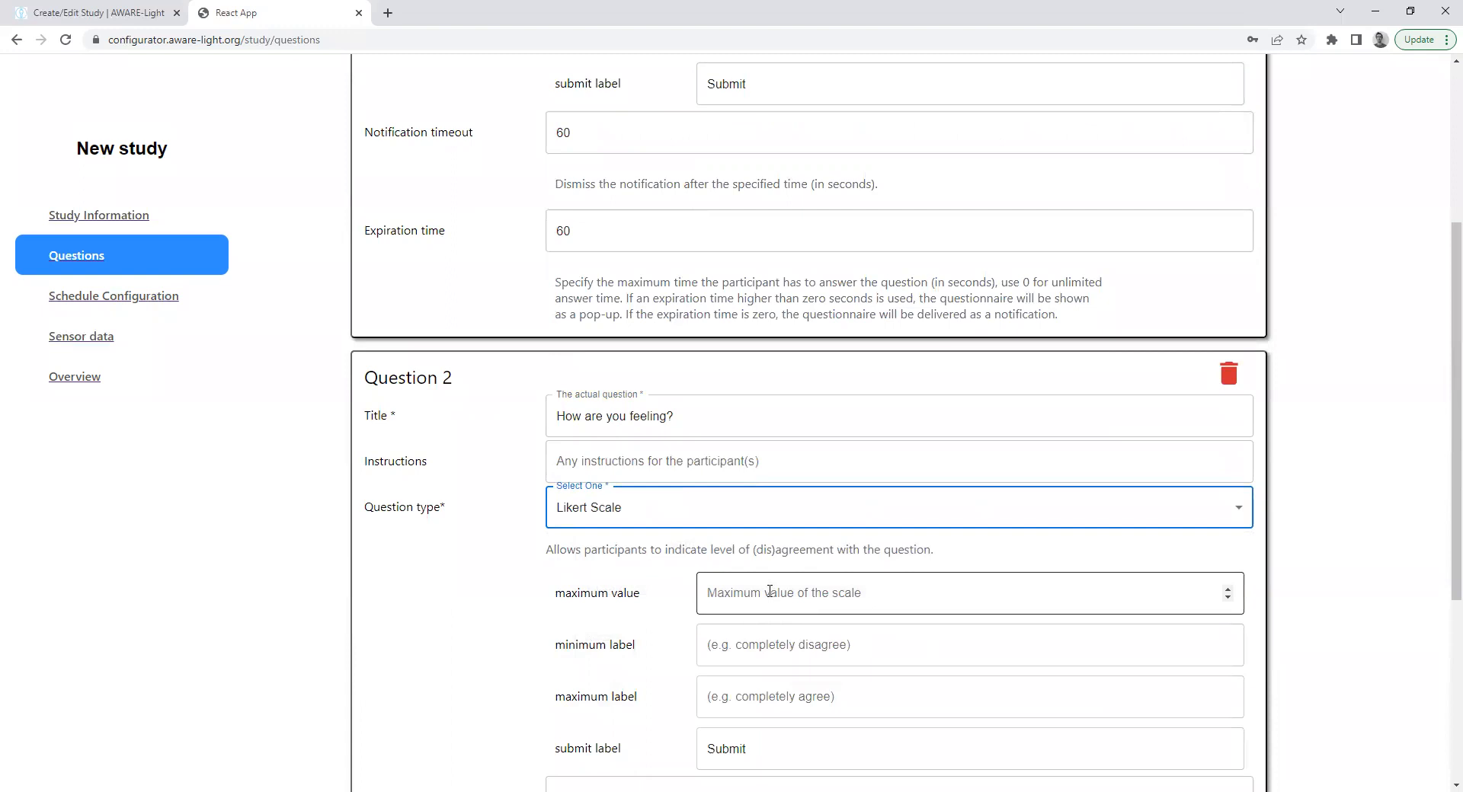
Step: Set the Likert maximum to 7 with labels 'Really bad' and 'Really good'
text(7)
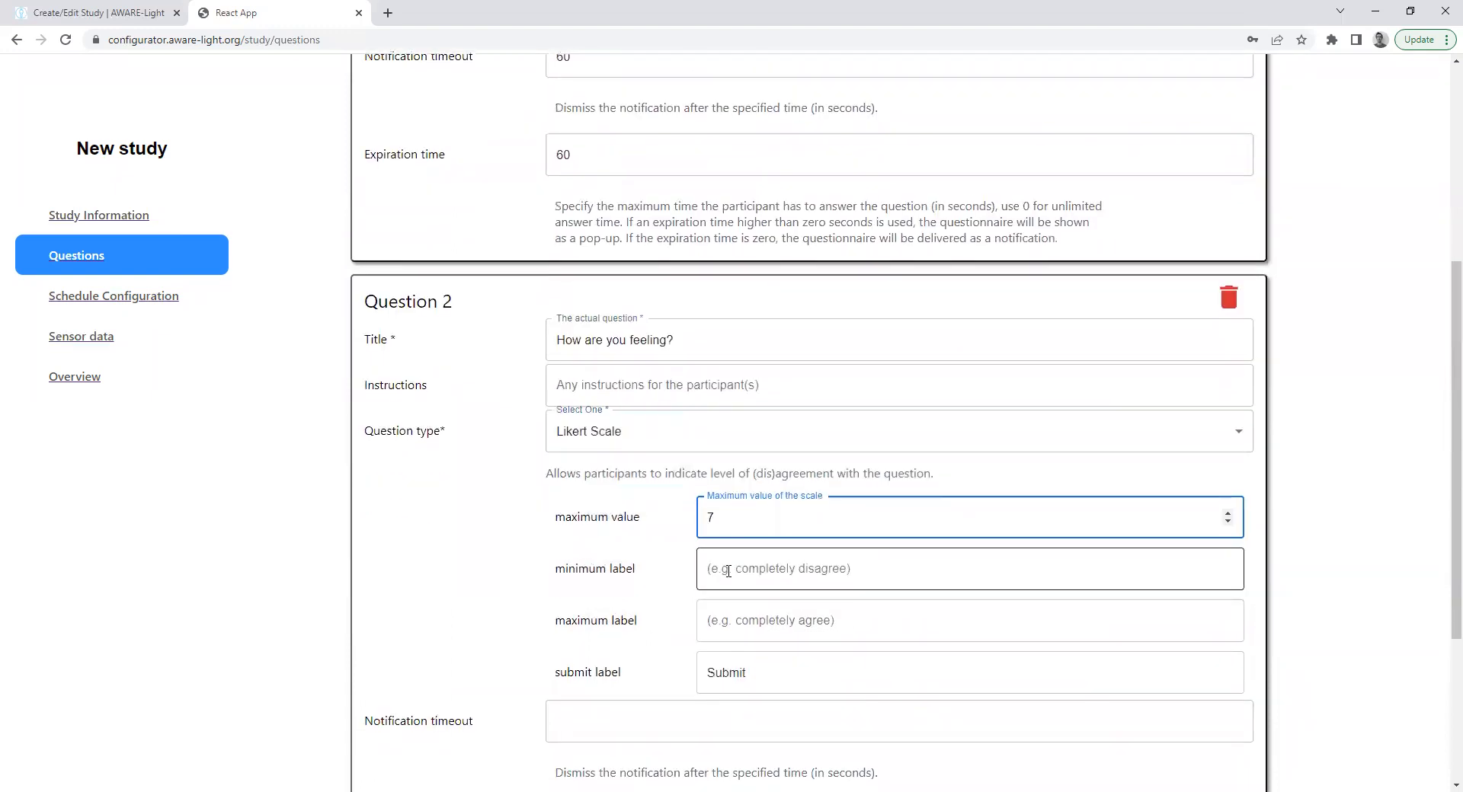
click(968, 568)
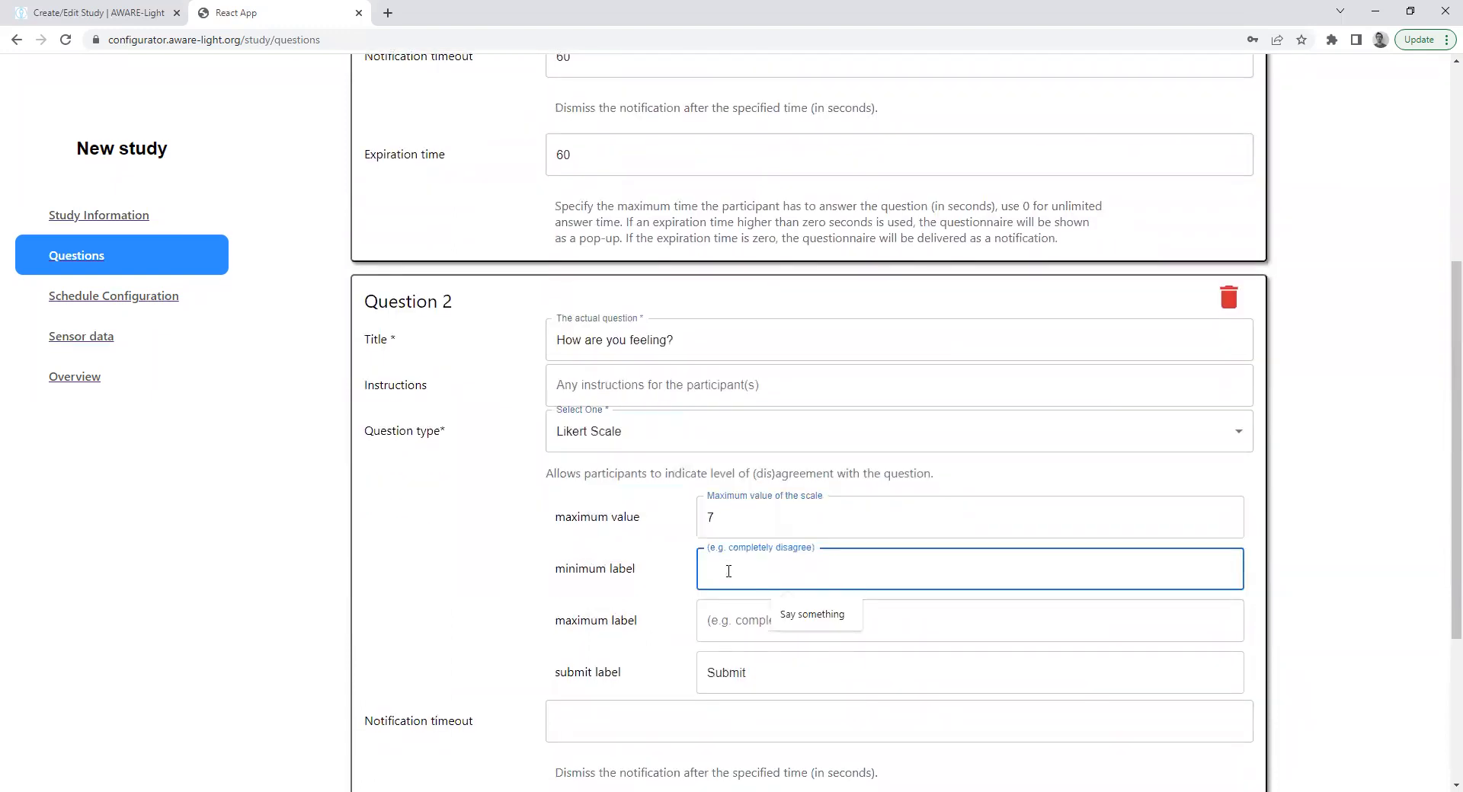
text(Really)
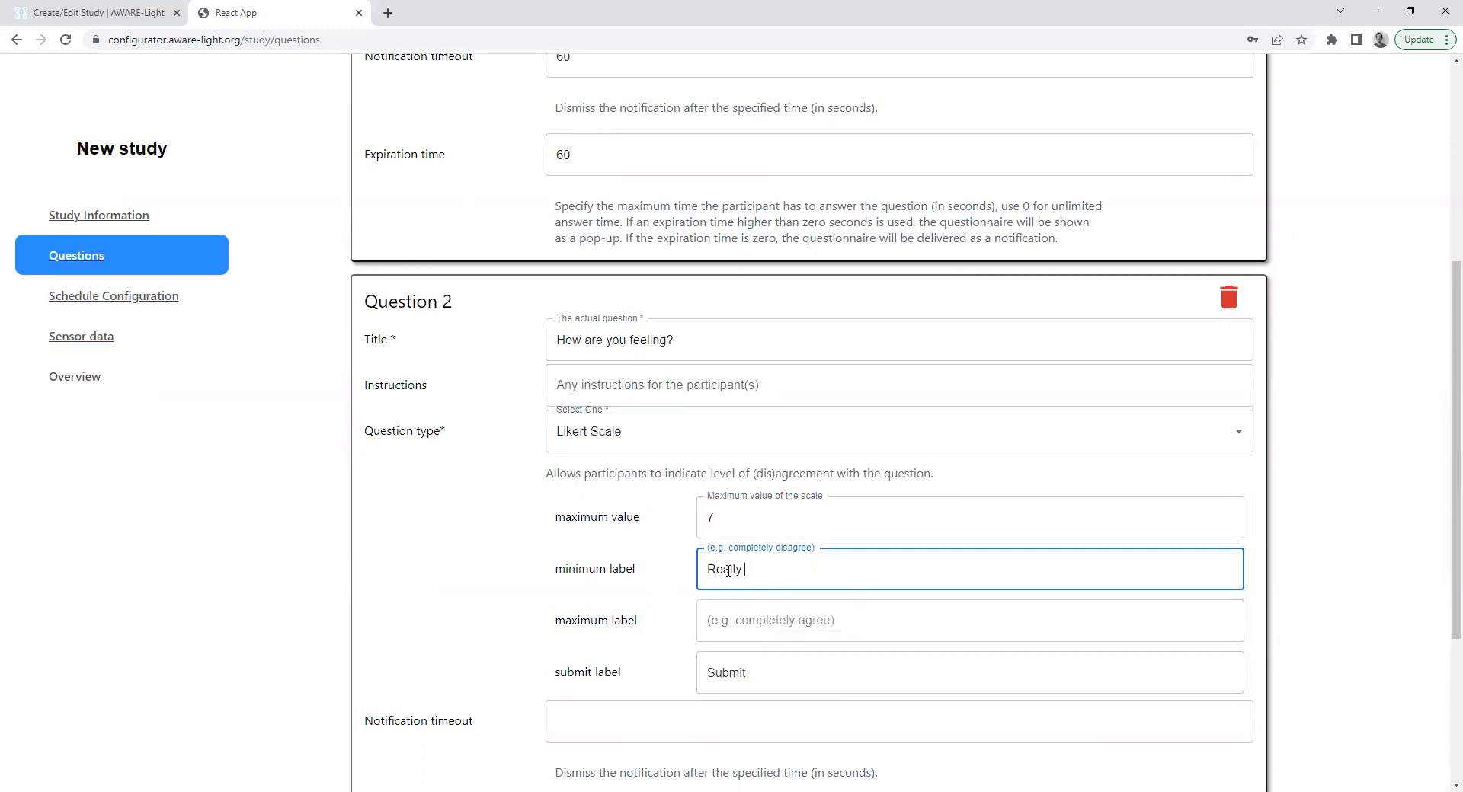
click(968, 620)
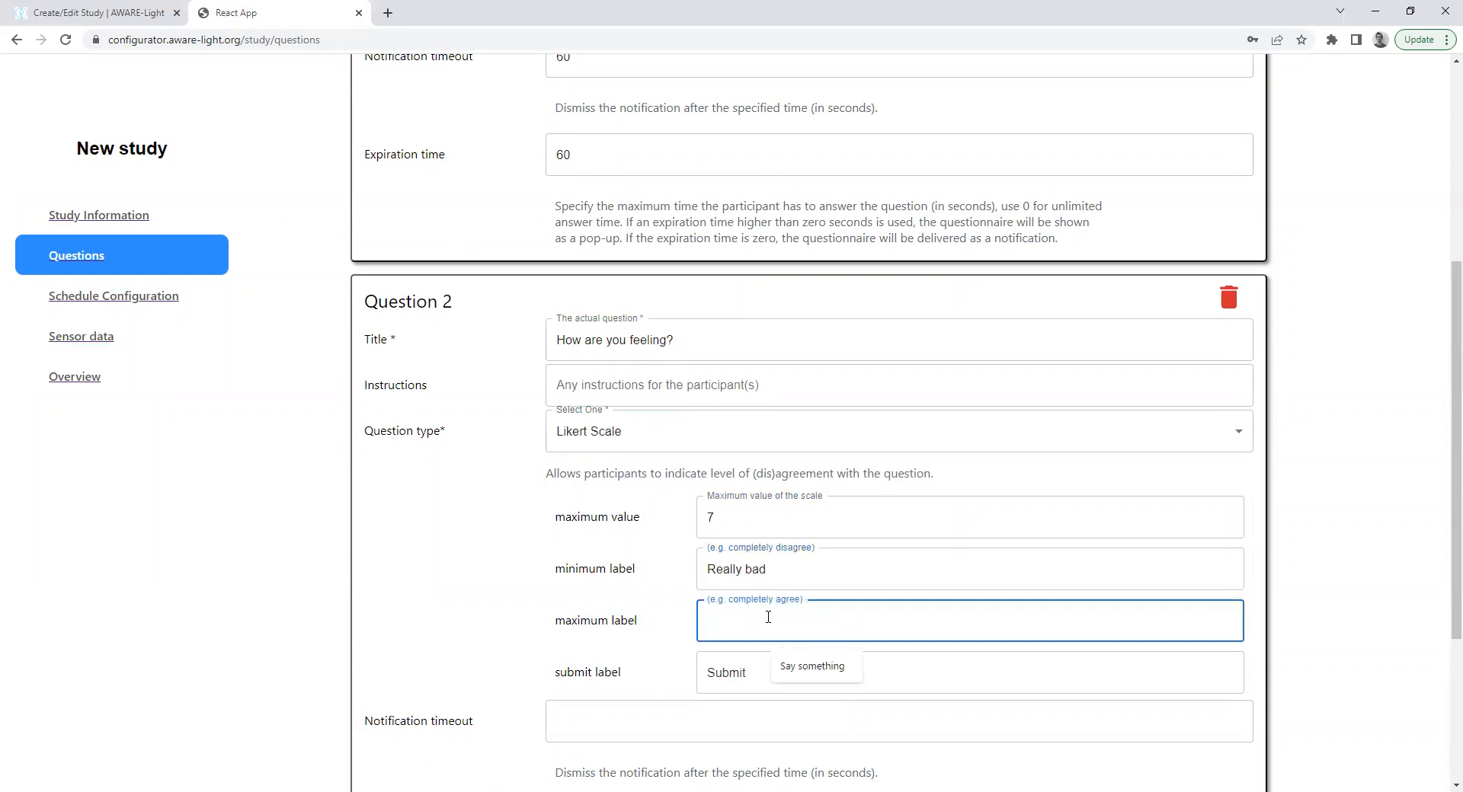
text(Really good)
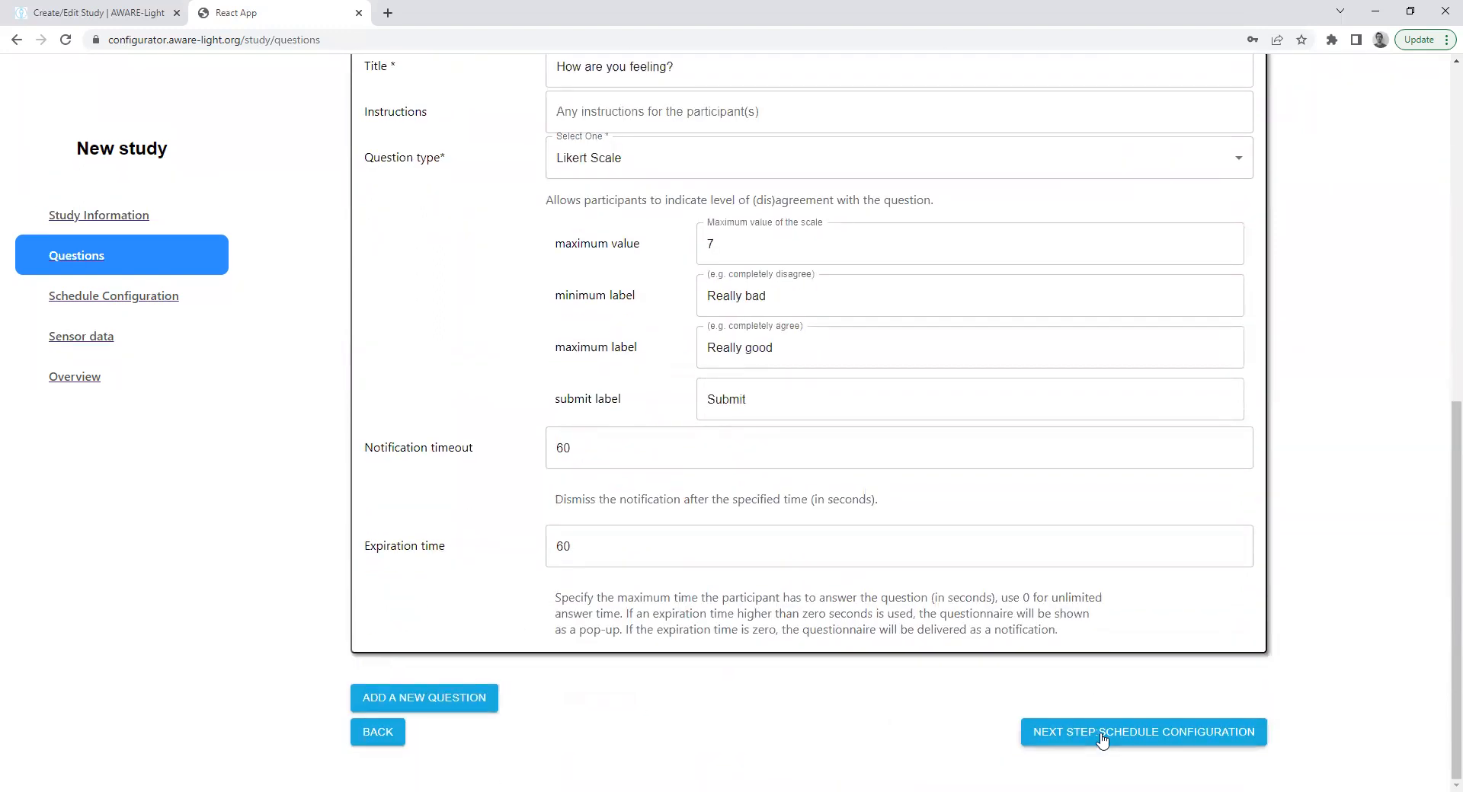
Step: Create 'My schedule' with both questions at 20:00 daily, then continue to Sensor data
click(1143, 731)
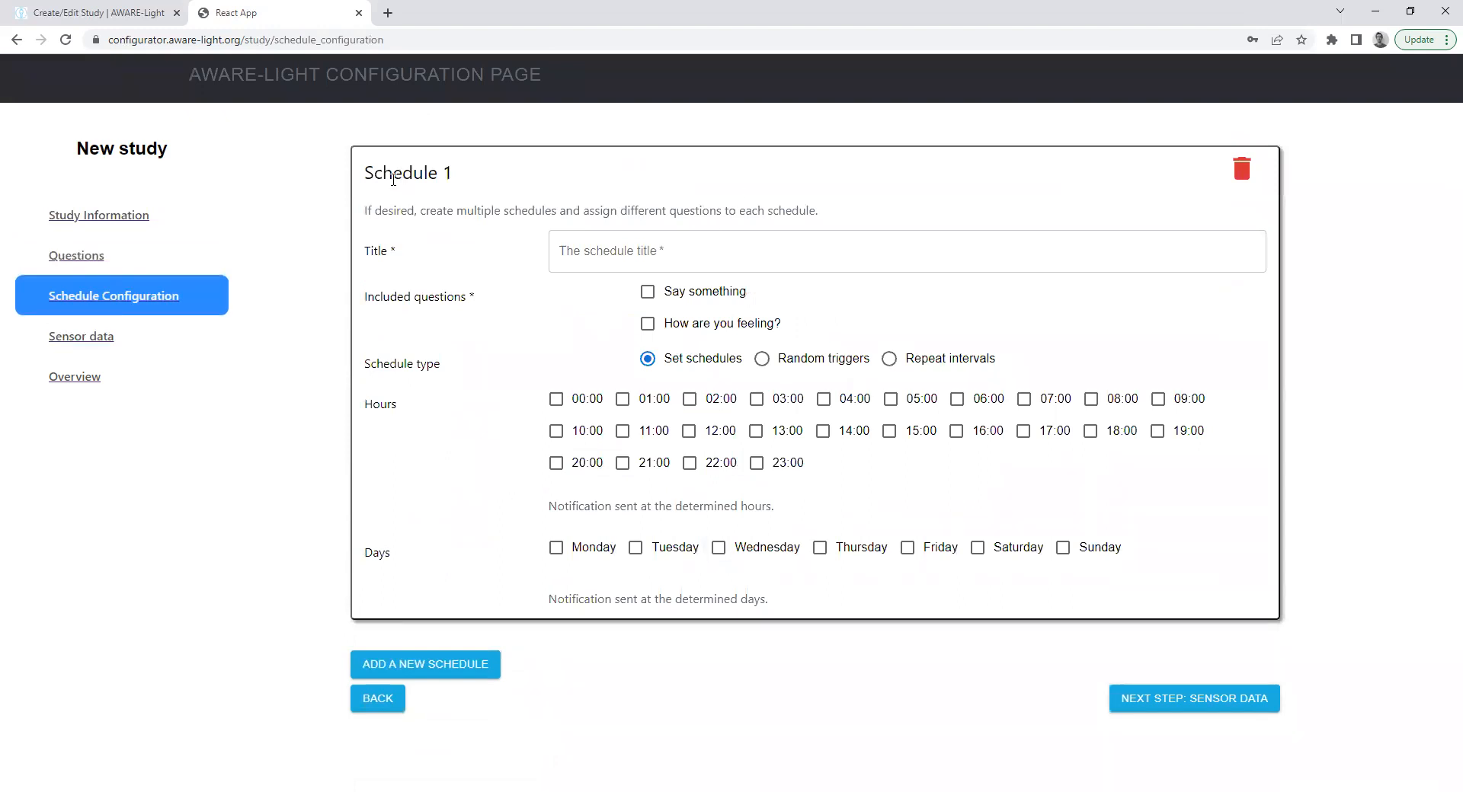
click(905, 250)
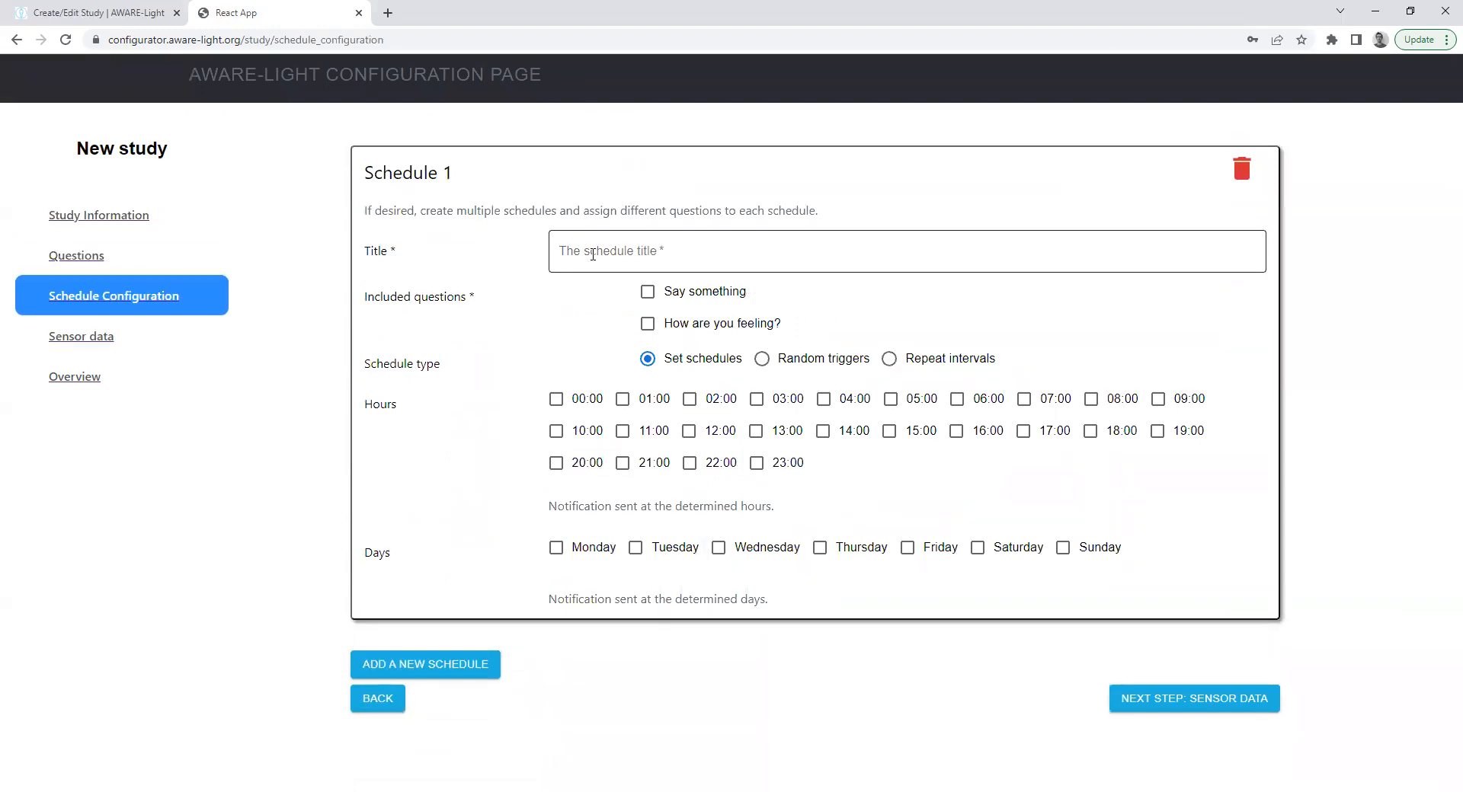
text(My schedul)
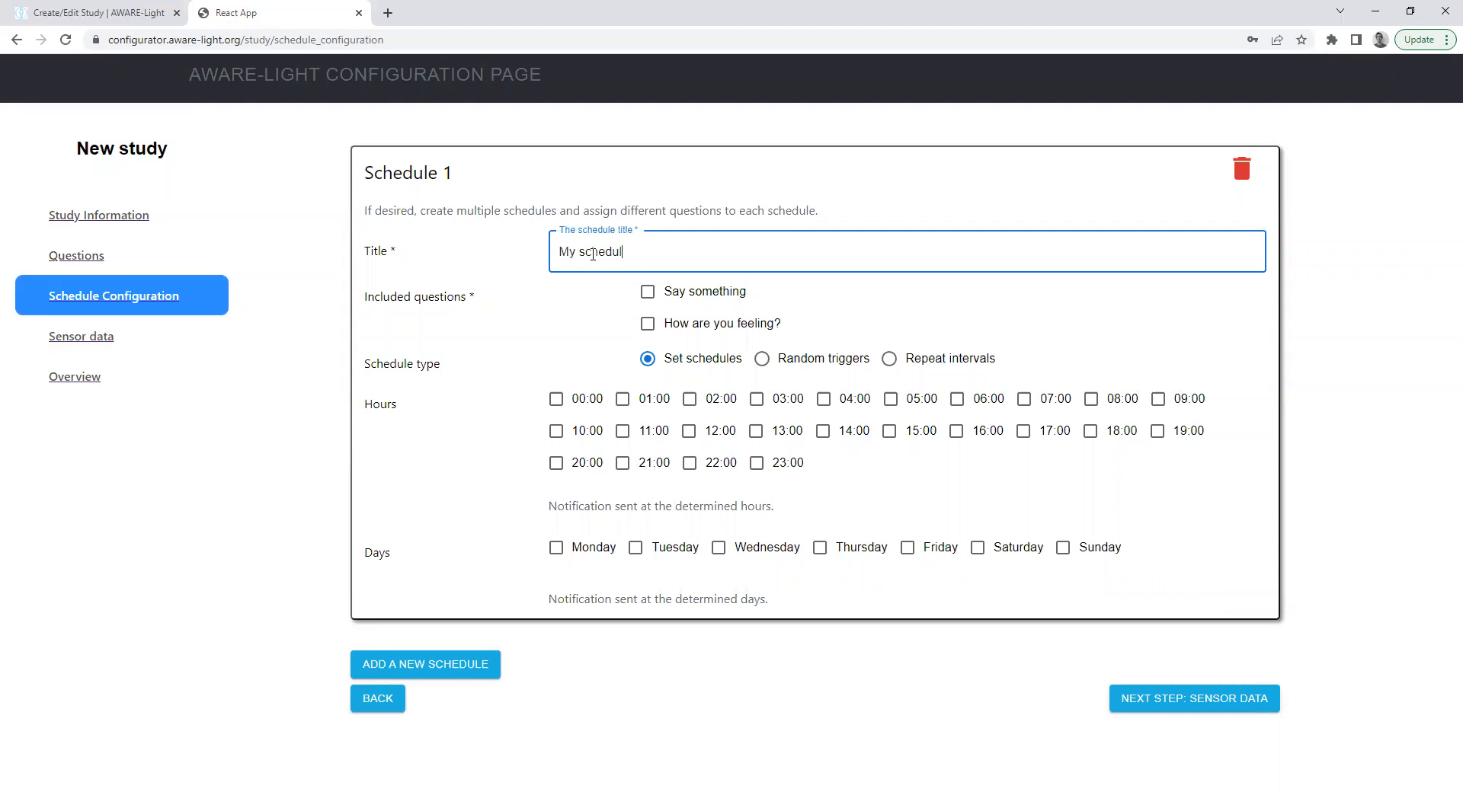
click(648, 291)
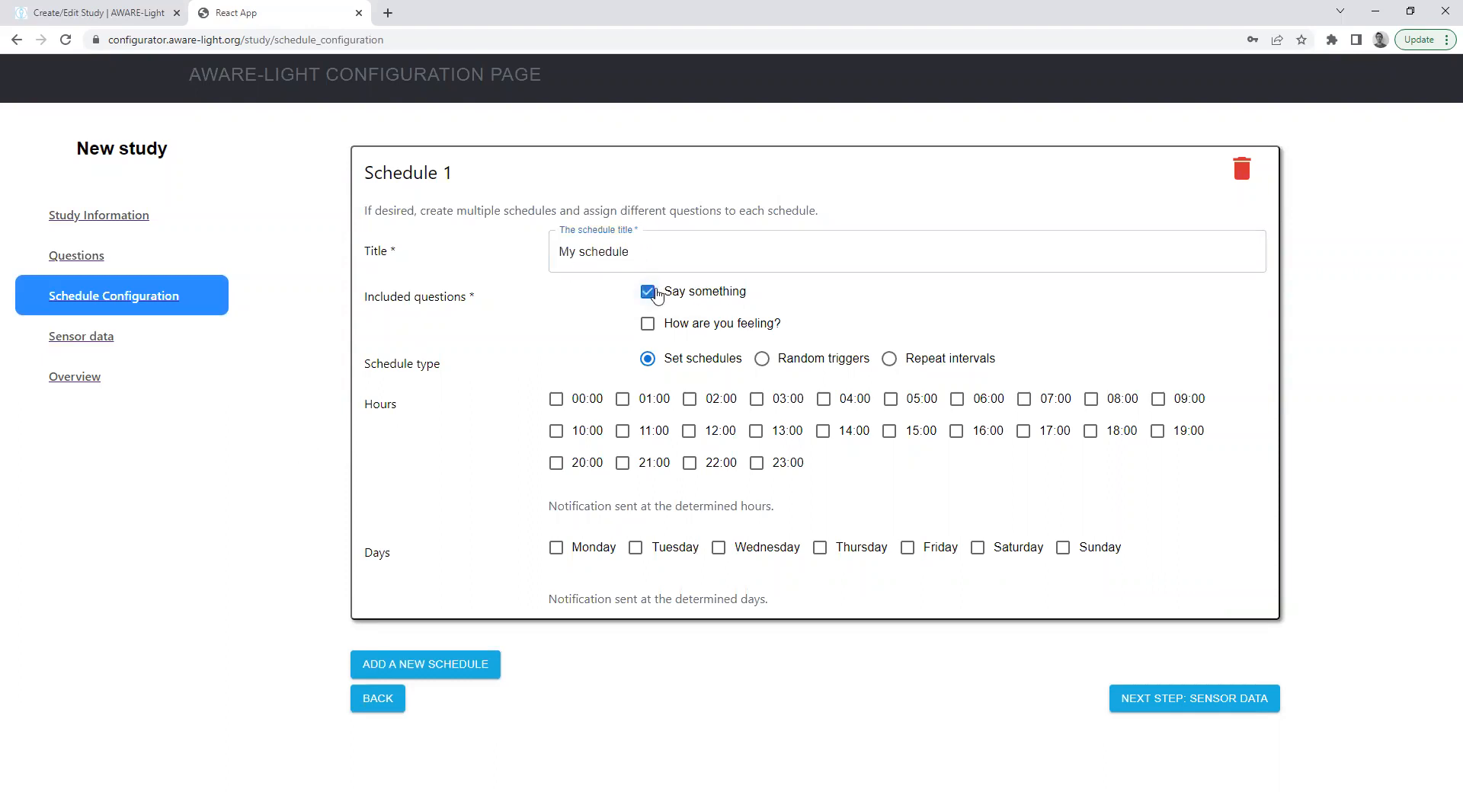
click(647, 323)
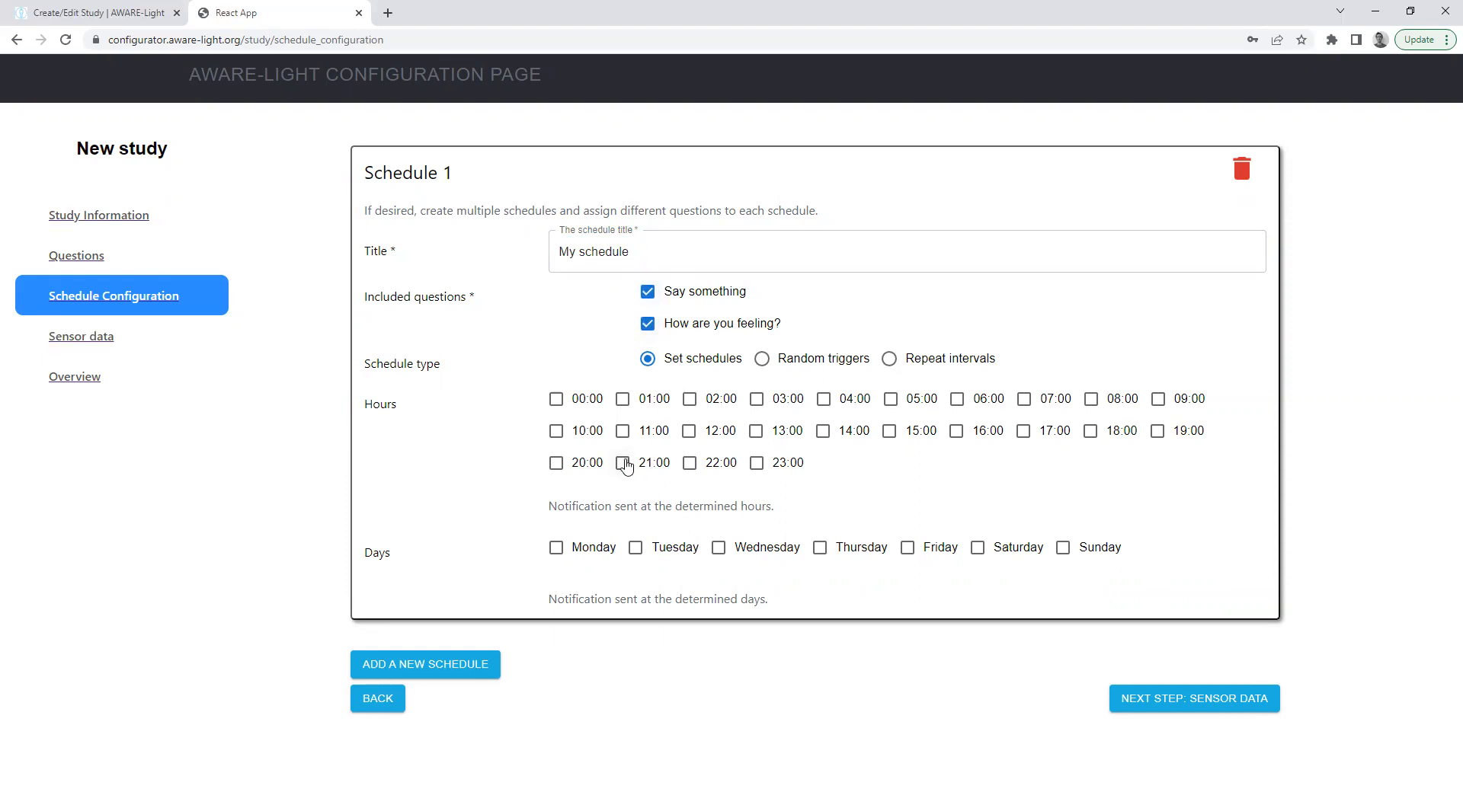
mouse_move(557, 464)
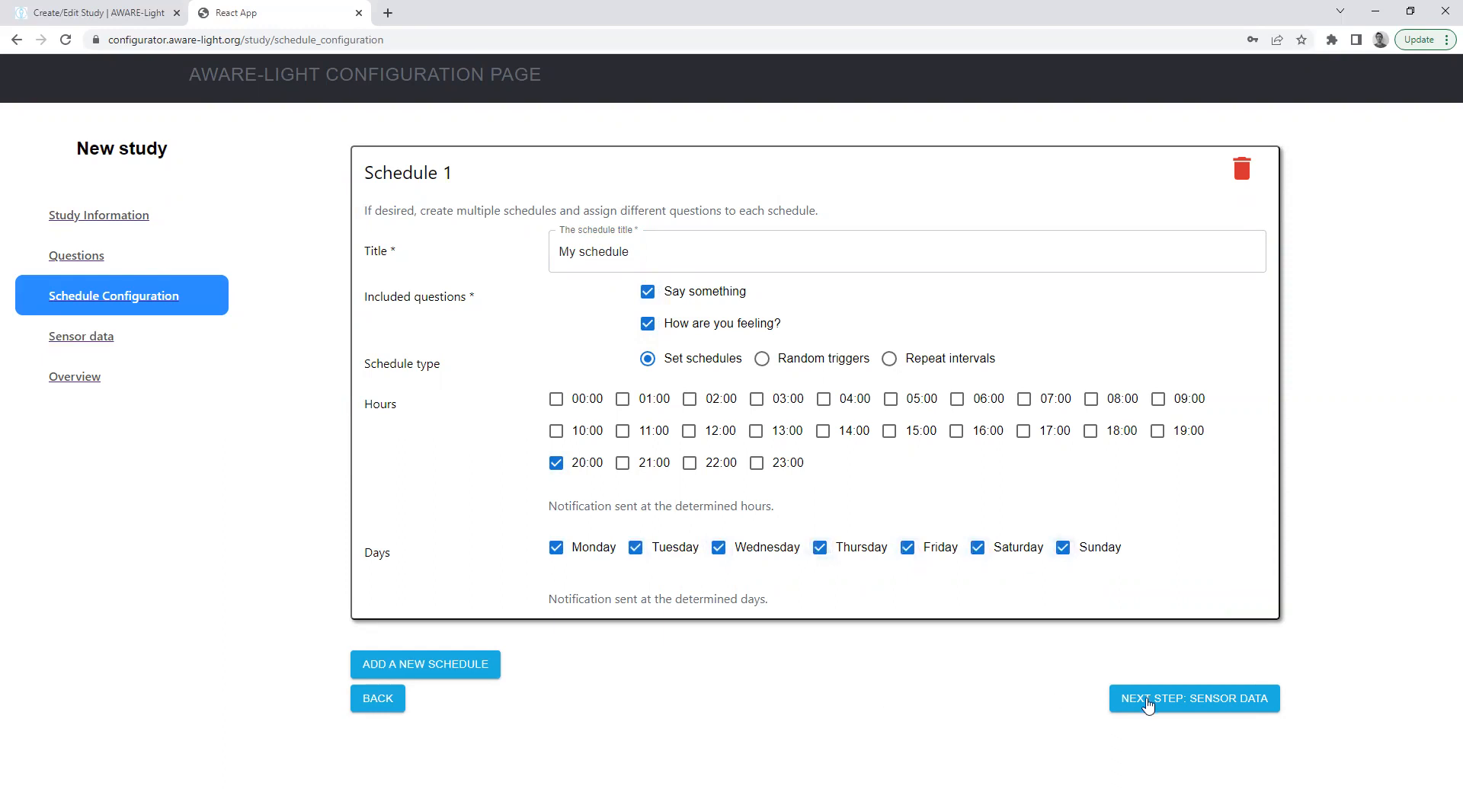
click(1193, 698)
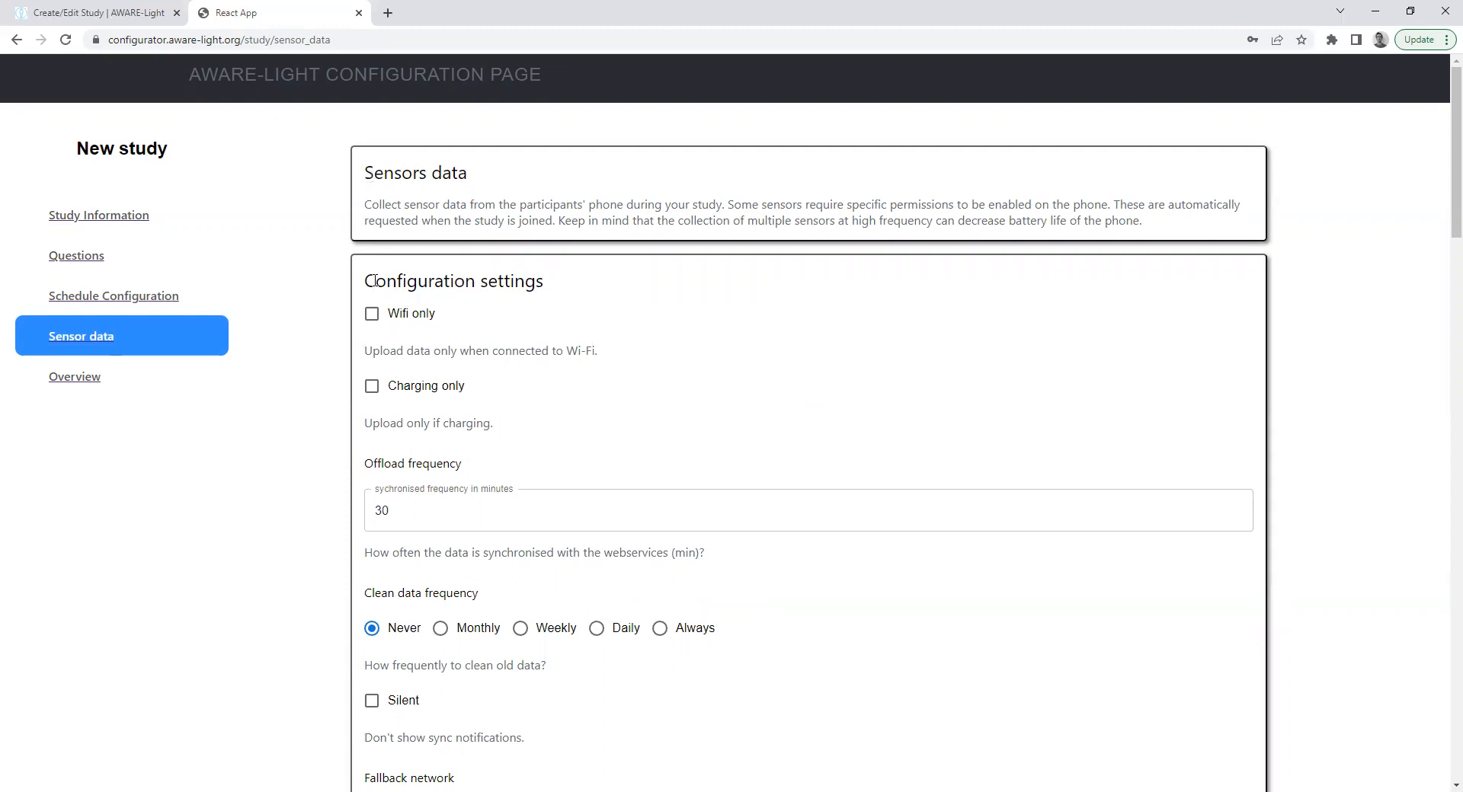
Step: Upload only on Wi-Fi while charging, clean data weekly, enable foreground priority and settings updates
scroll(down, 3)
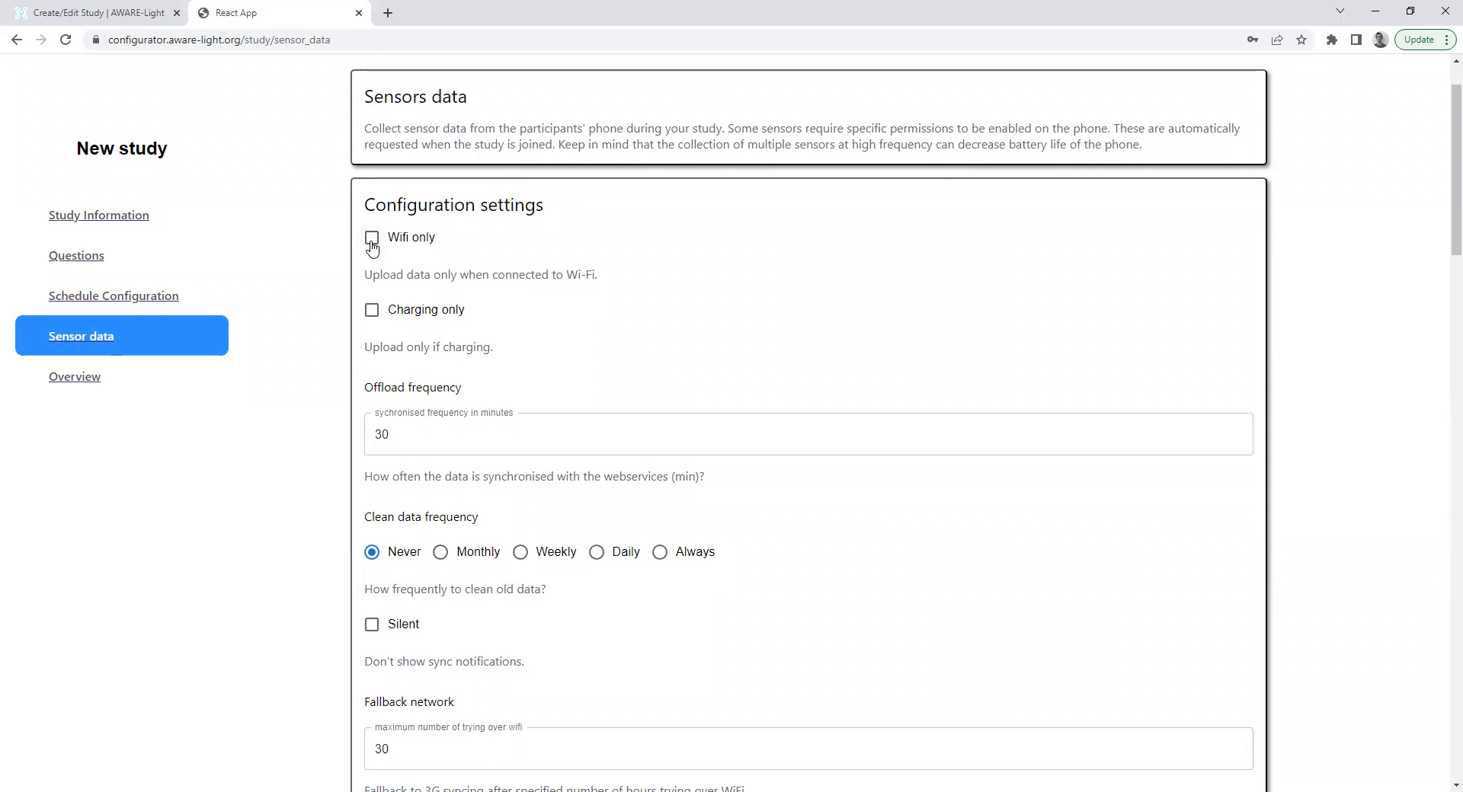
click(371, 237)
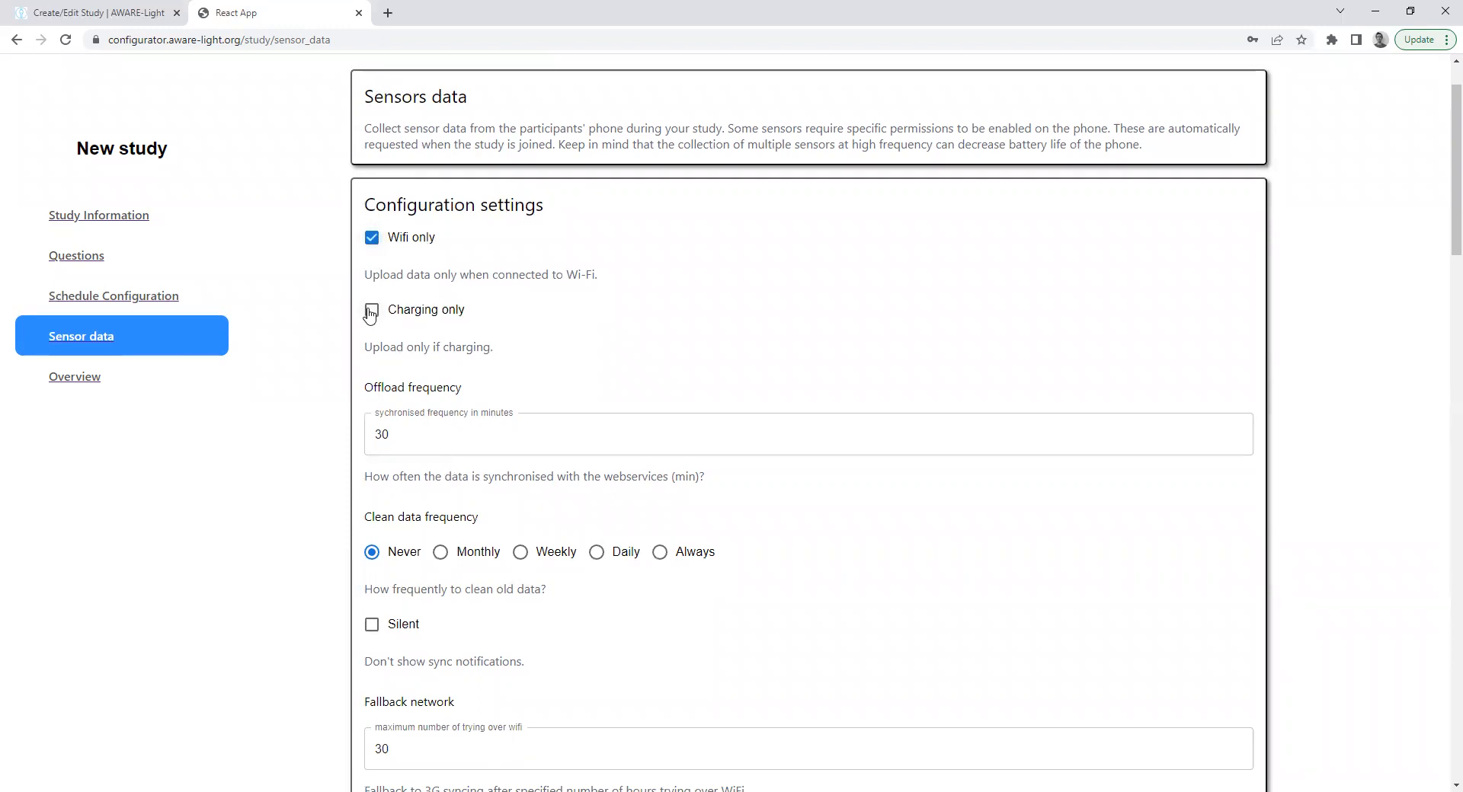
click(371, 309)
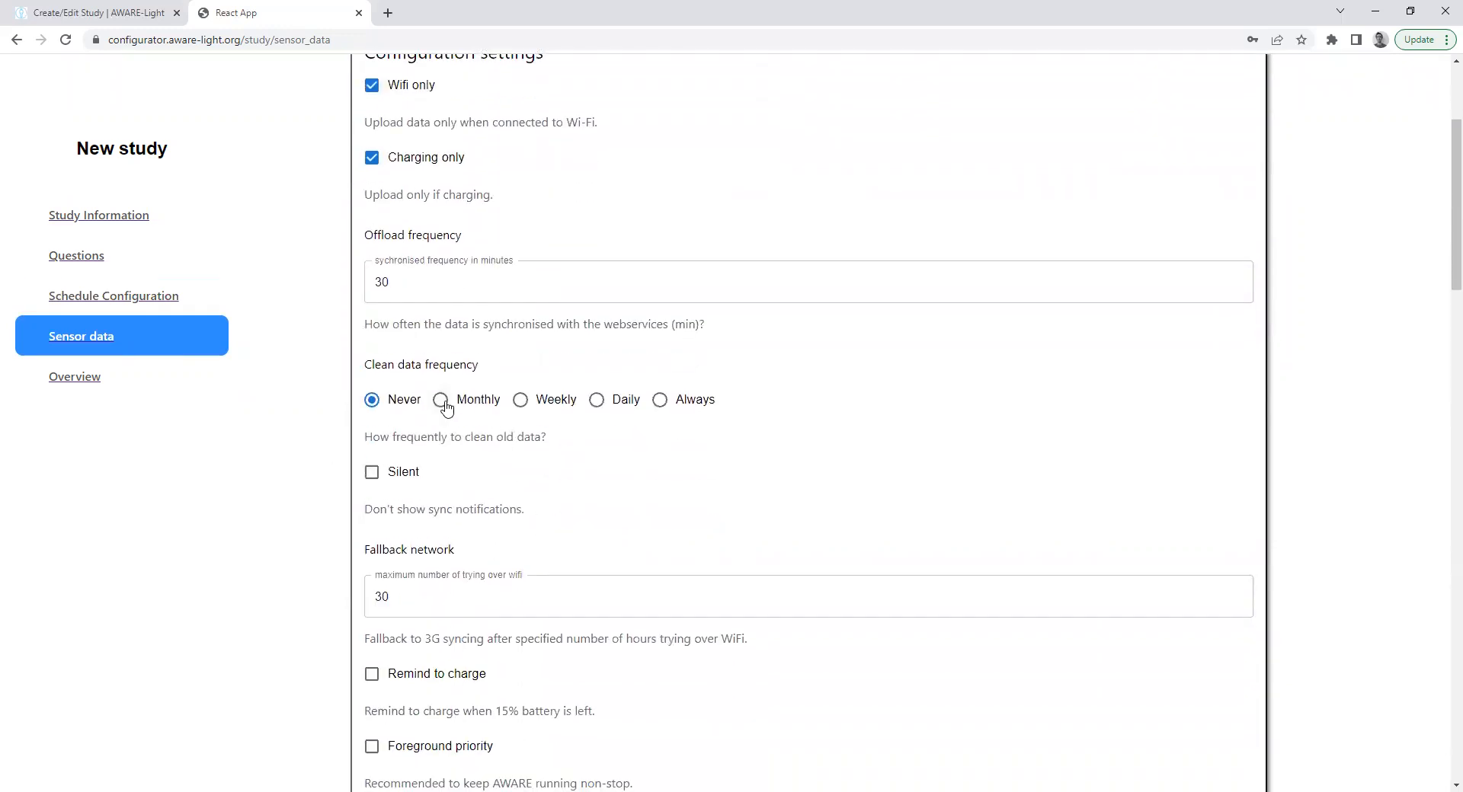
click(521, 400)
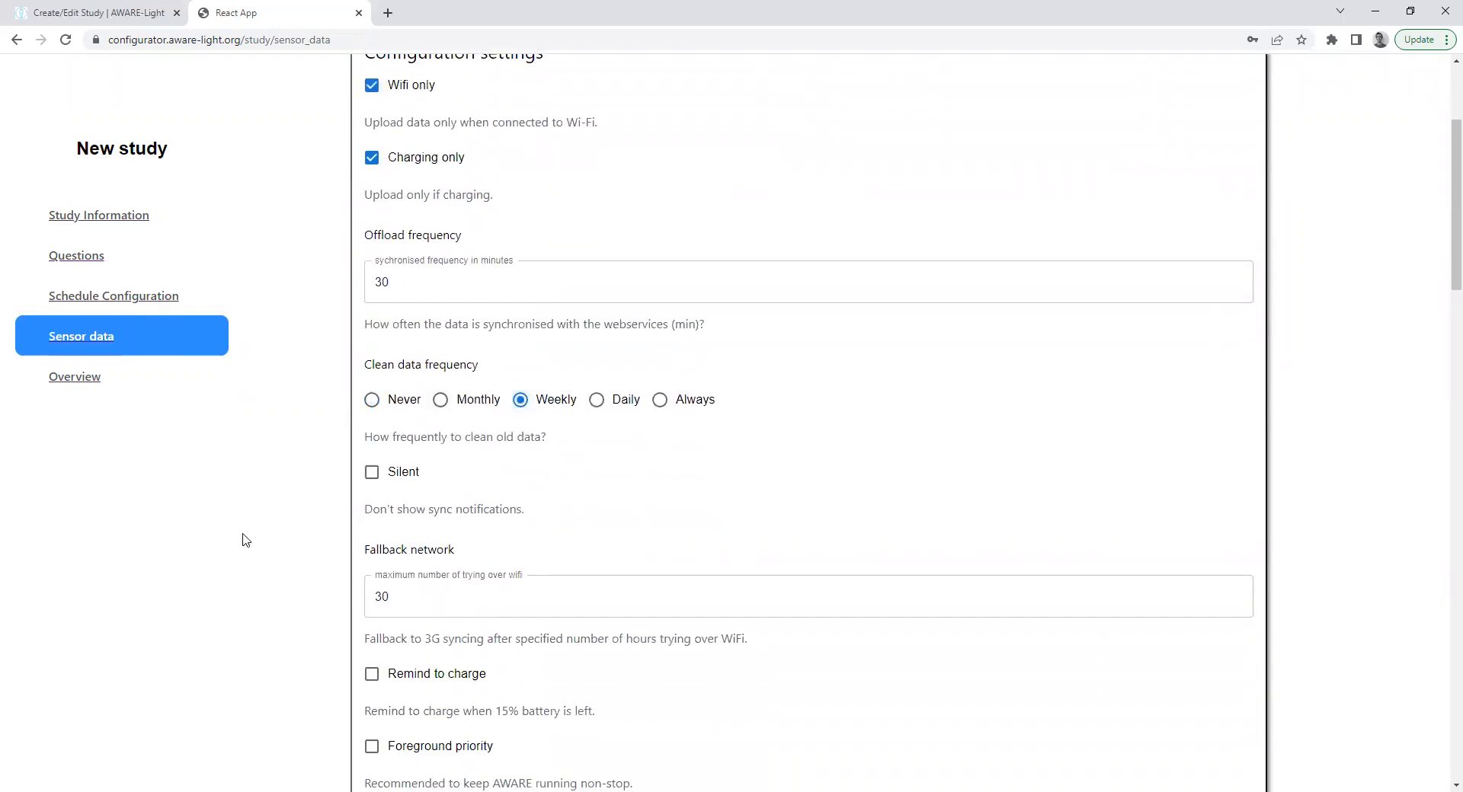
scroll(down, 3)
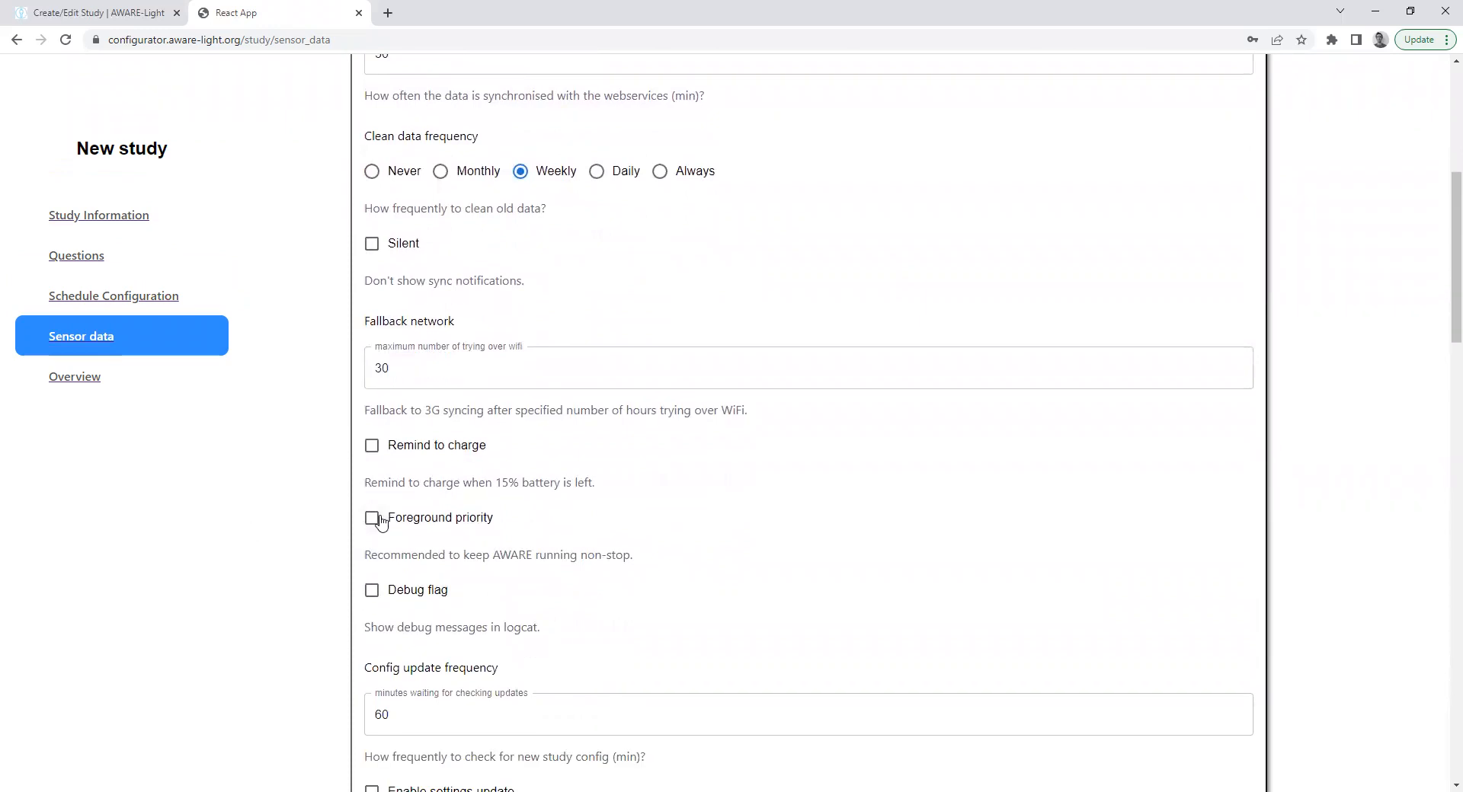
click(371, 518)
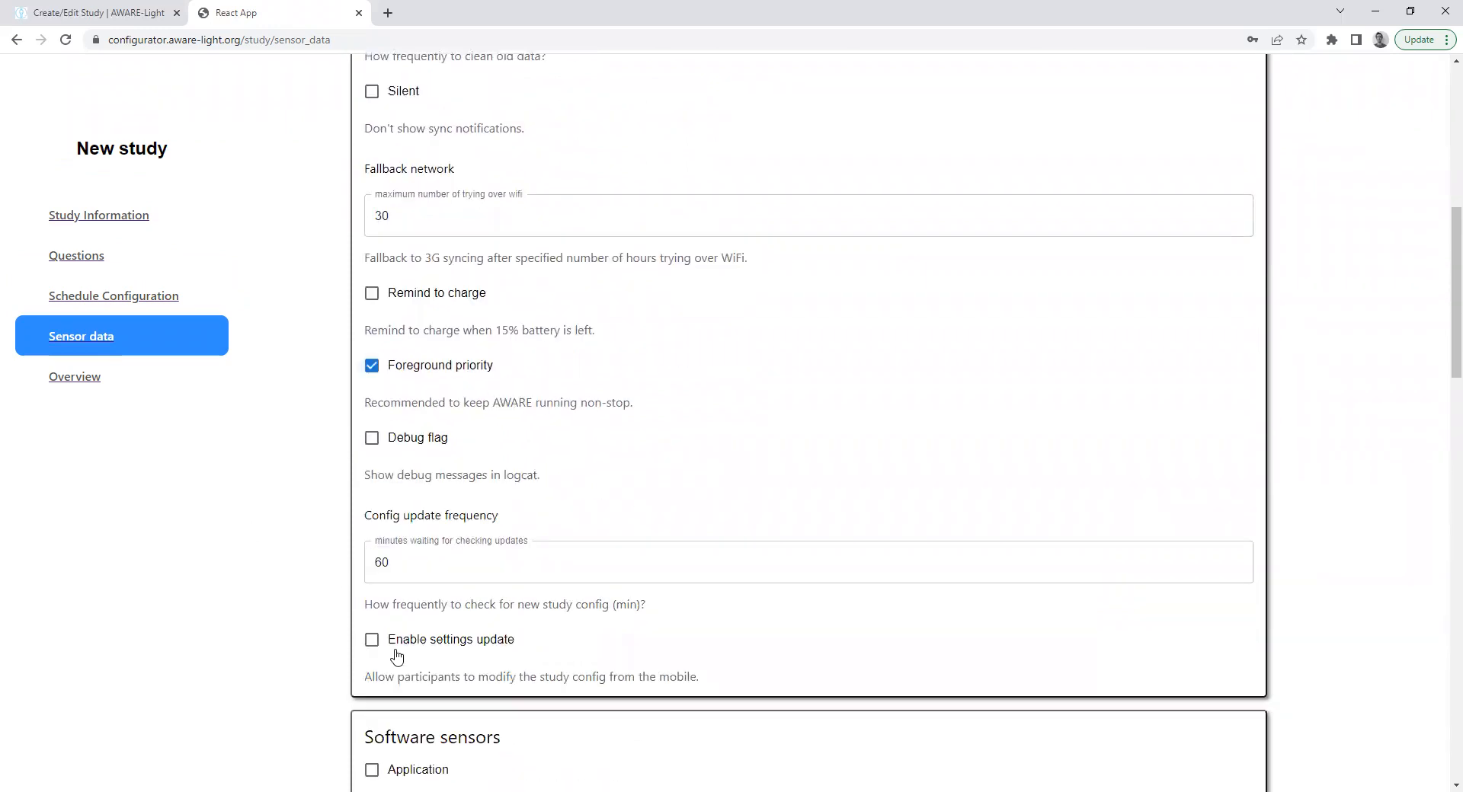
click(371, 639)
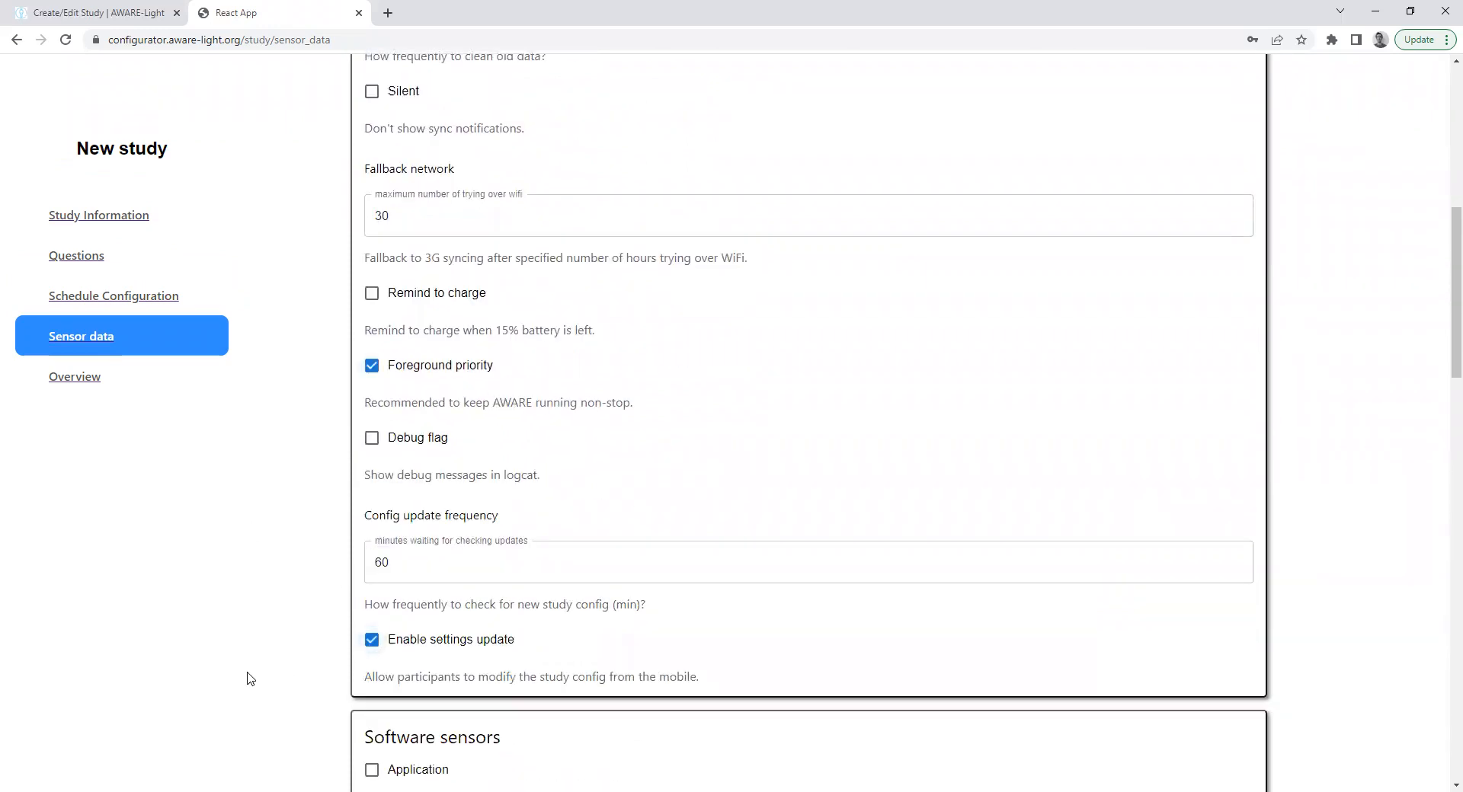
scroll(down, 3)
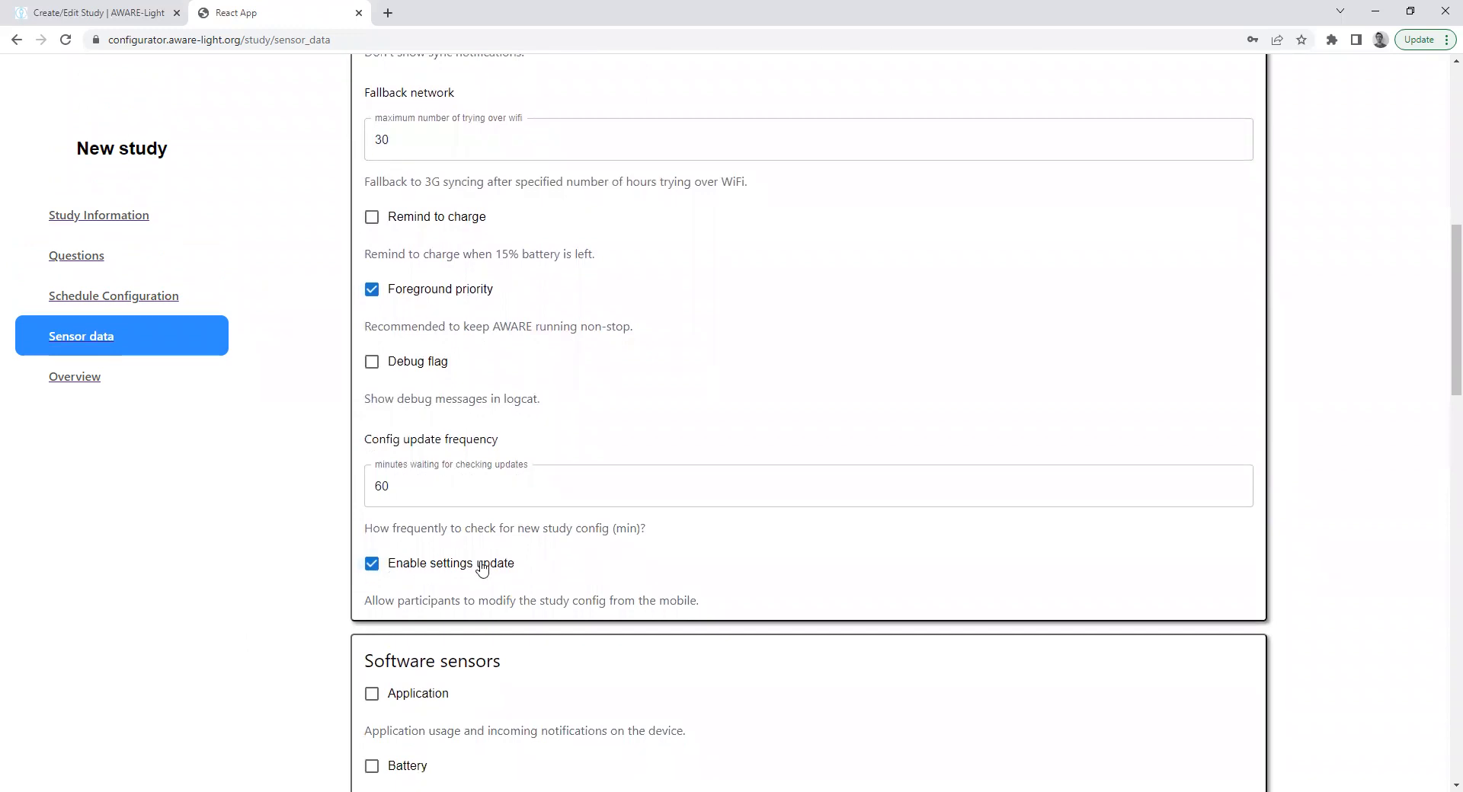
mouse_move(458, 574)
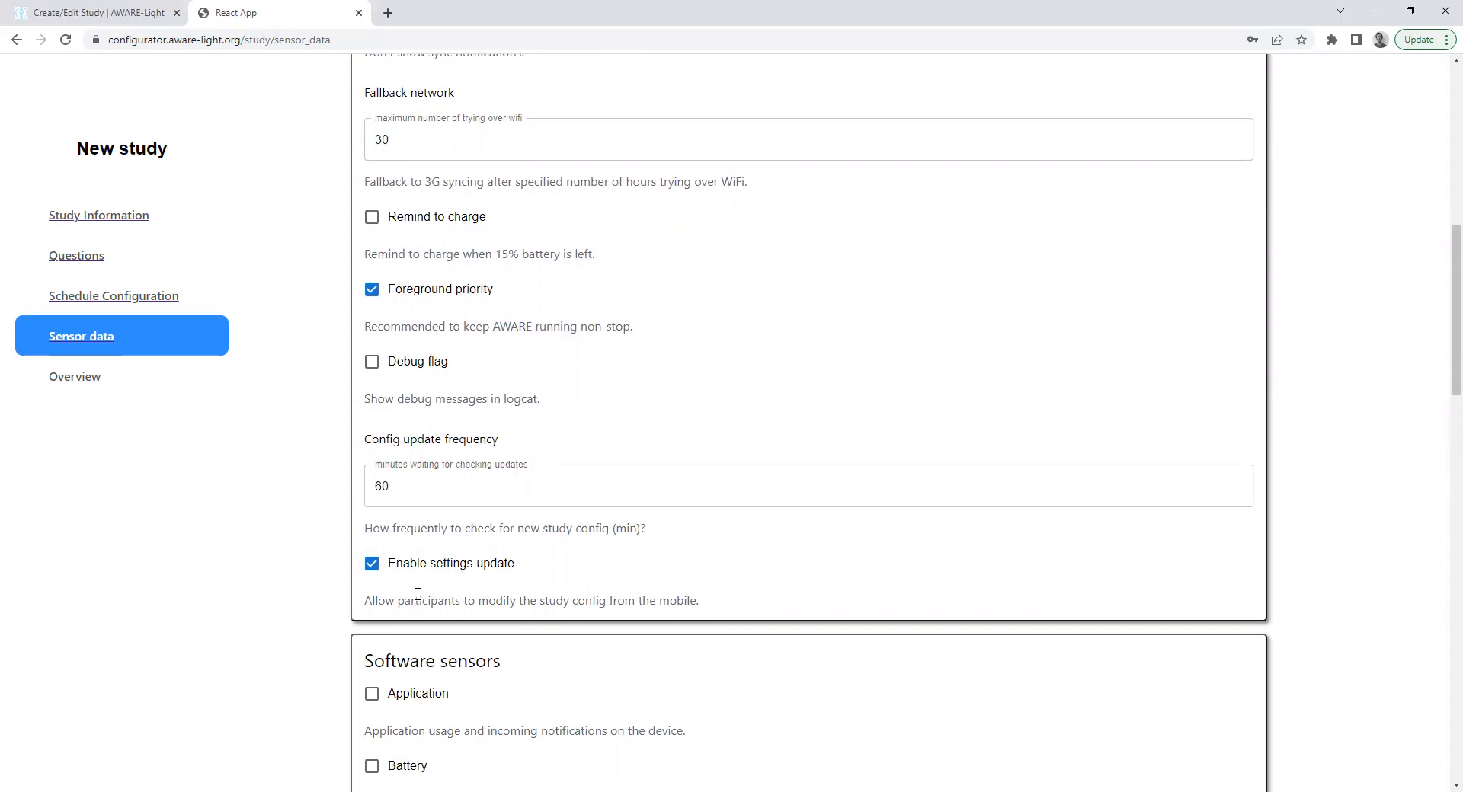
mouse_move(415, 593)
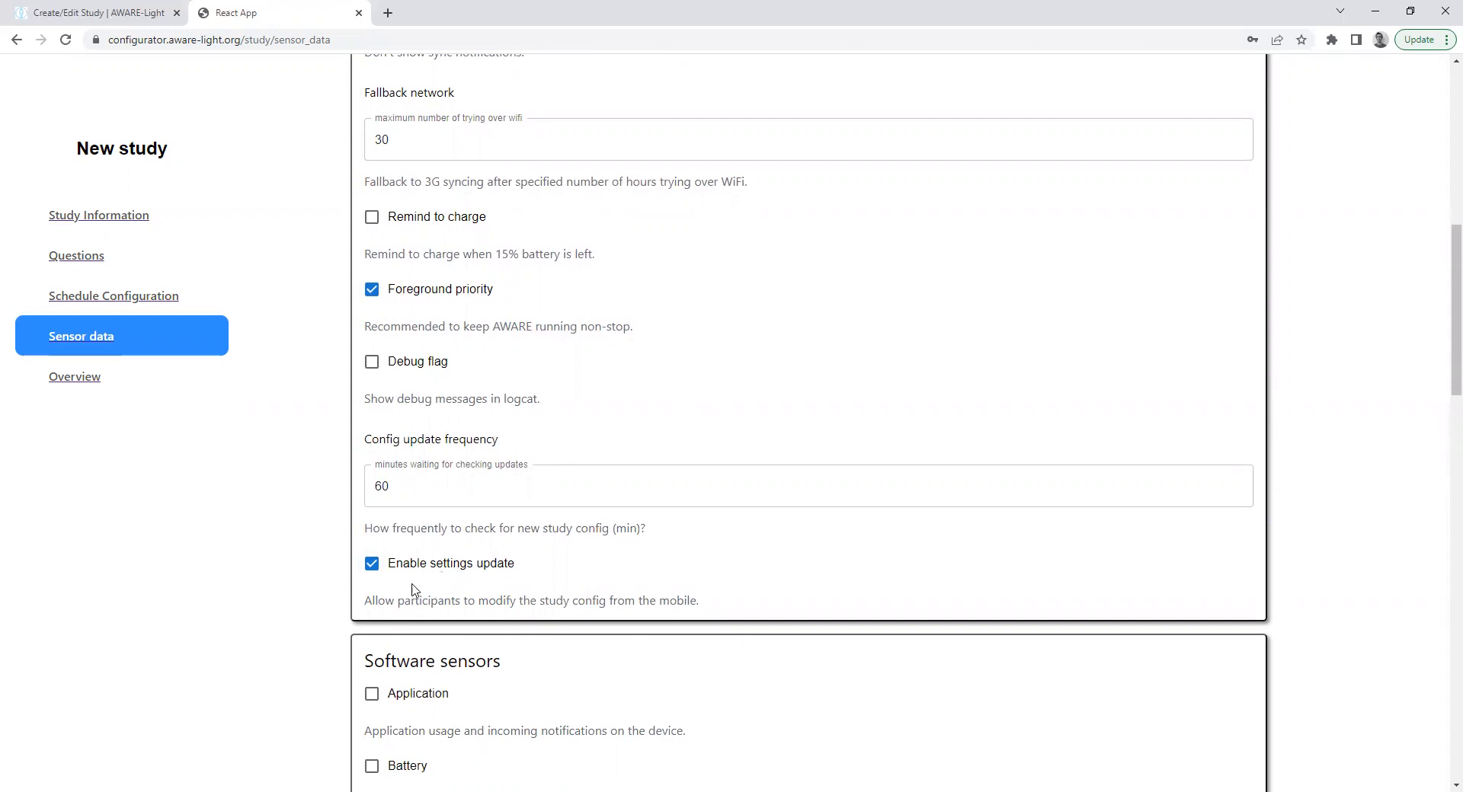
Step: Enable the Application, Battery and Communication sensors, including text messages
scroll(down, 3)
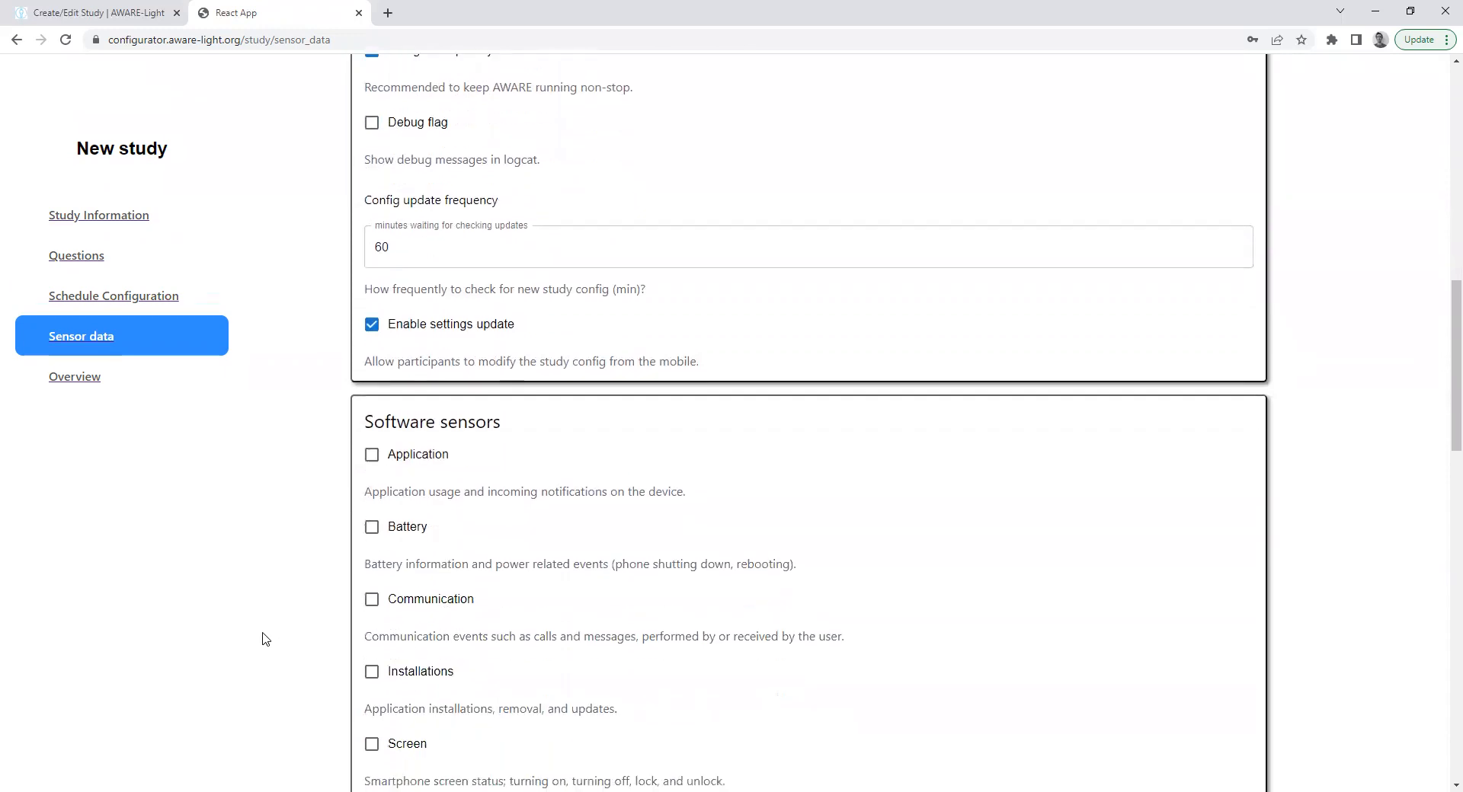
scroll(down, 3)
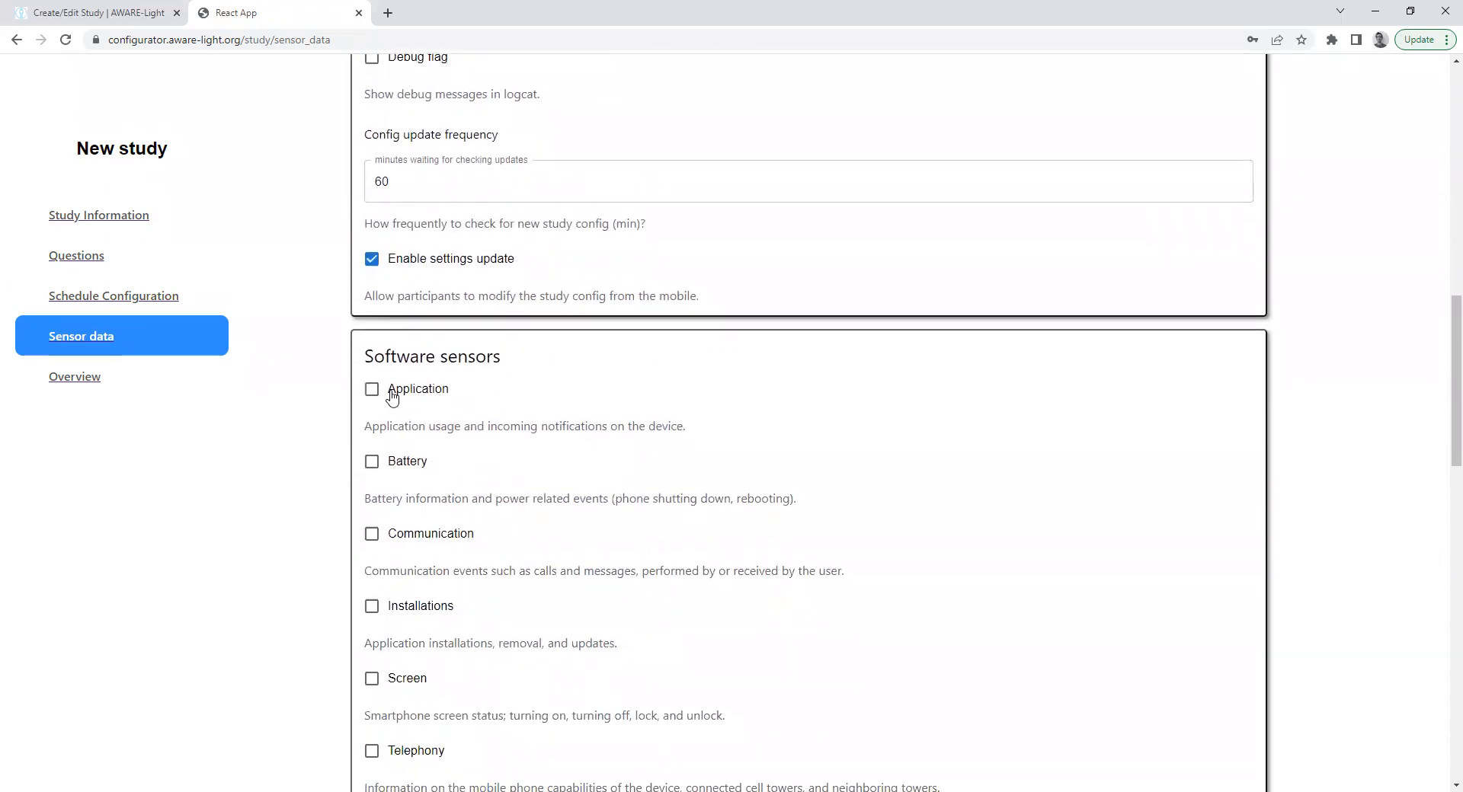
click(371, 389)
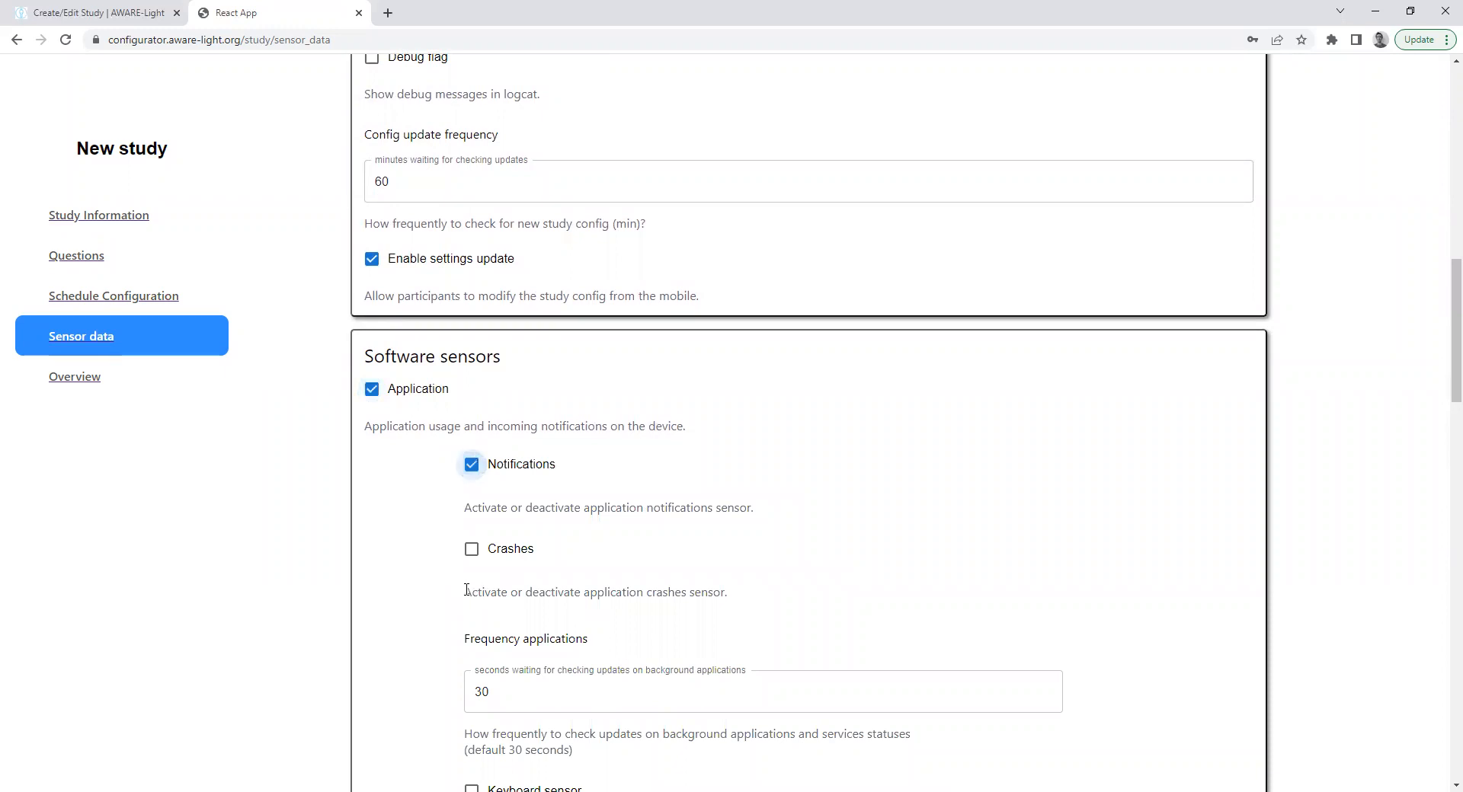
scroll(down, 3)
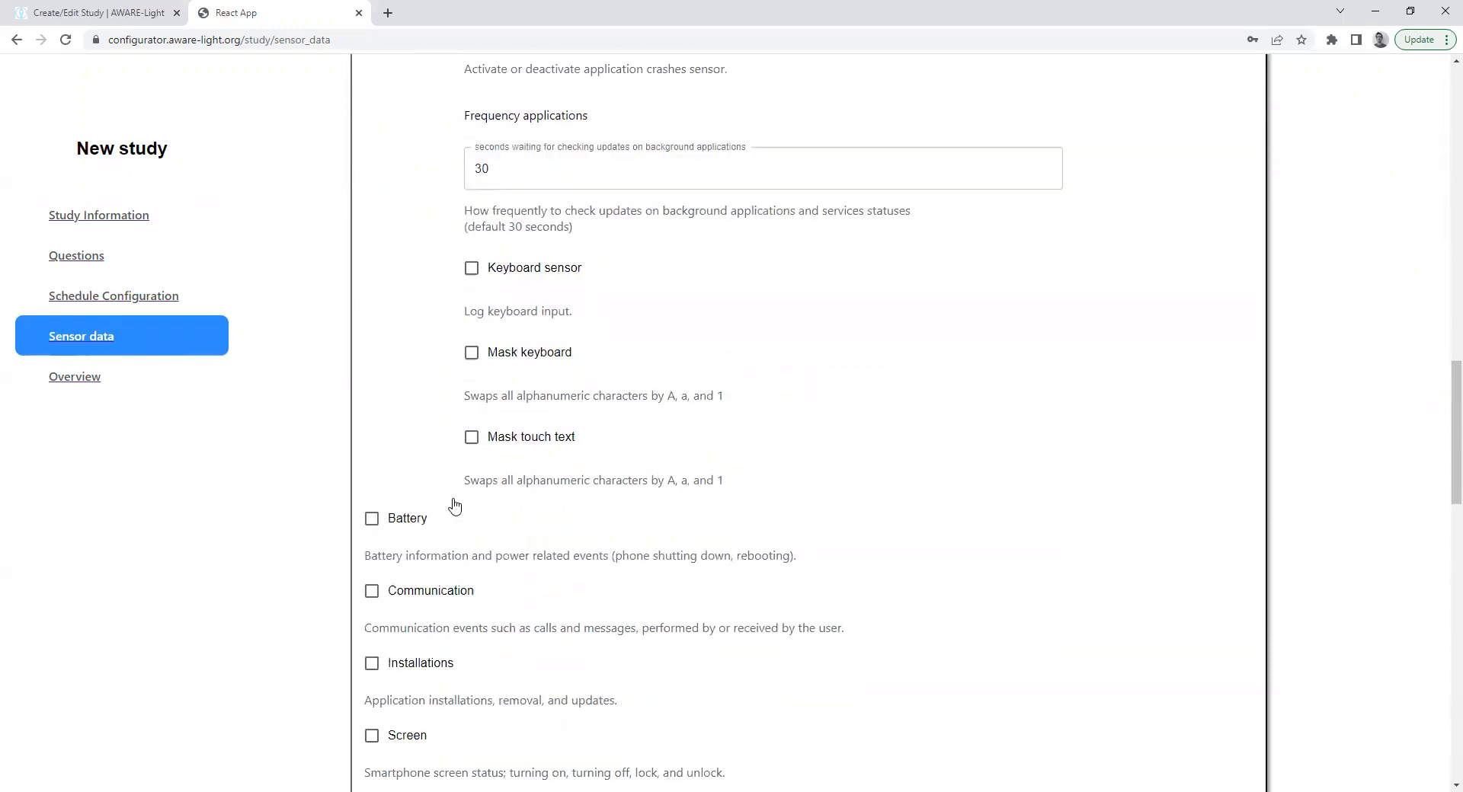
click(371, 518)
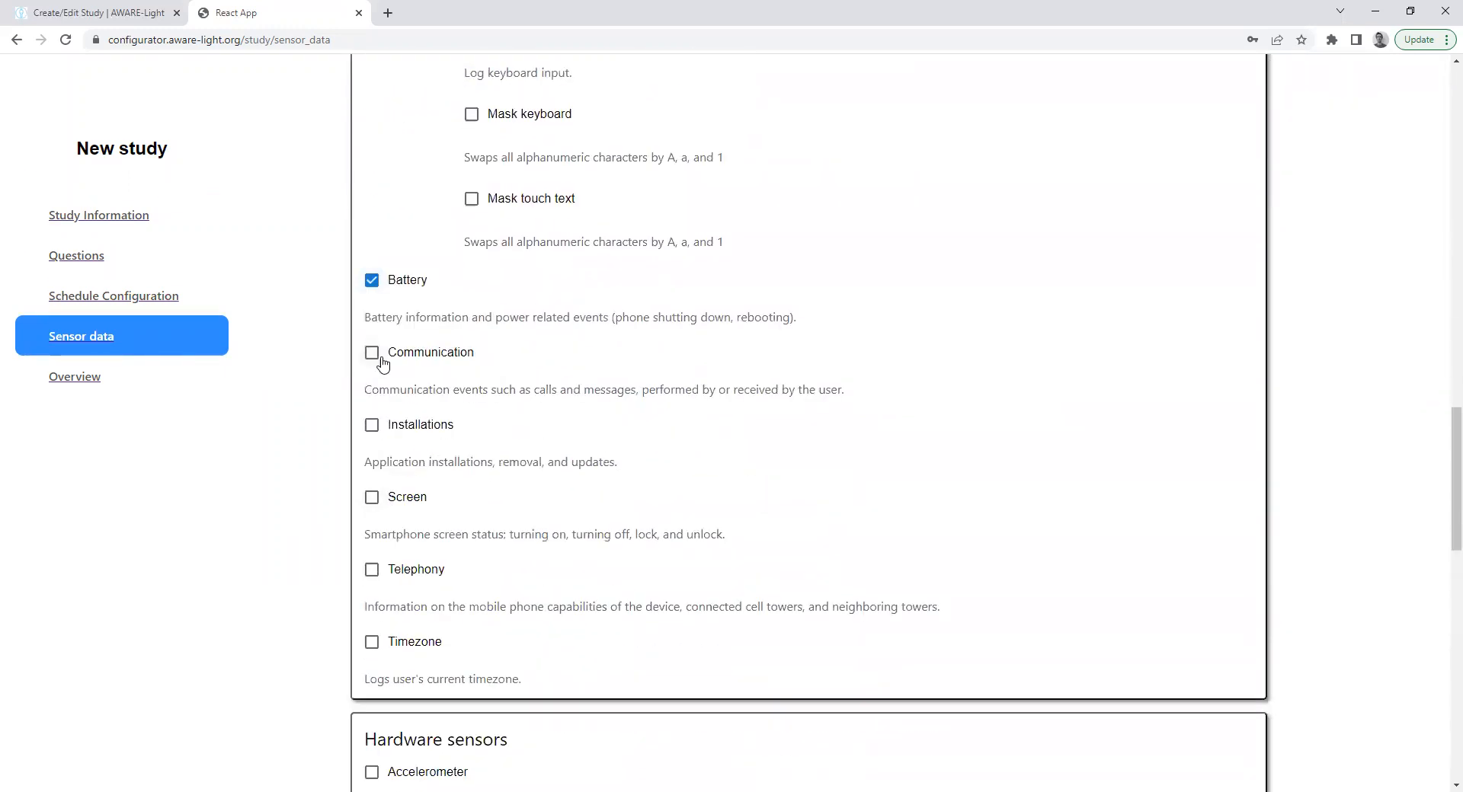
click(371, 352)
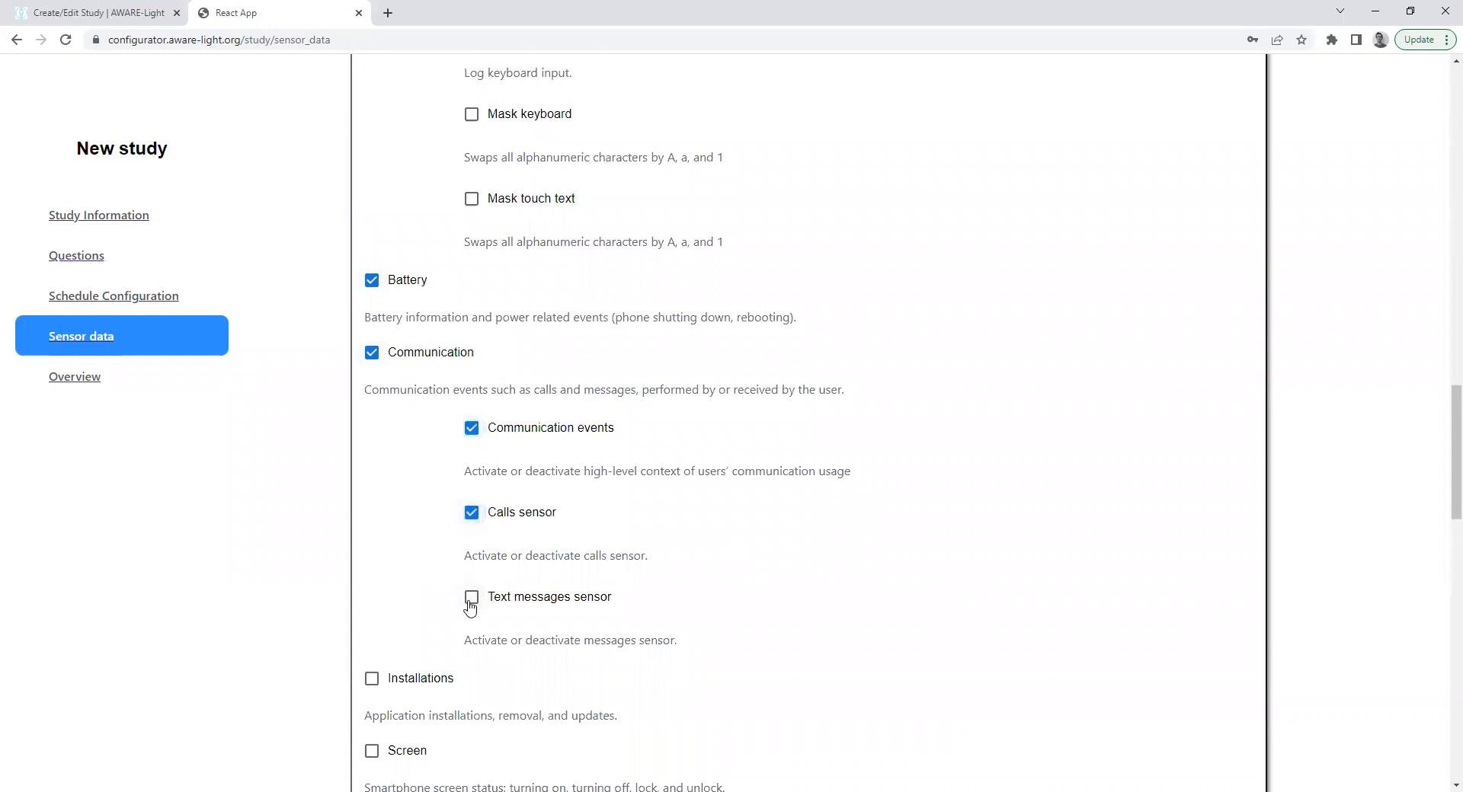
click(470, 598)
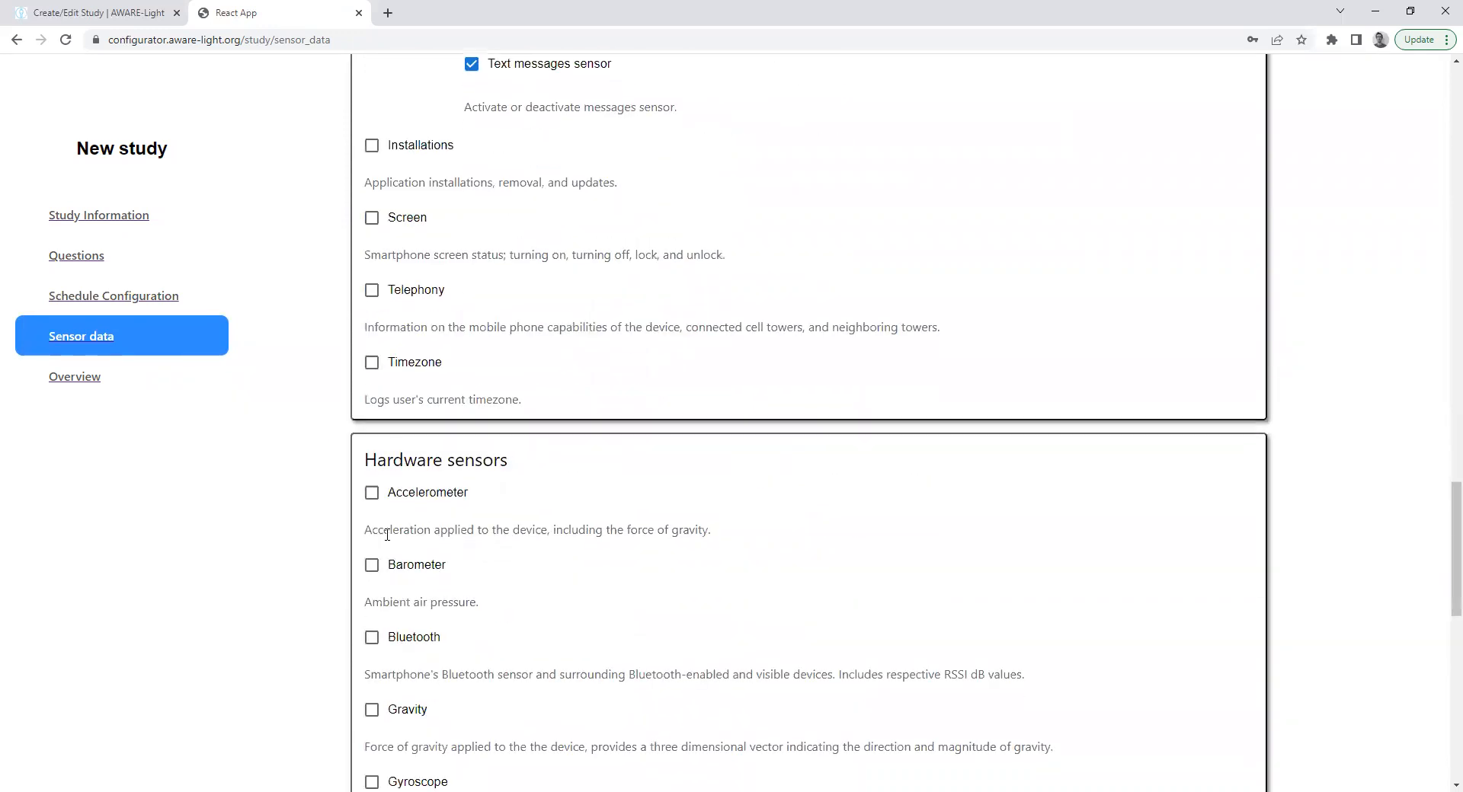
Step: Enable the Bluetooth and Locations sensors and open the study overview
click(371, 638)
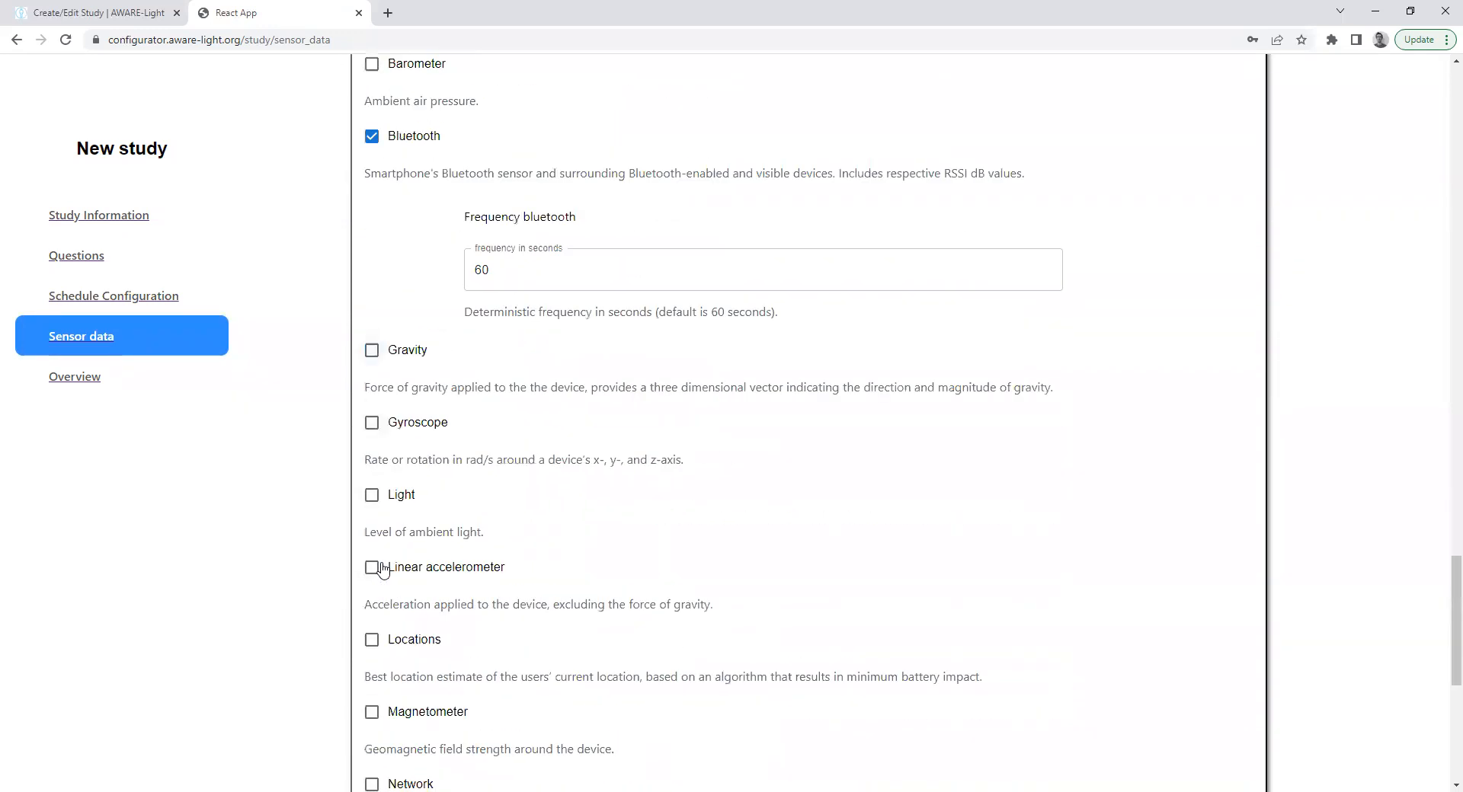
click(371, 639)
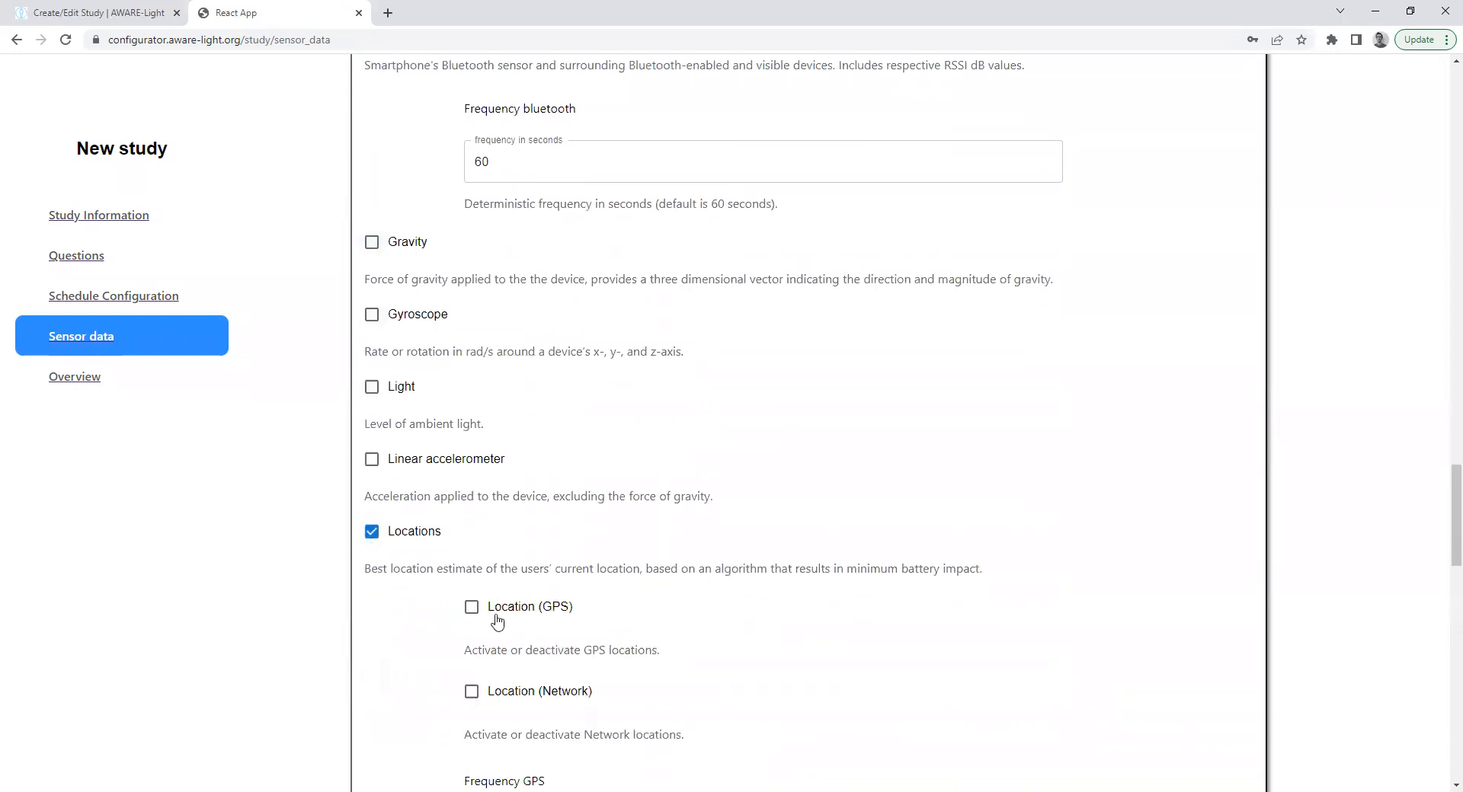
scroll(down, 3)
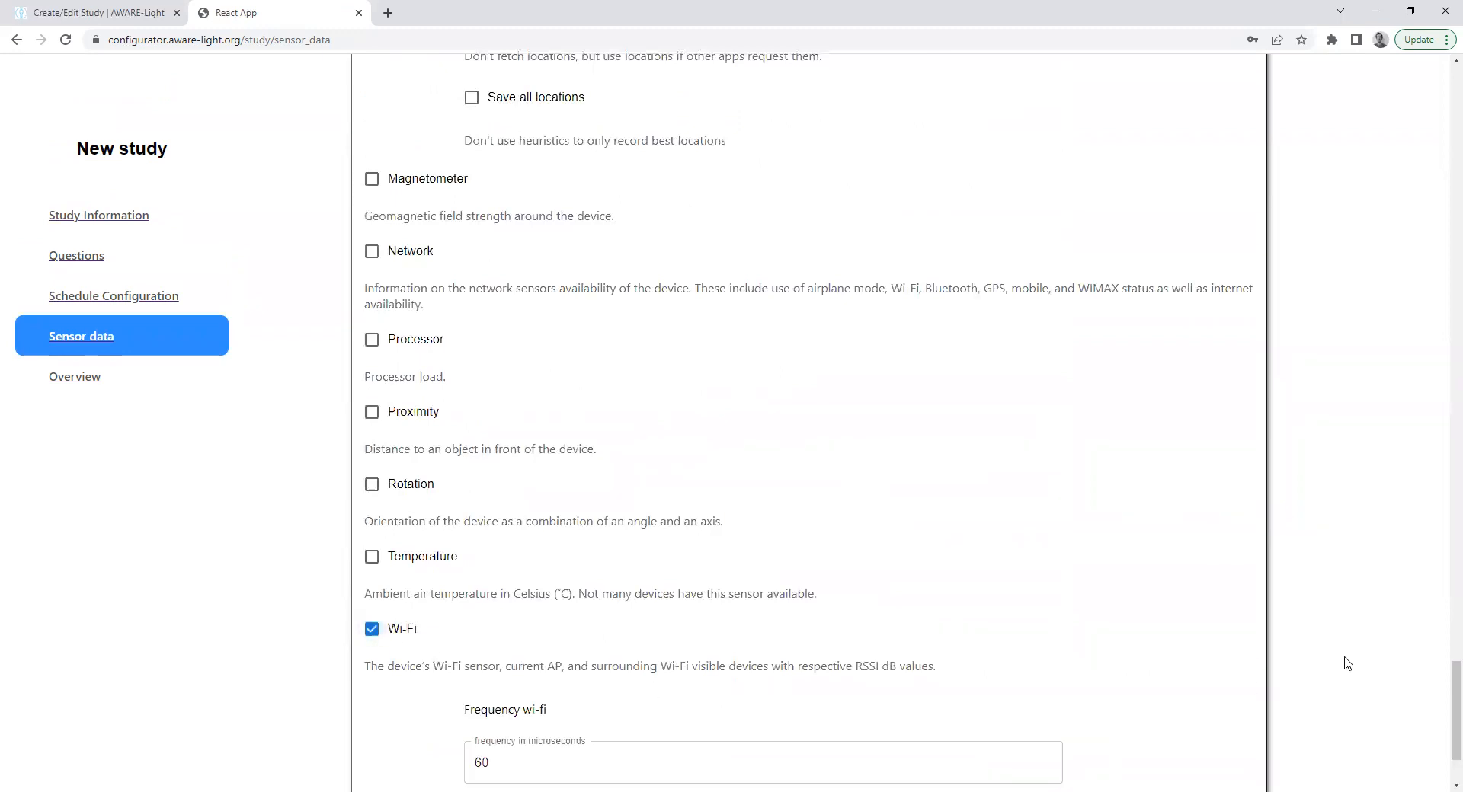
click(75, 376)
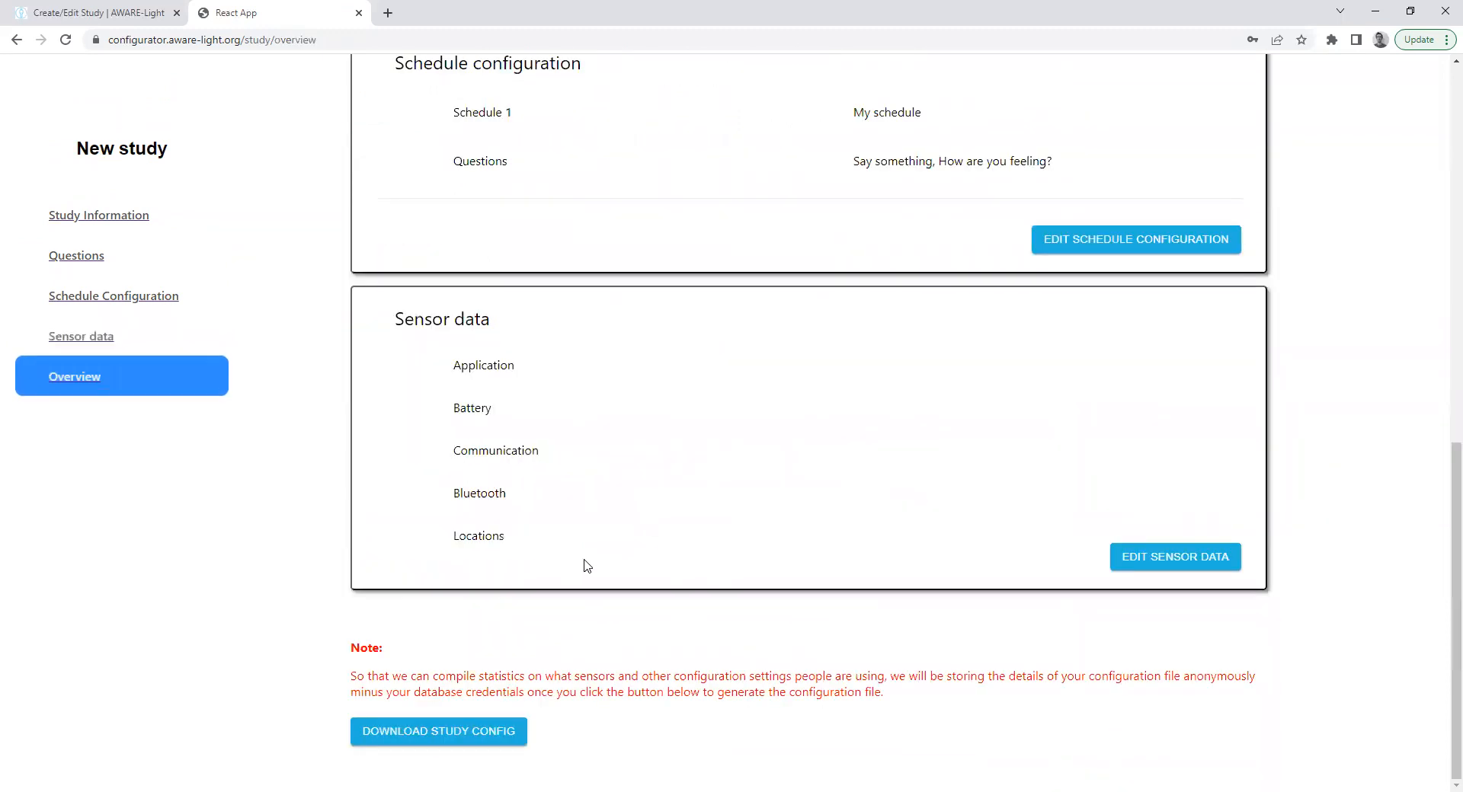
mouse_move(678, 510)
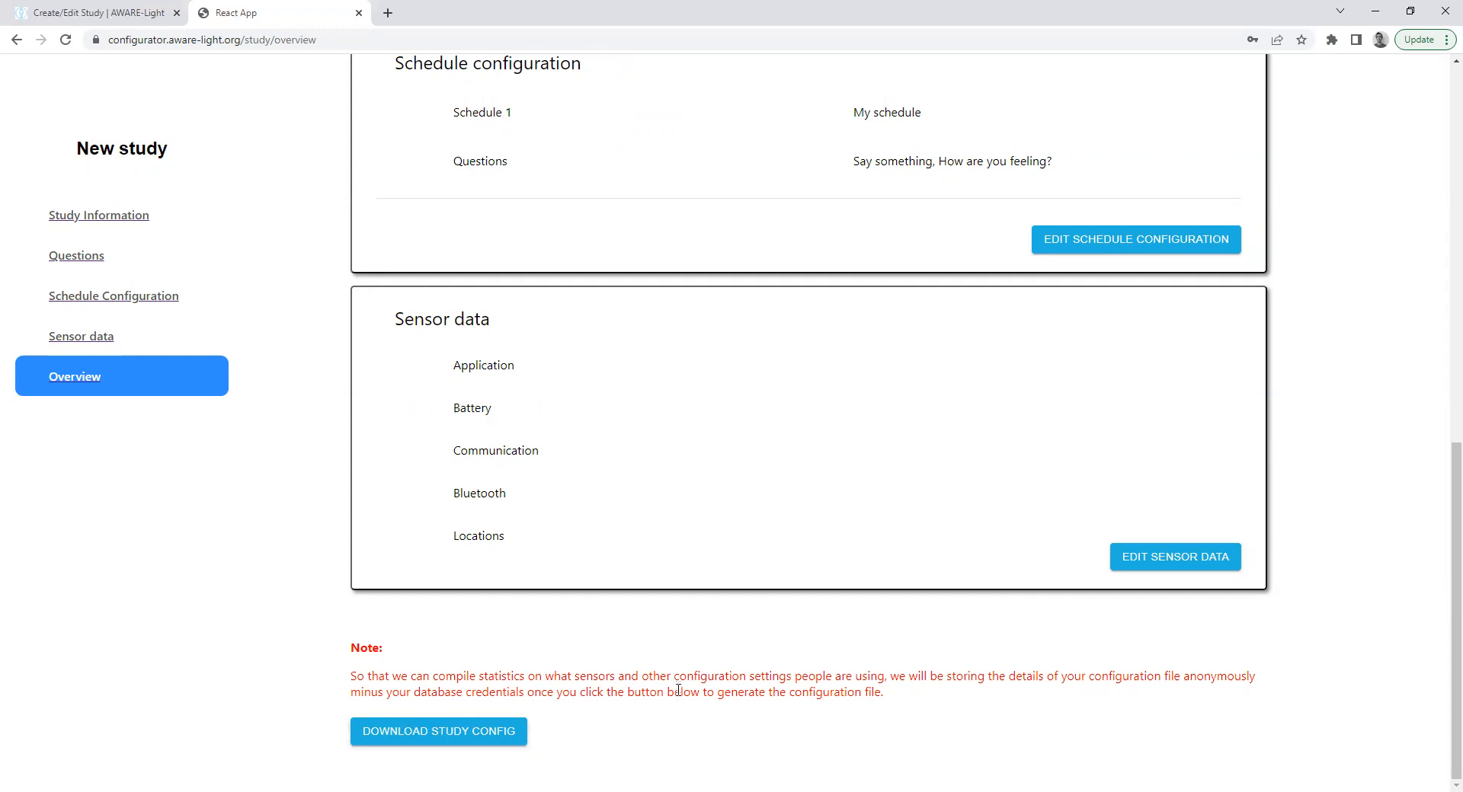
mouse_move(610, 697)
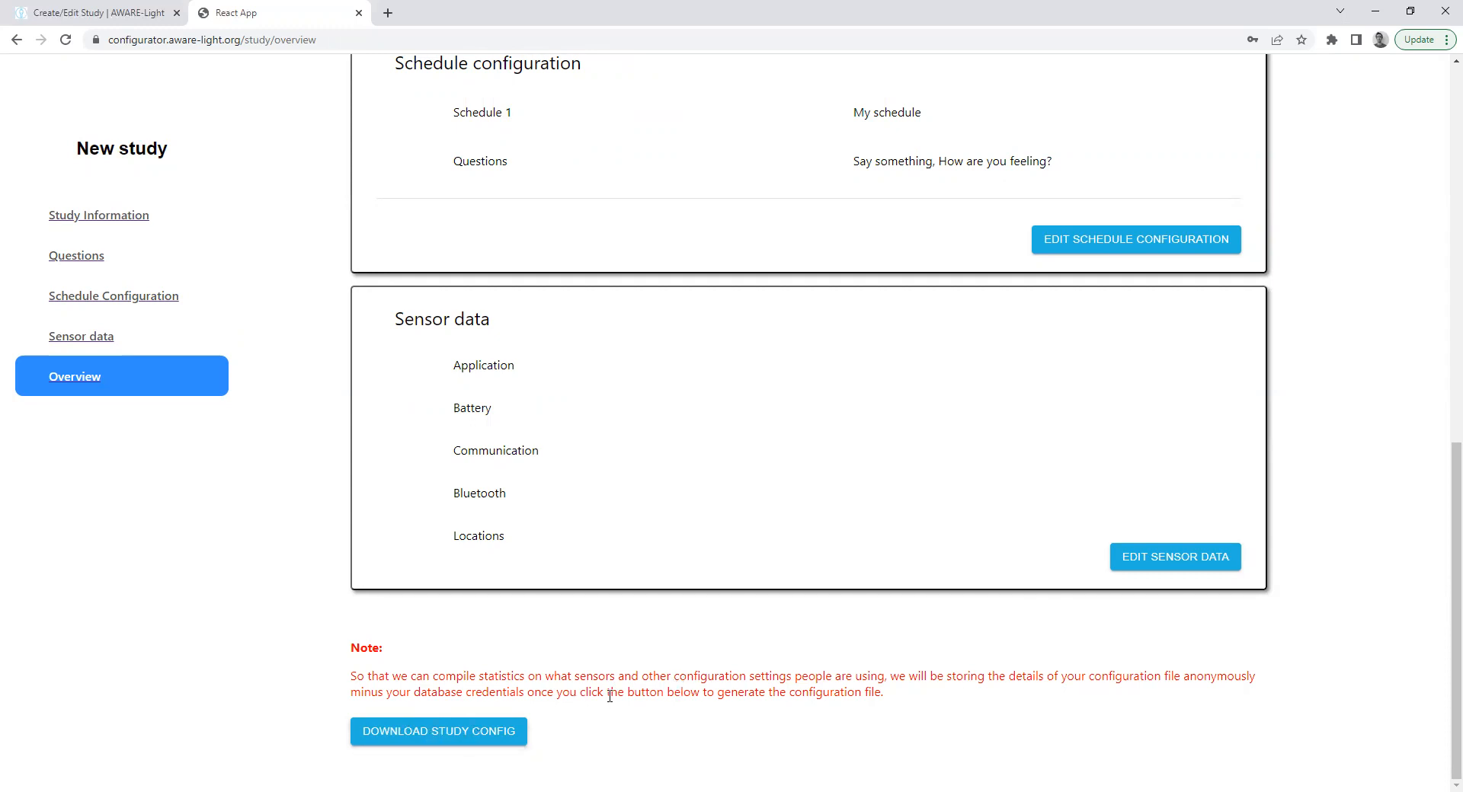